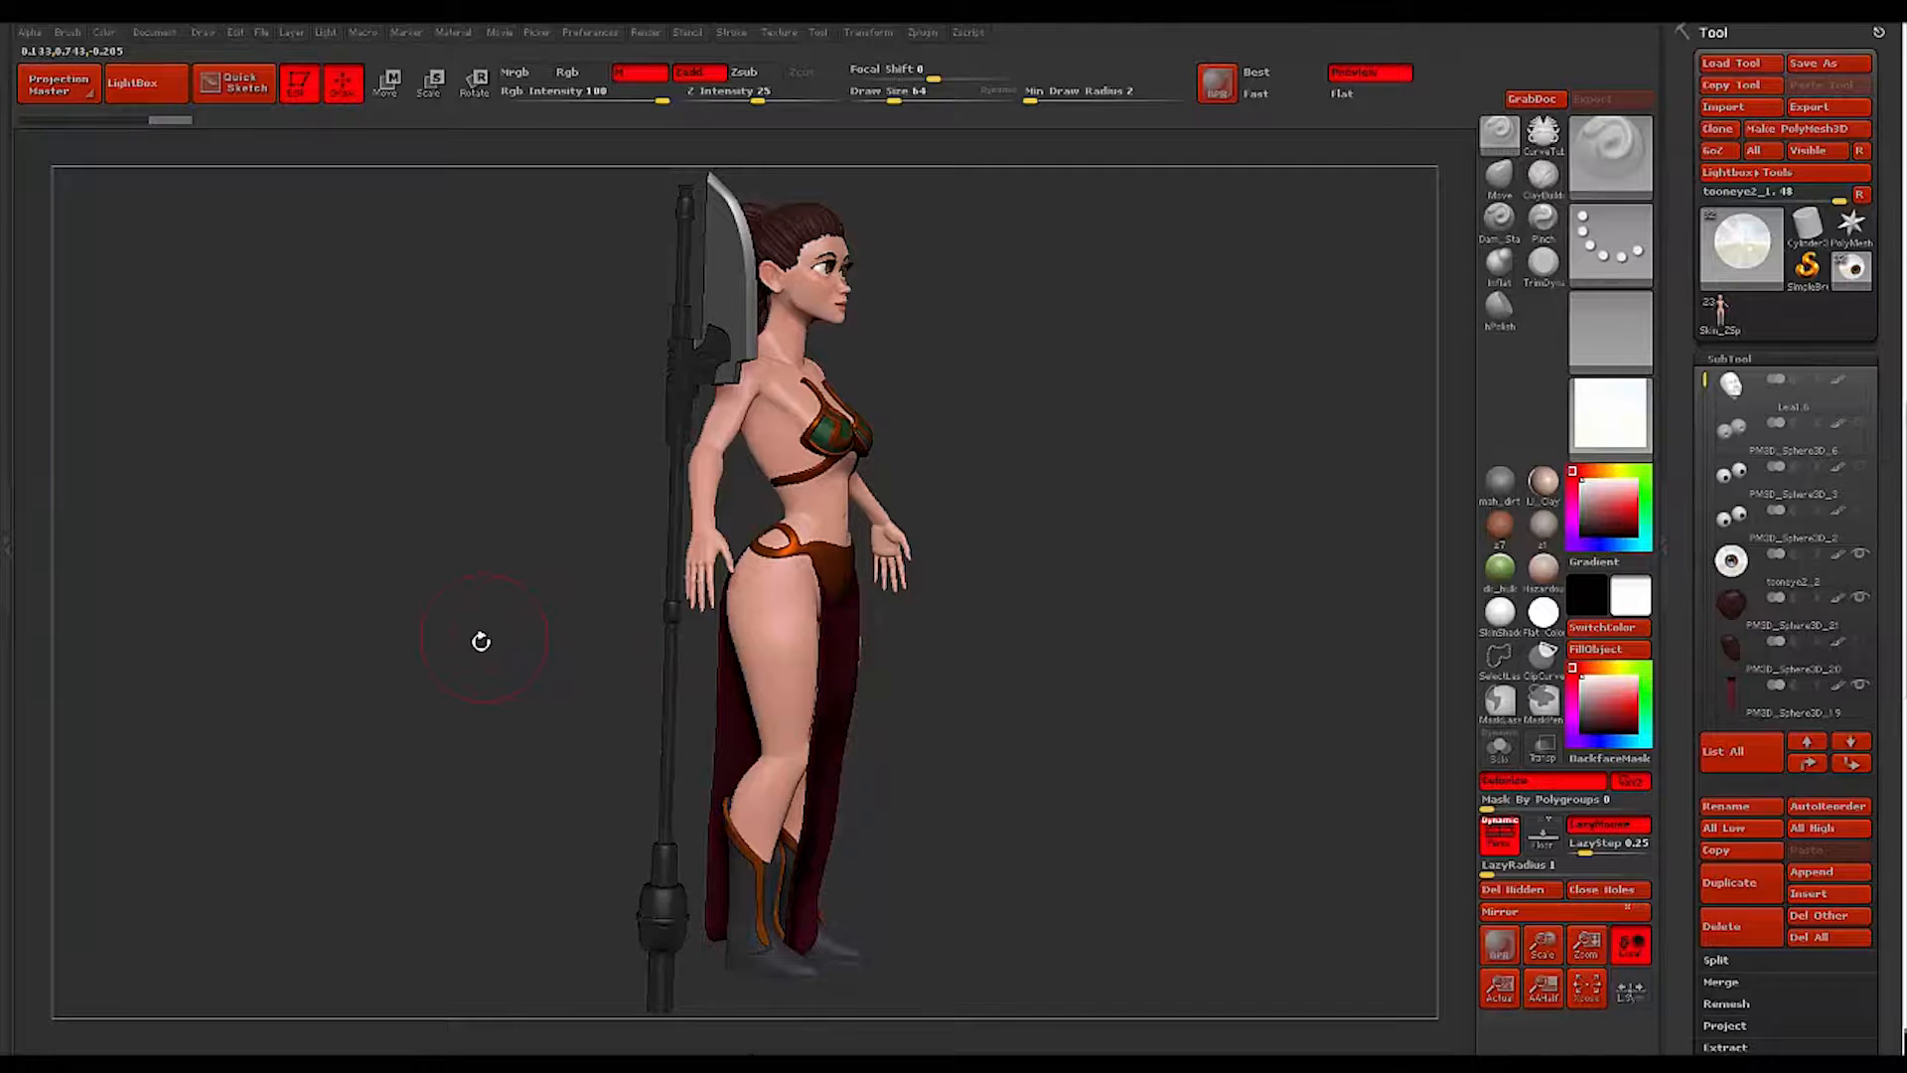
Select the Skin_ZSphere3 subtool from the SubTool list while turning the character to profile
left_click_drag(481, 642, 379, 598)
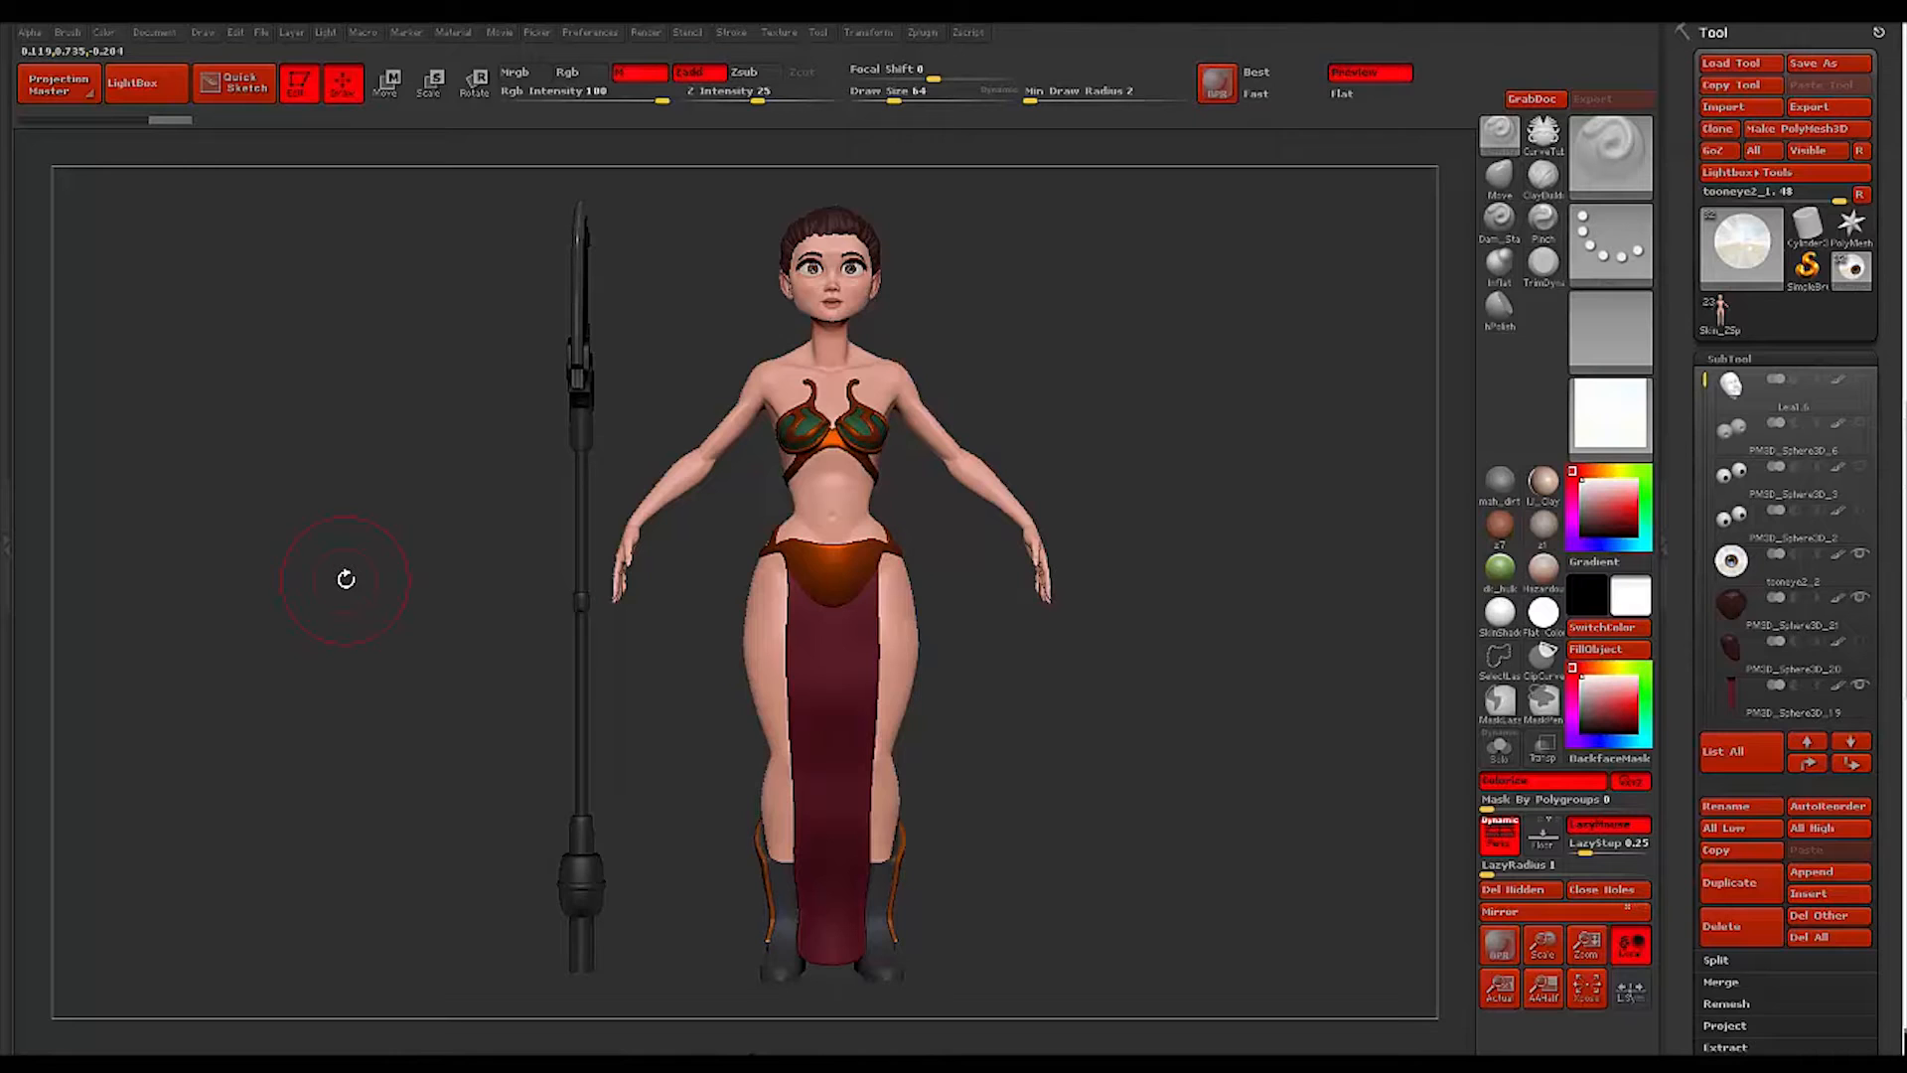
mouse_move(312, 626)
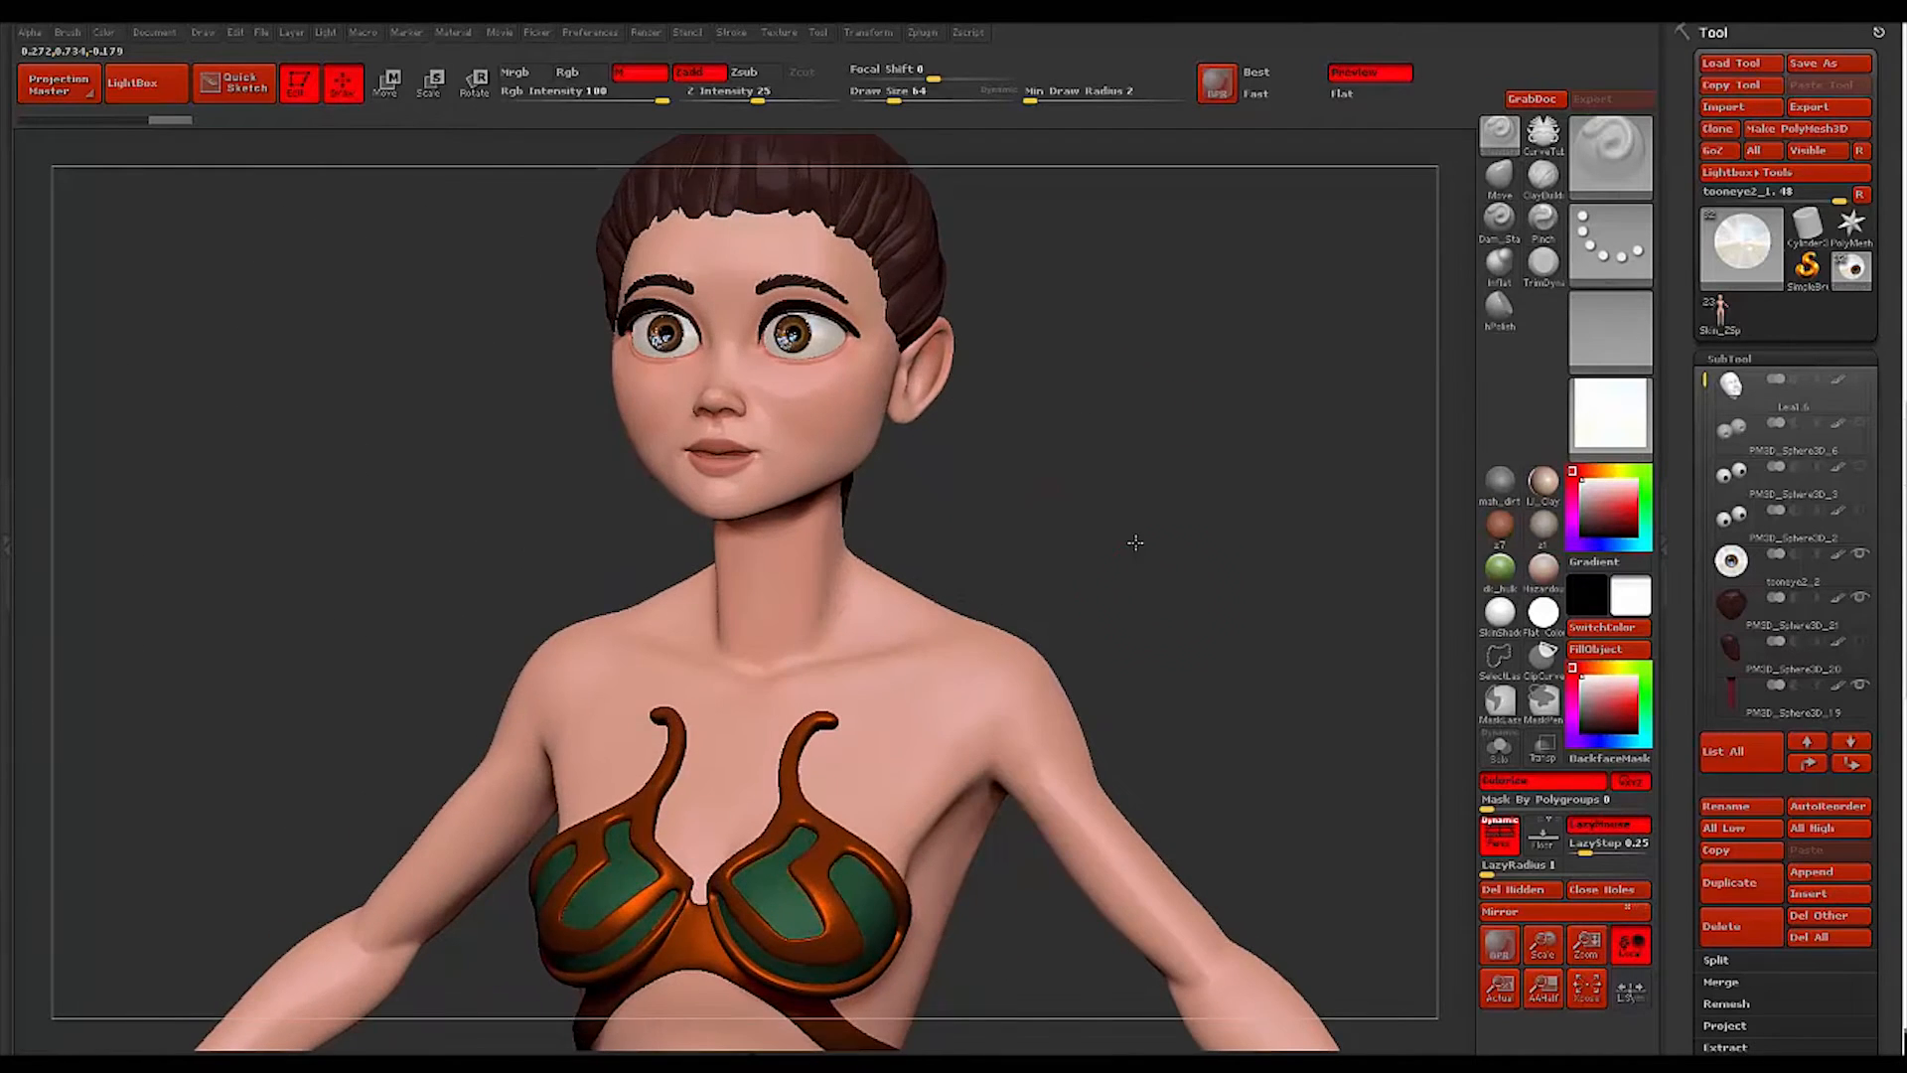
left_click_drag(1130, 540, 1043, 511)
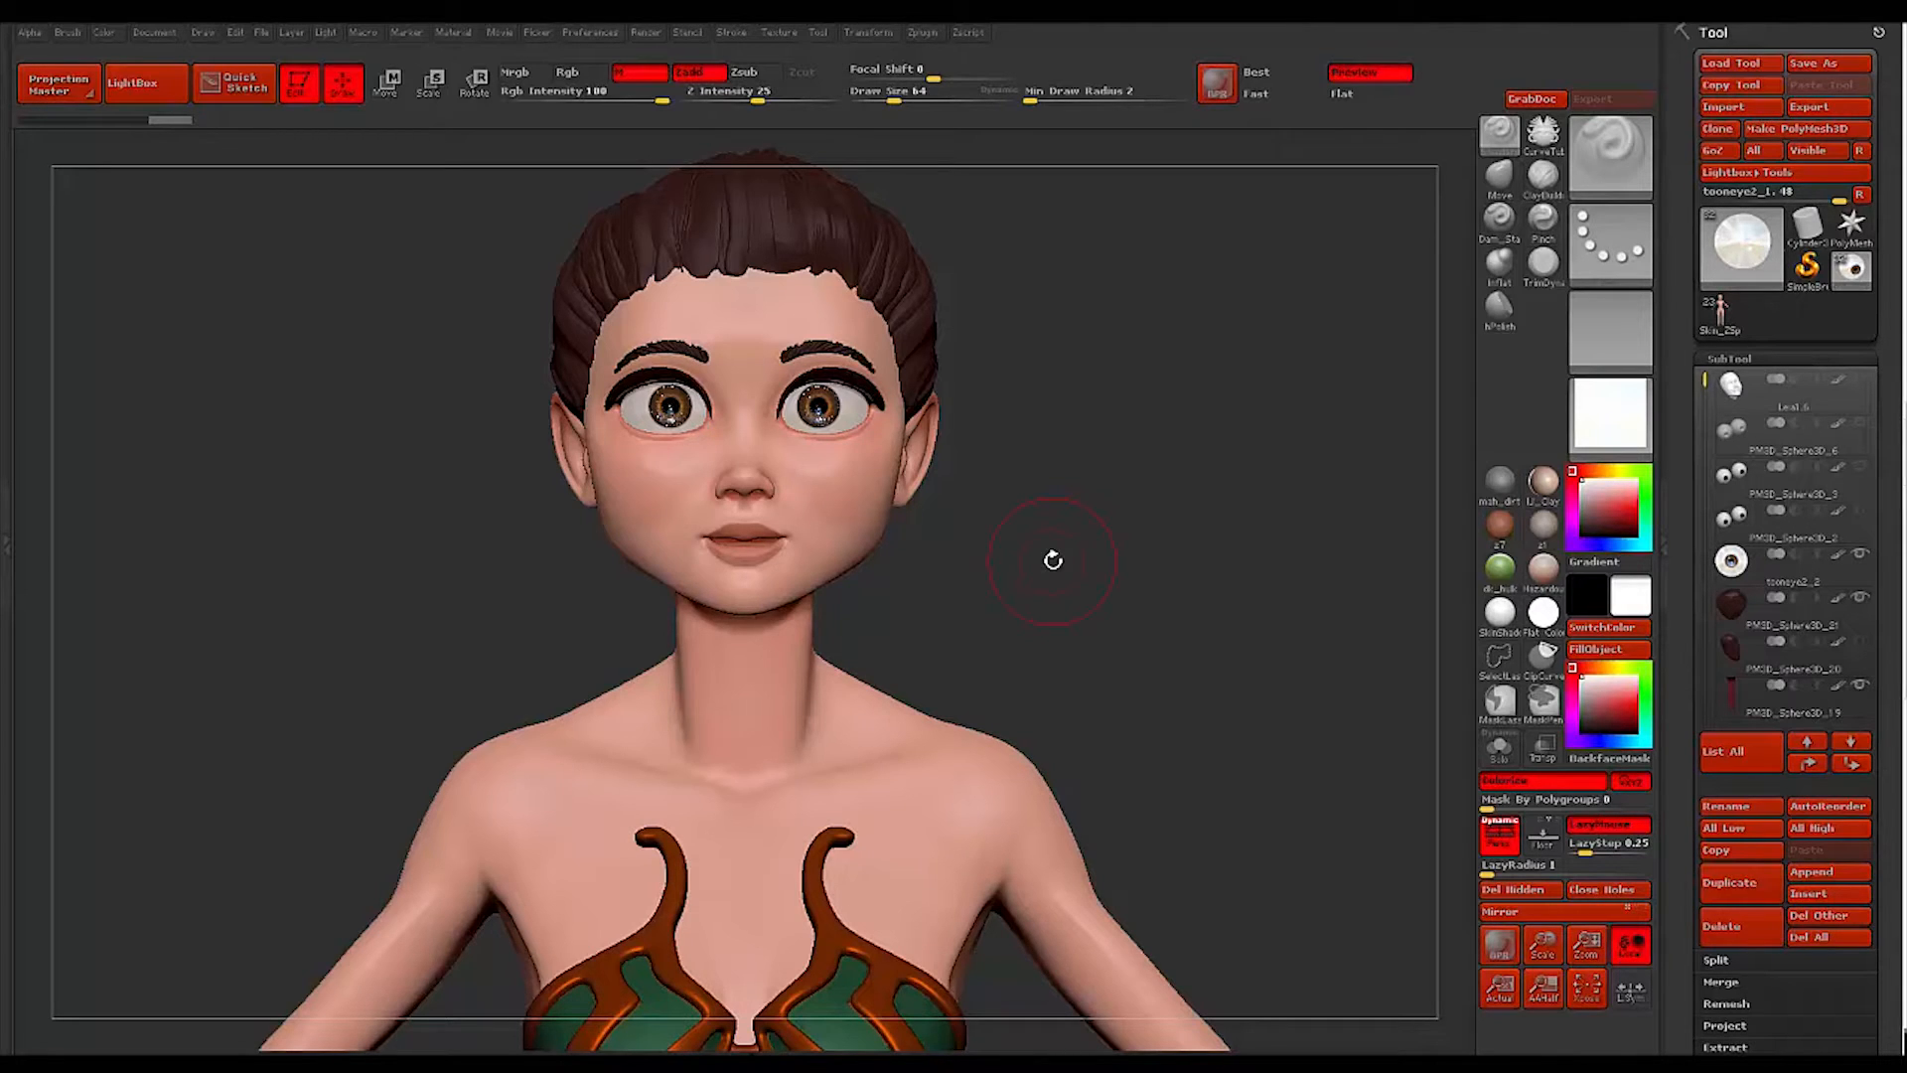
mouse_move(1502, 85)
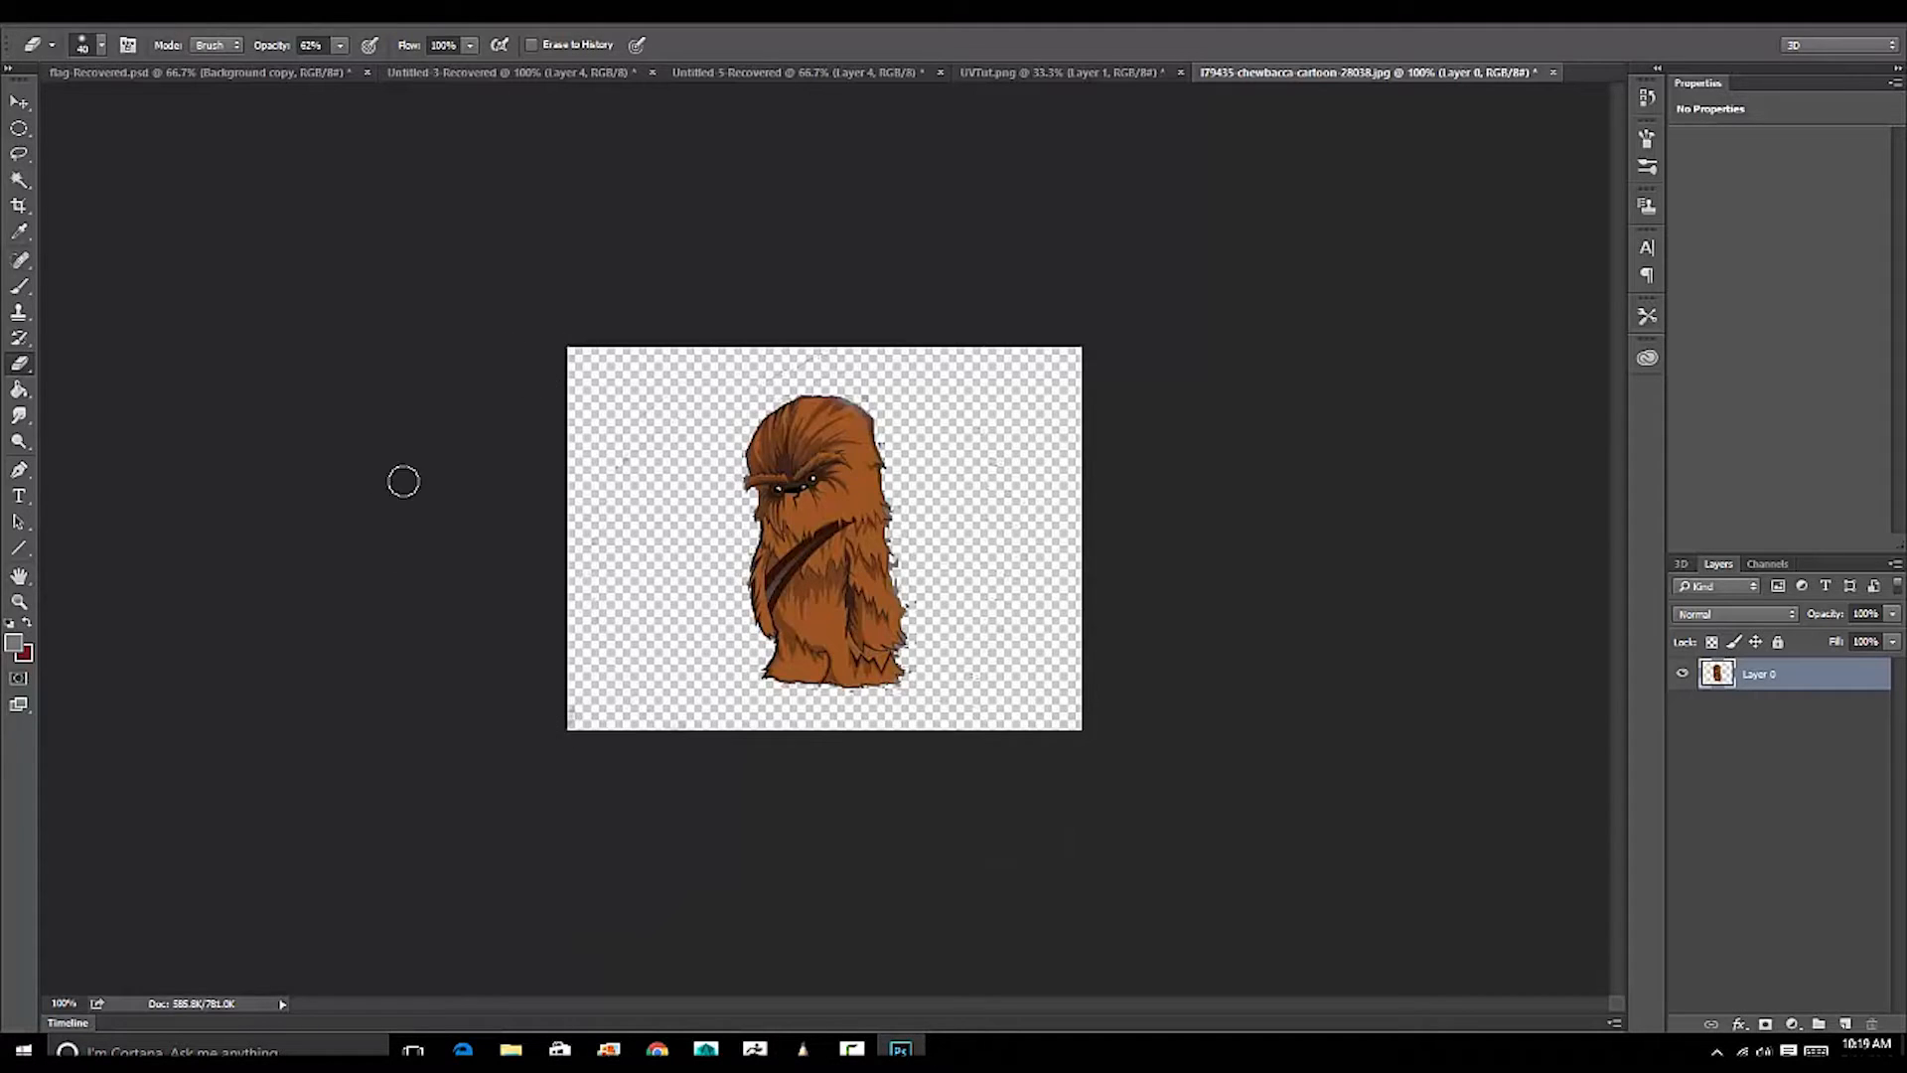
mouse_move(359, 533)
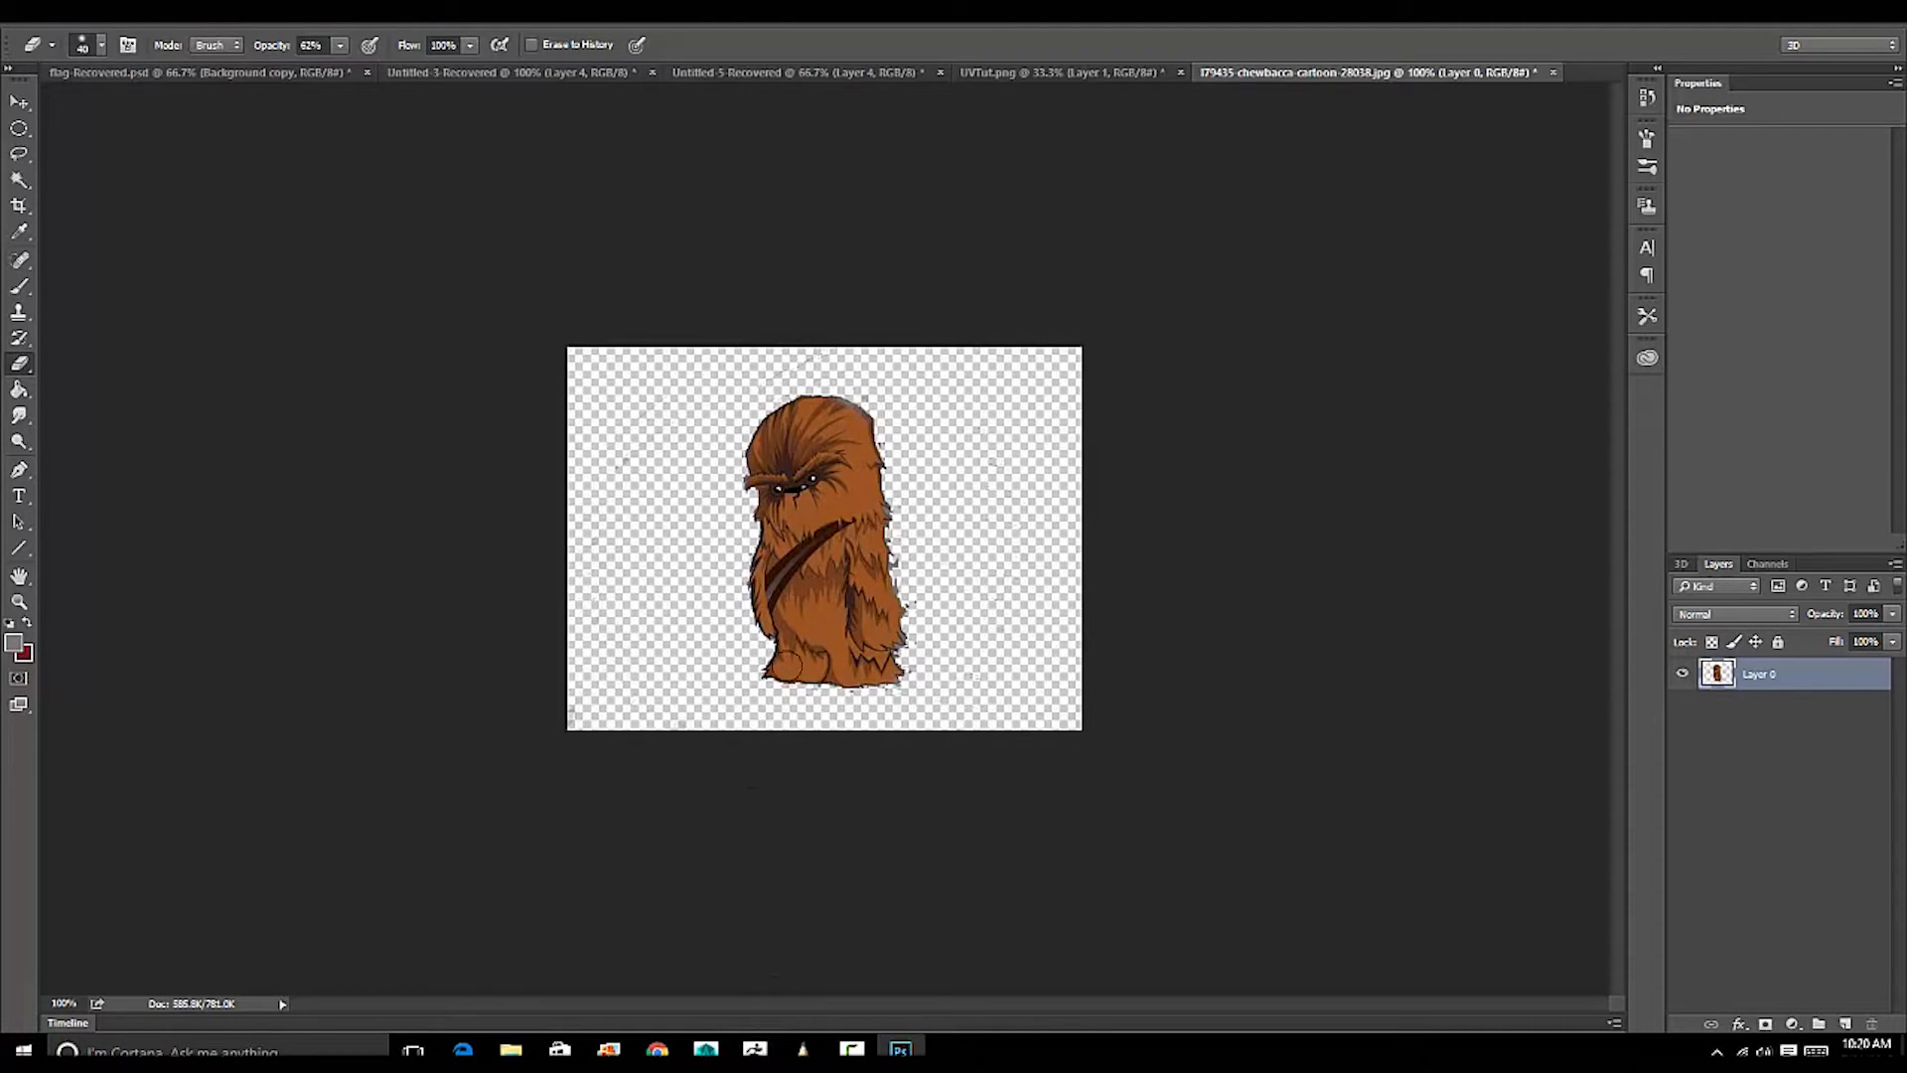
mouse_move(852, 1049)
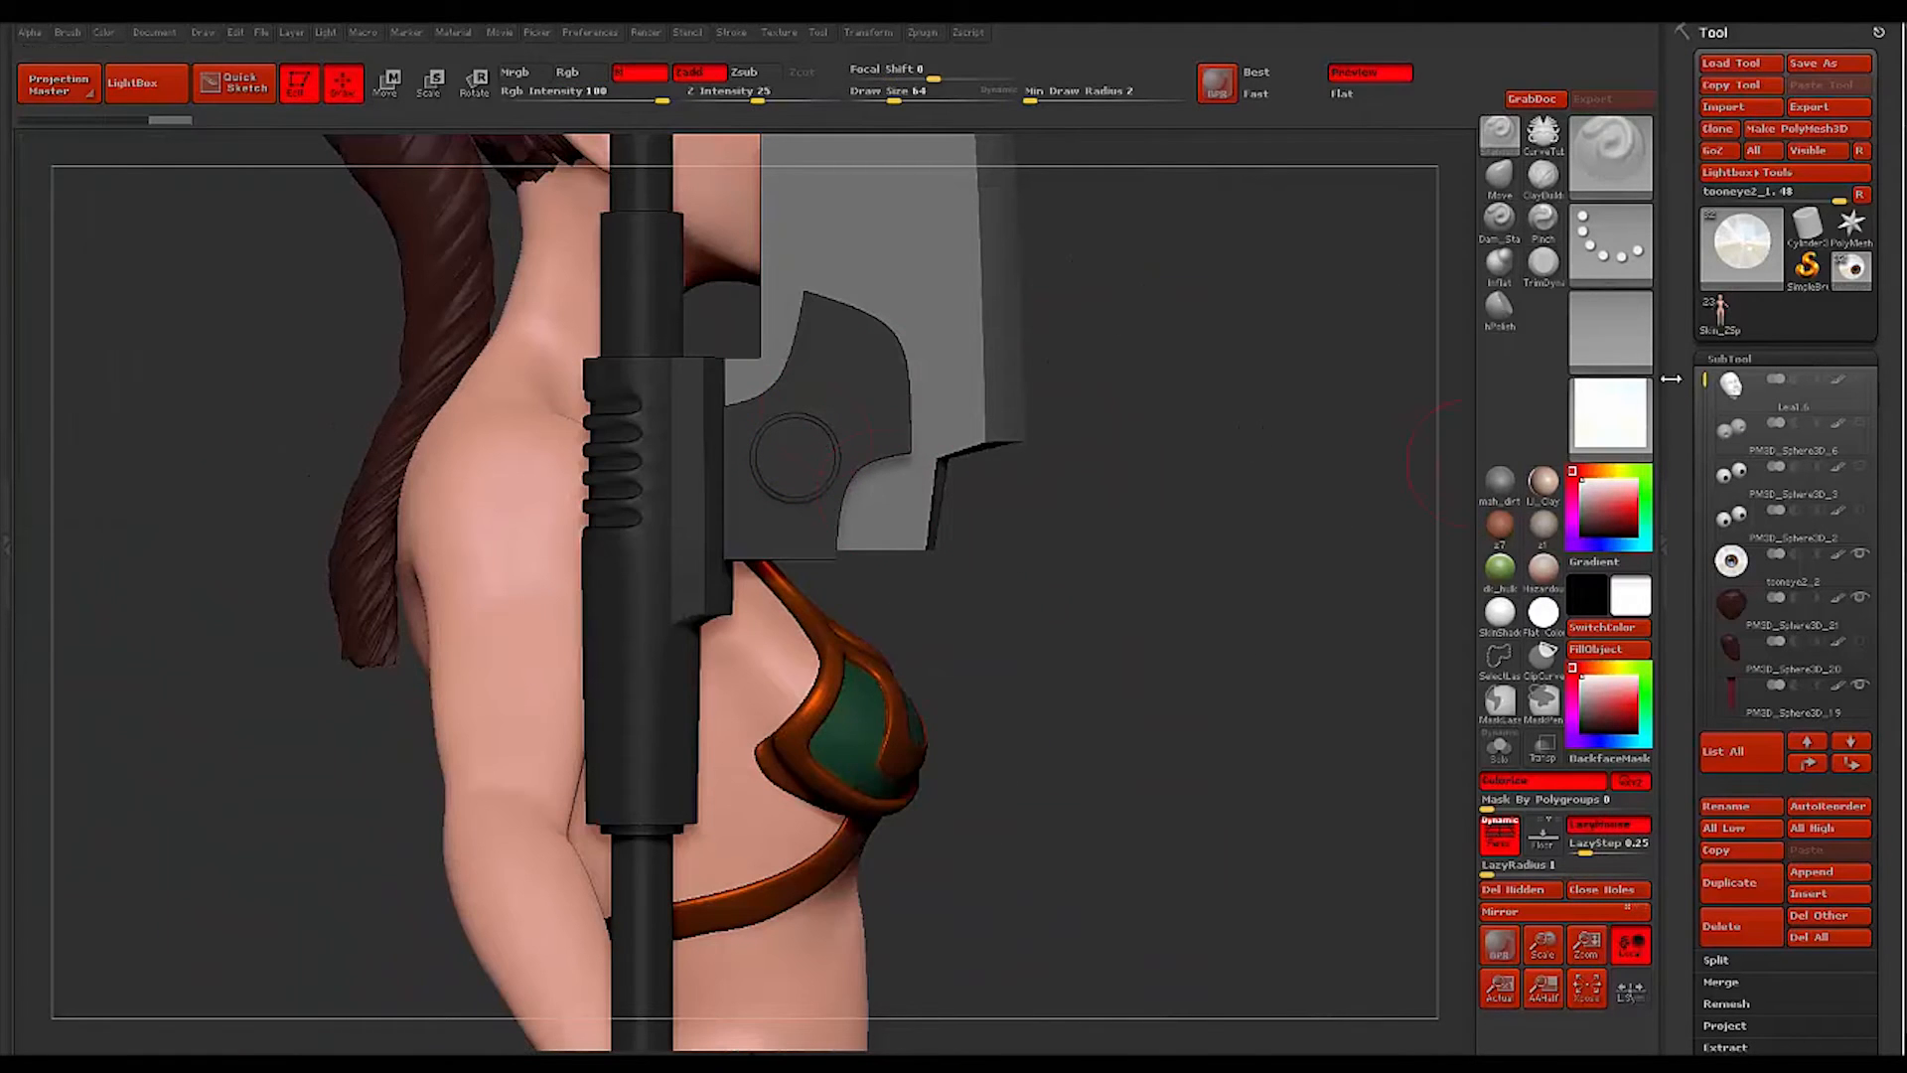
scroll("down", 3)
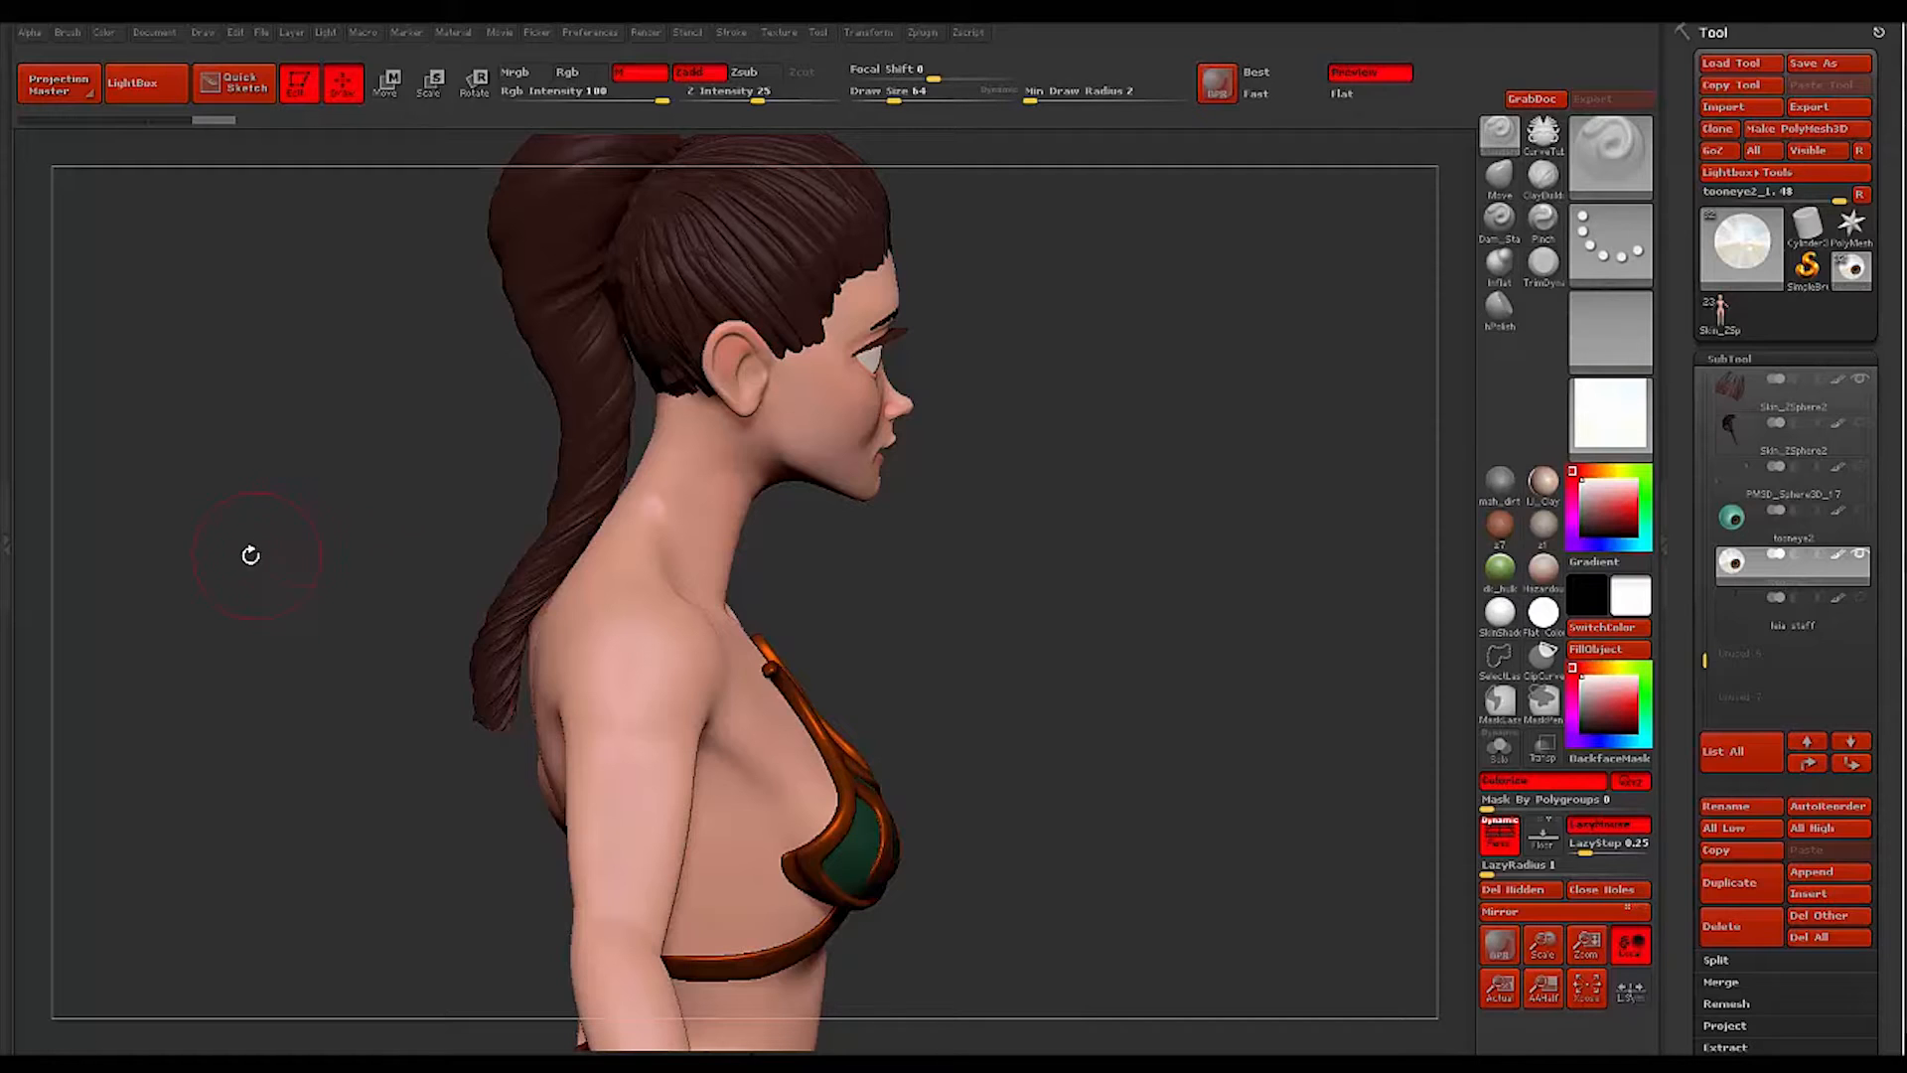
left_click_drag(251, 556, 538, 526)
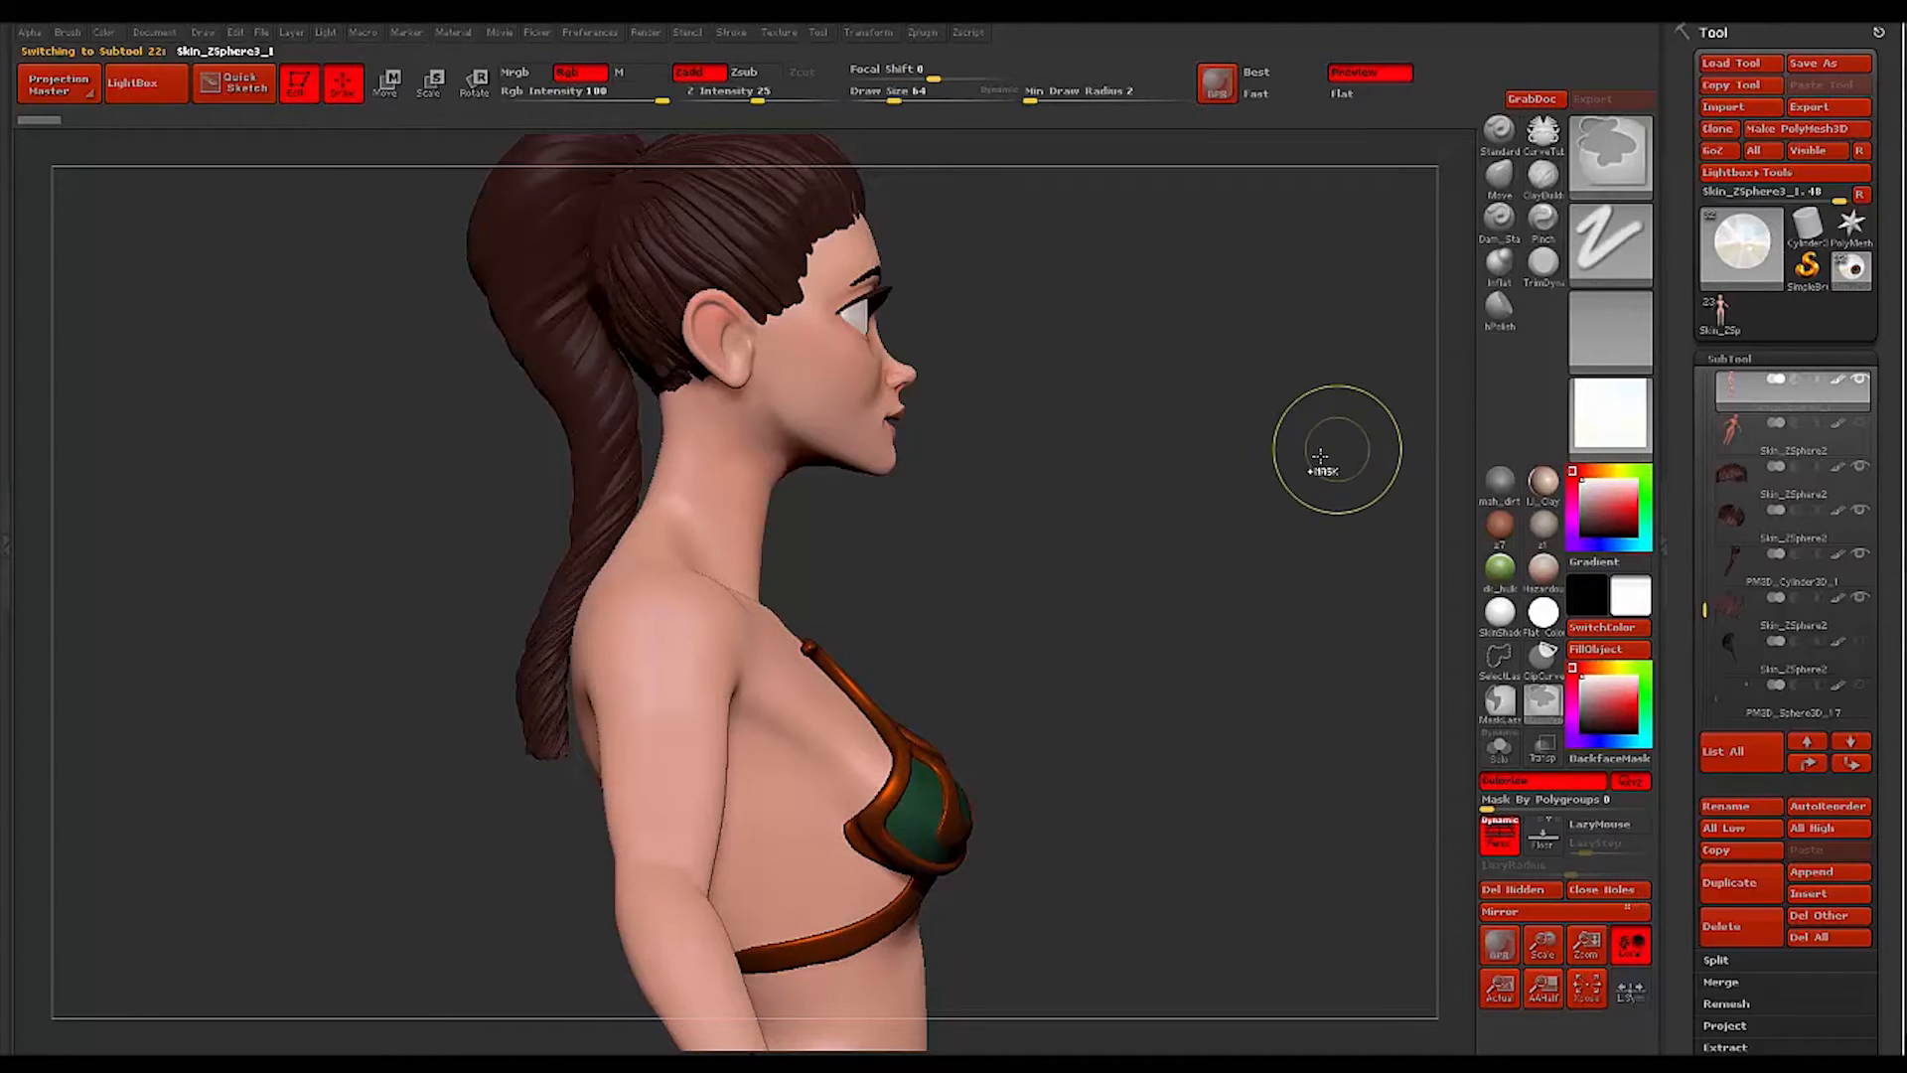
mouse_move(1612, 340)
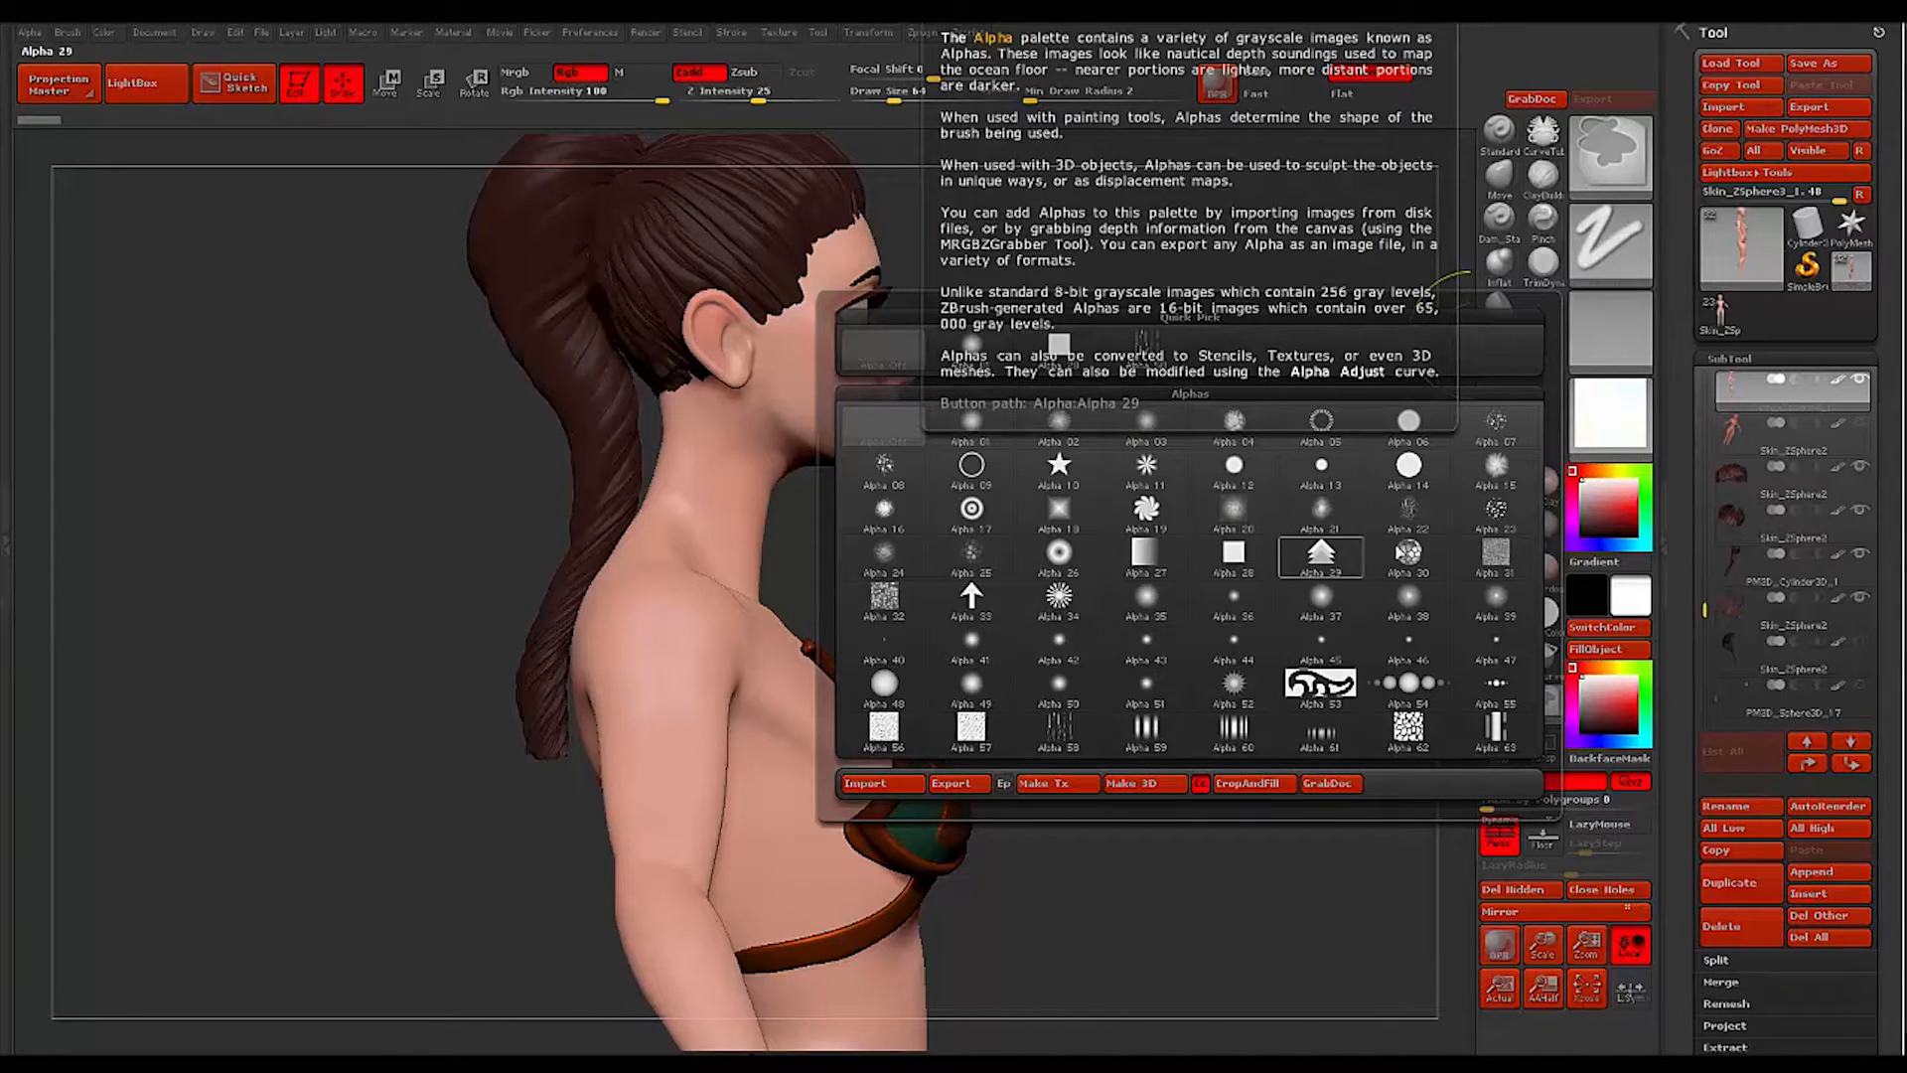
Choose a speckled alpha with Spray stroke and zoom in on the upper arm
left_click(1494, 512)
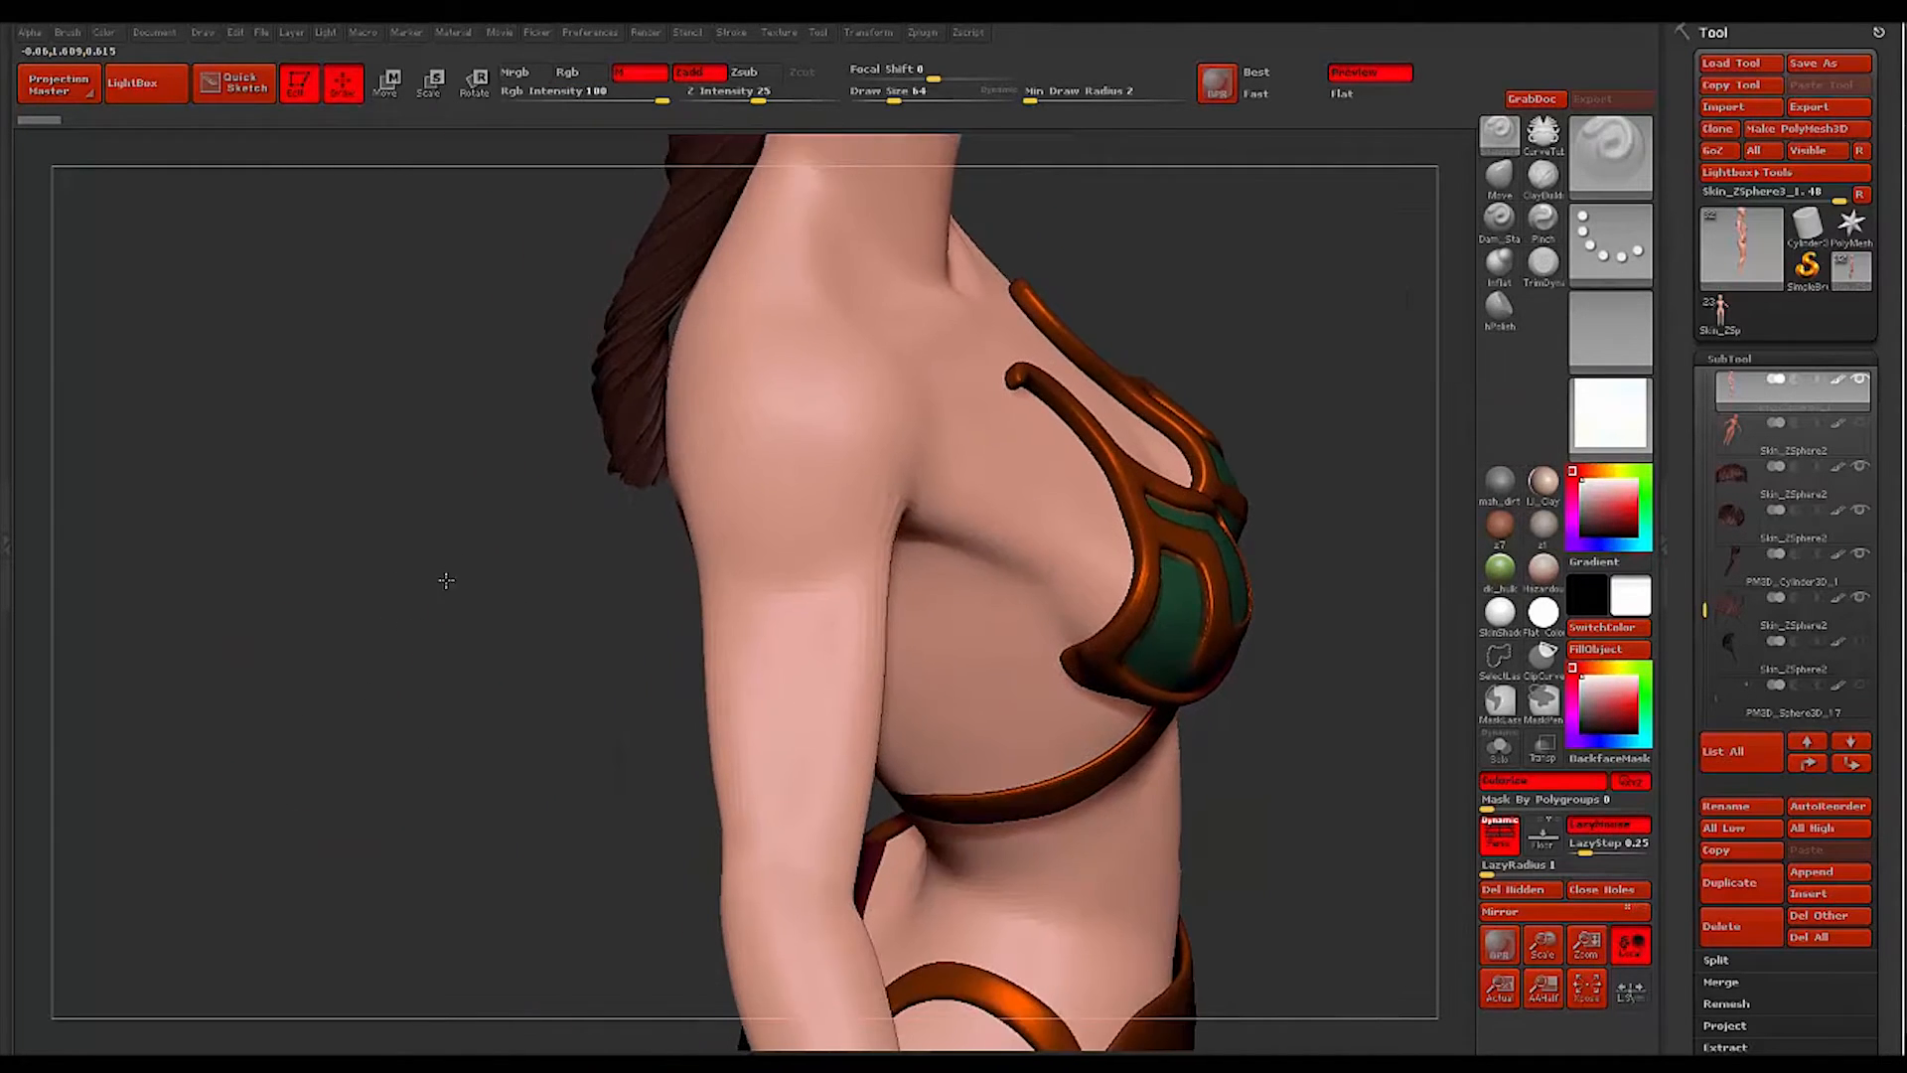
left_click_drag(443, 580, 801, 544)
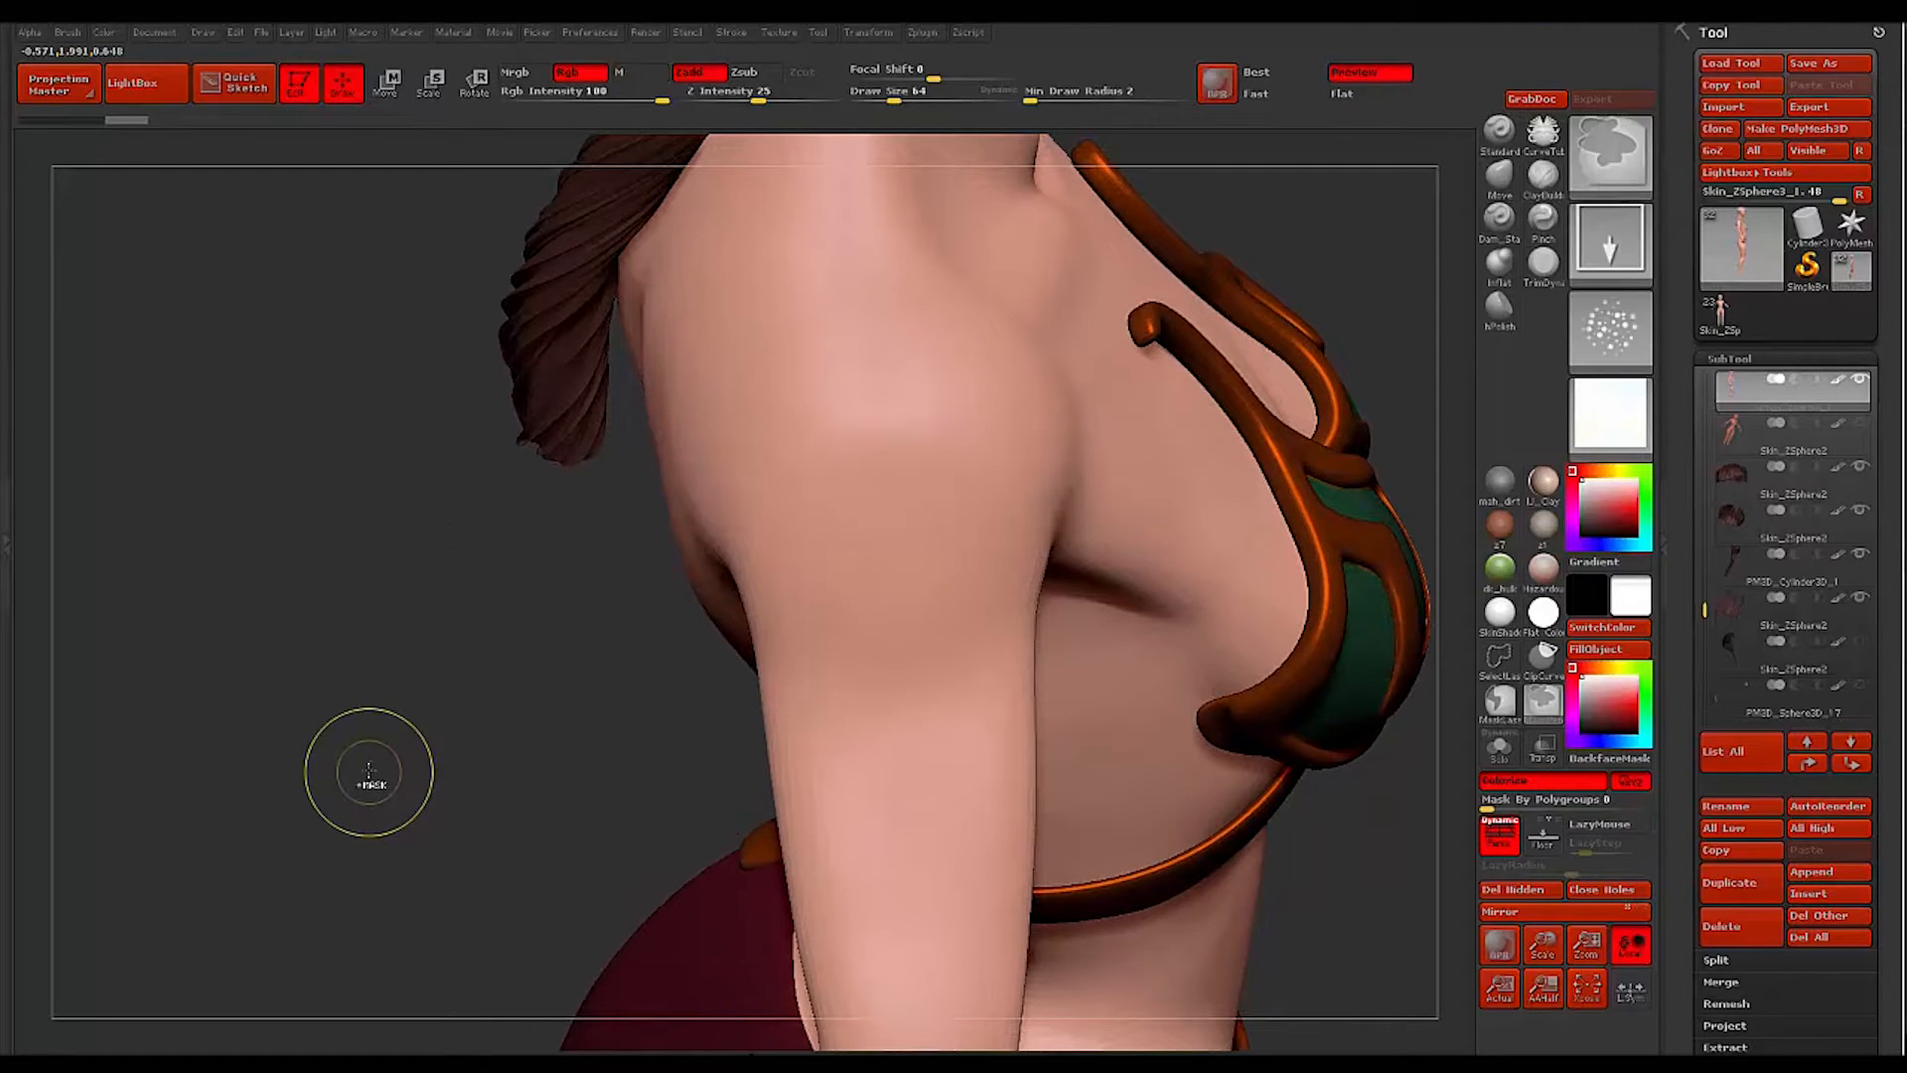
left_click(900, 451)
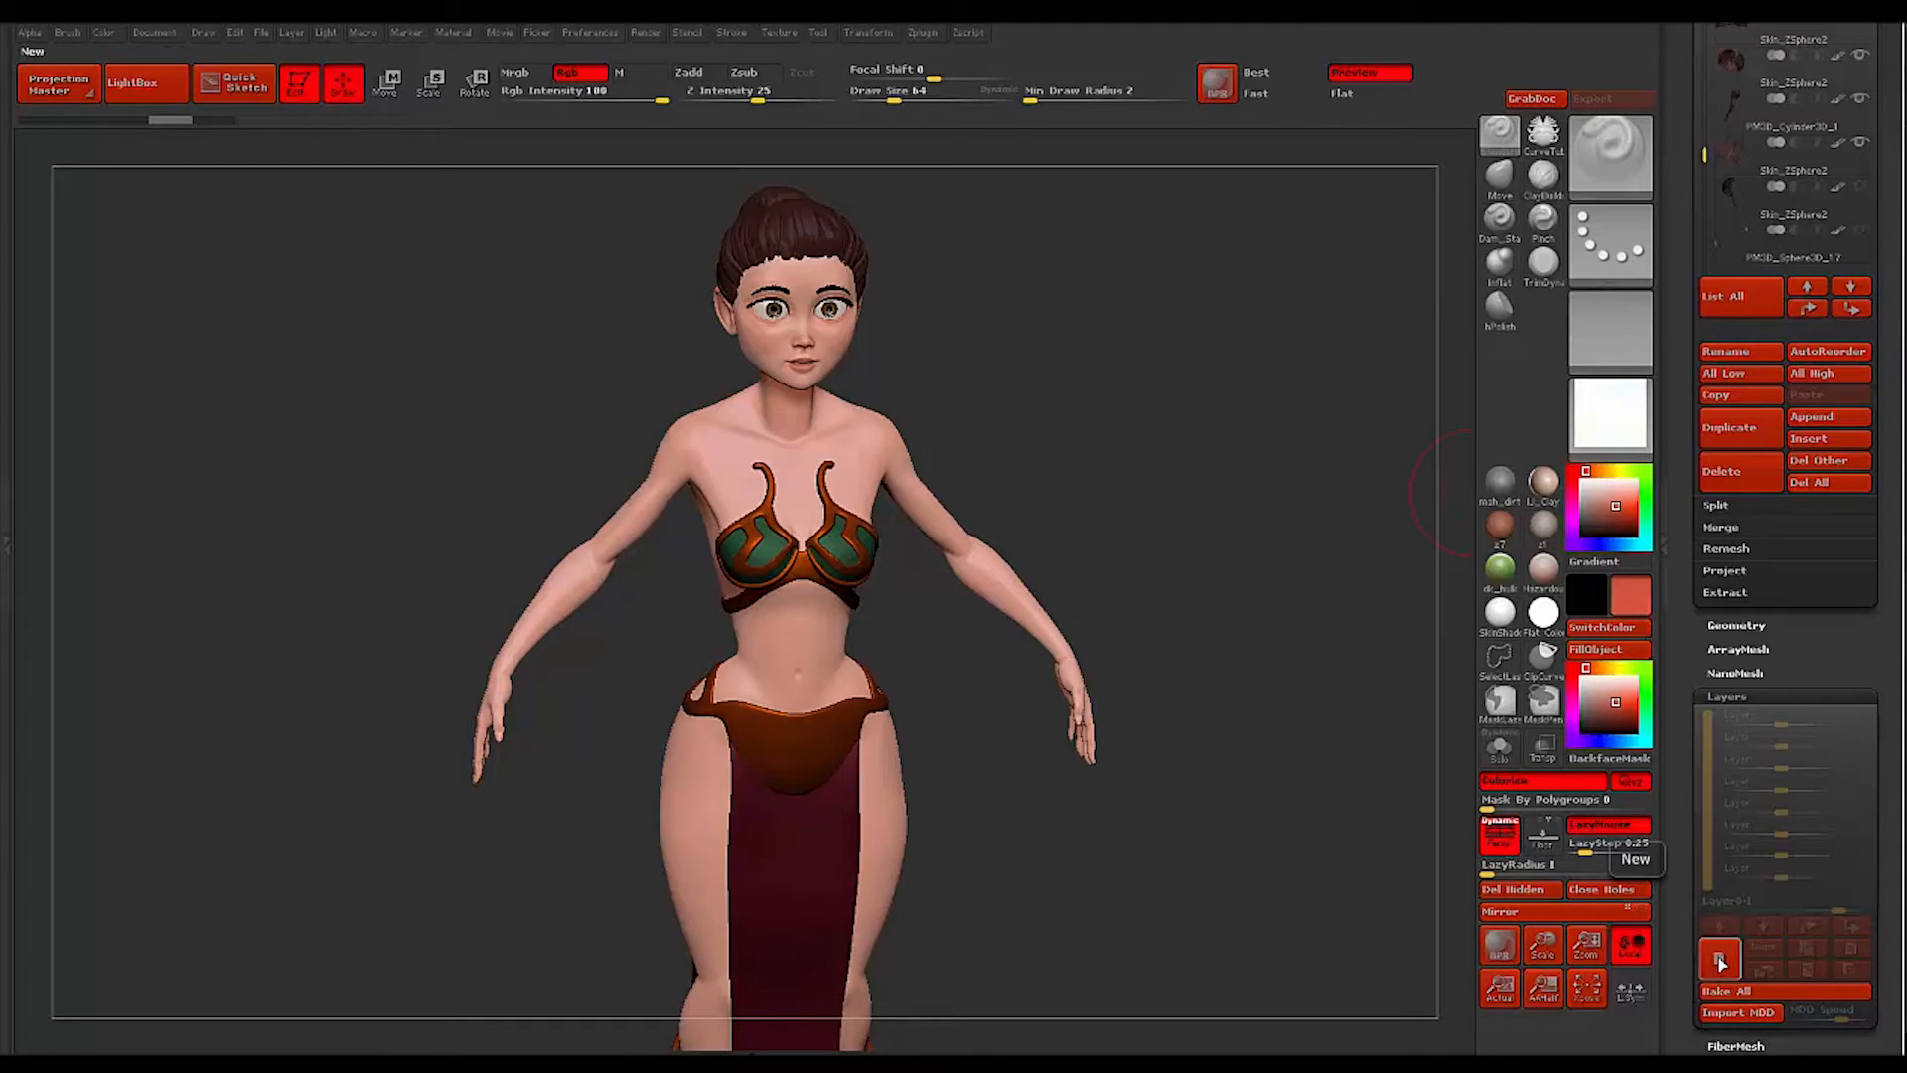
Add a new layer on the skin model in Tool > Layers for the tattoo
left_click(1720, 960)
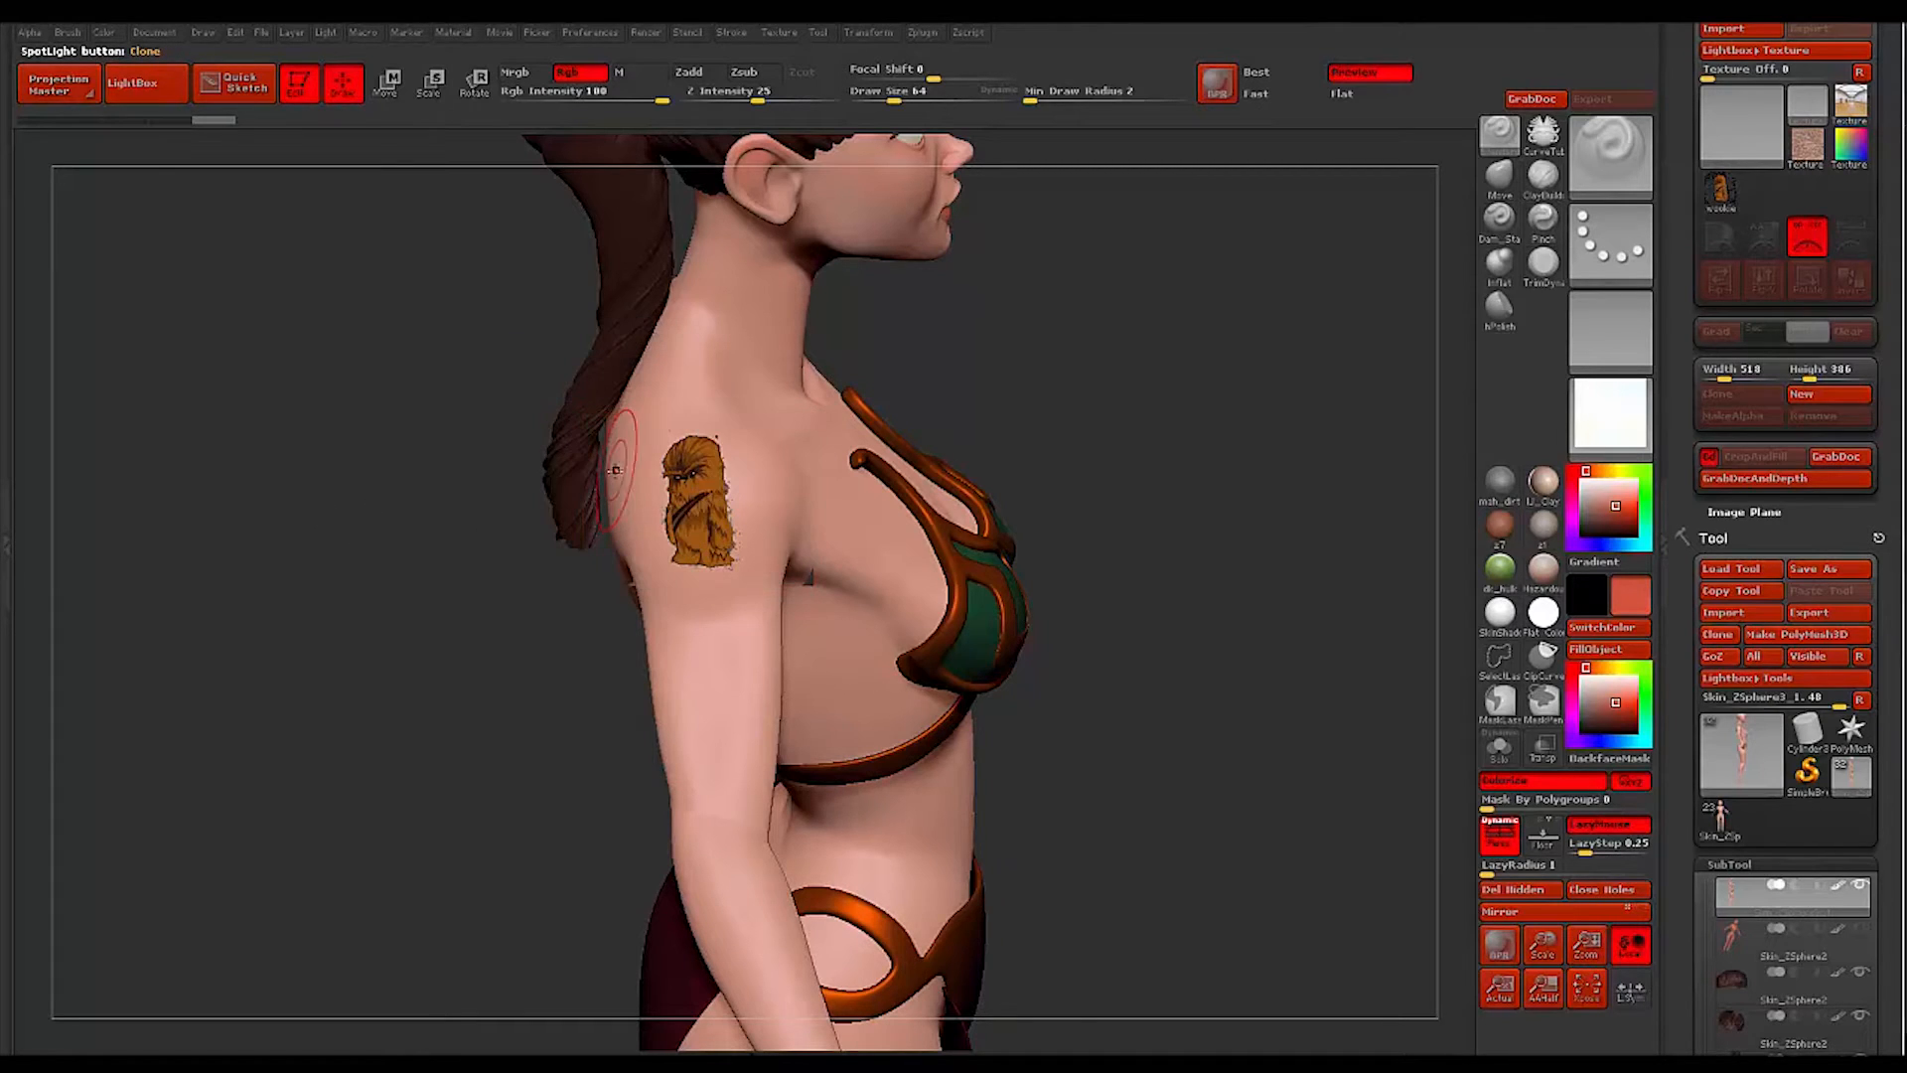
mouse_move(997, 322)
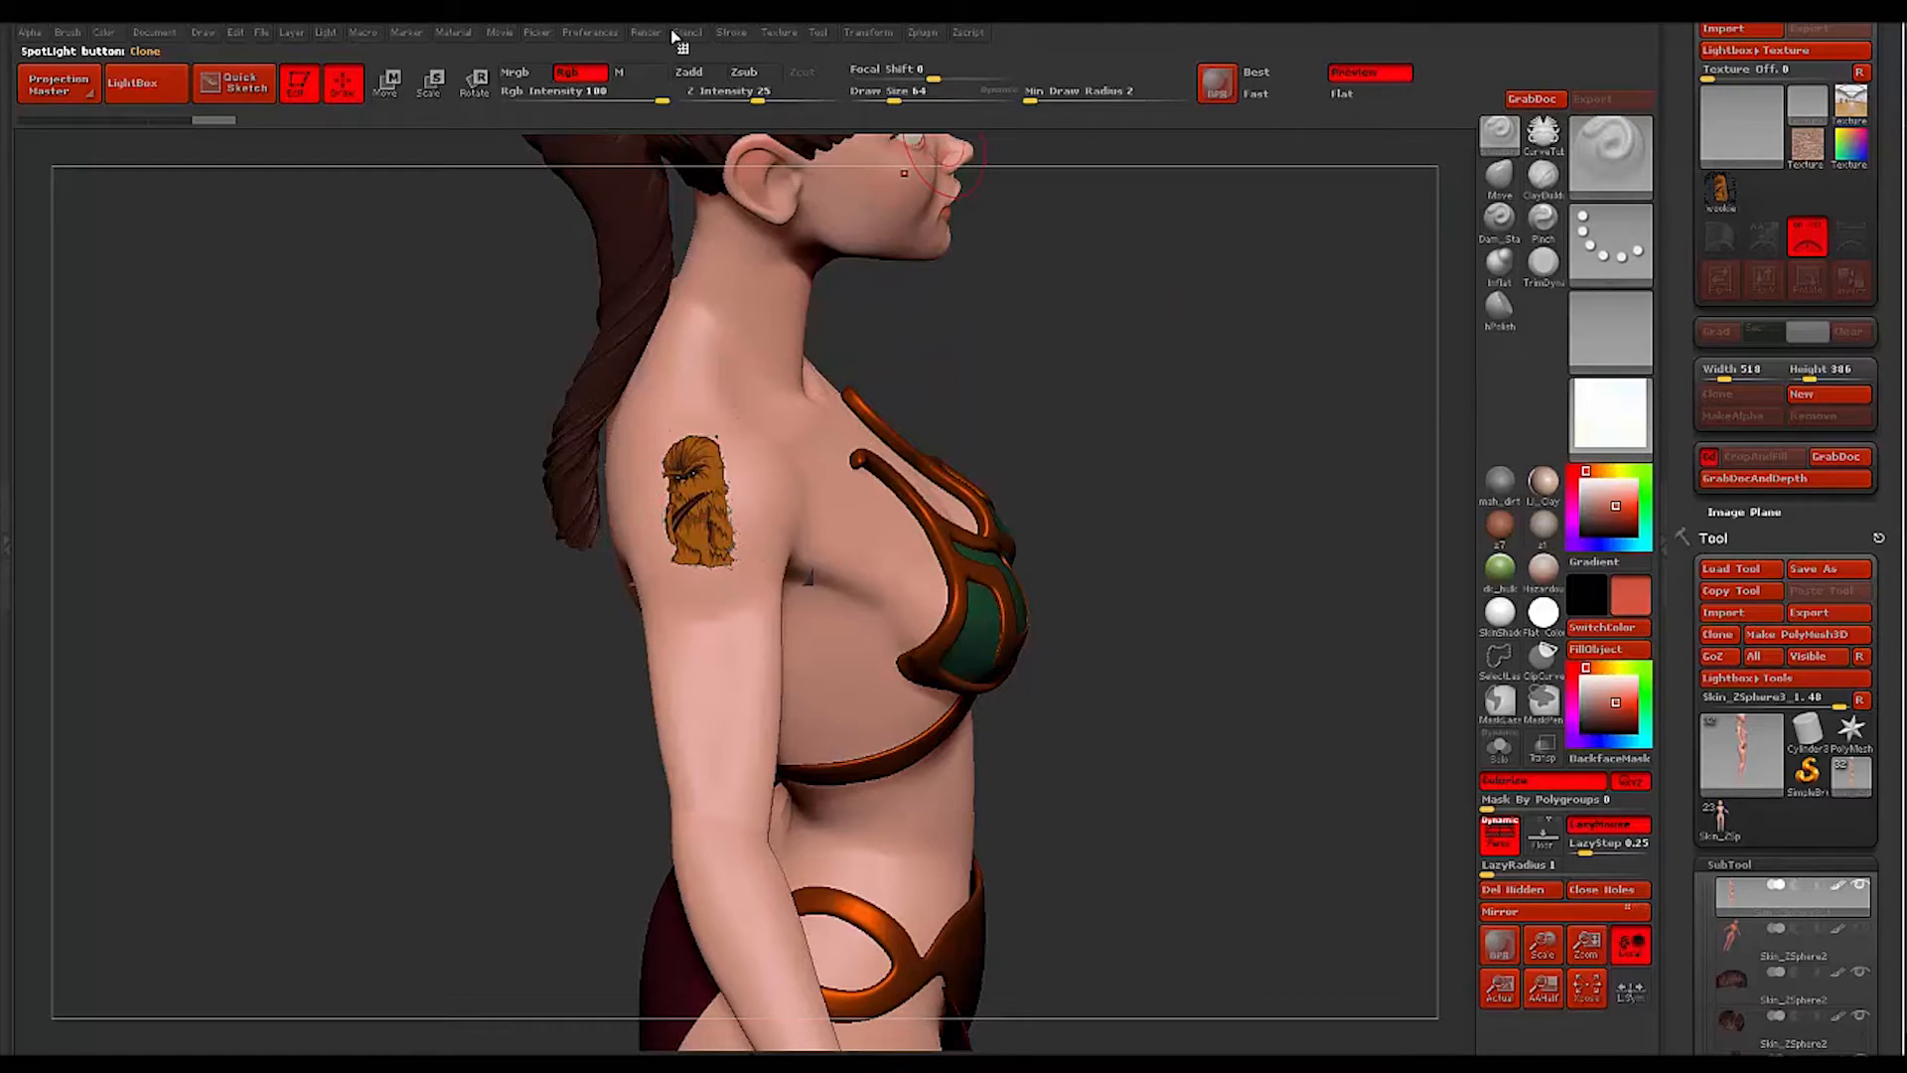
Switch the paint brush to a different stroke type in the Stroke menu
left_click(729, 32)
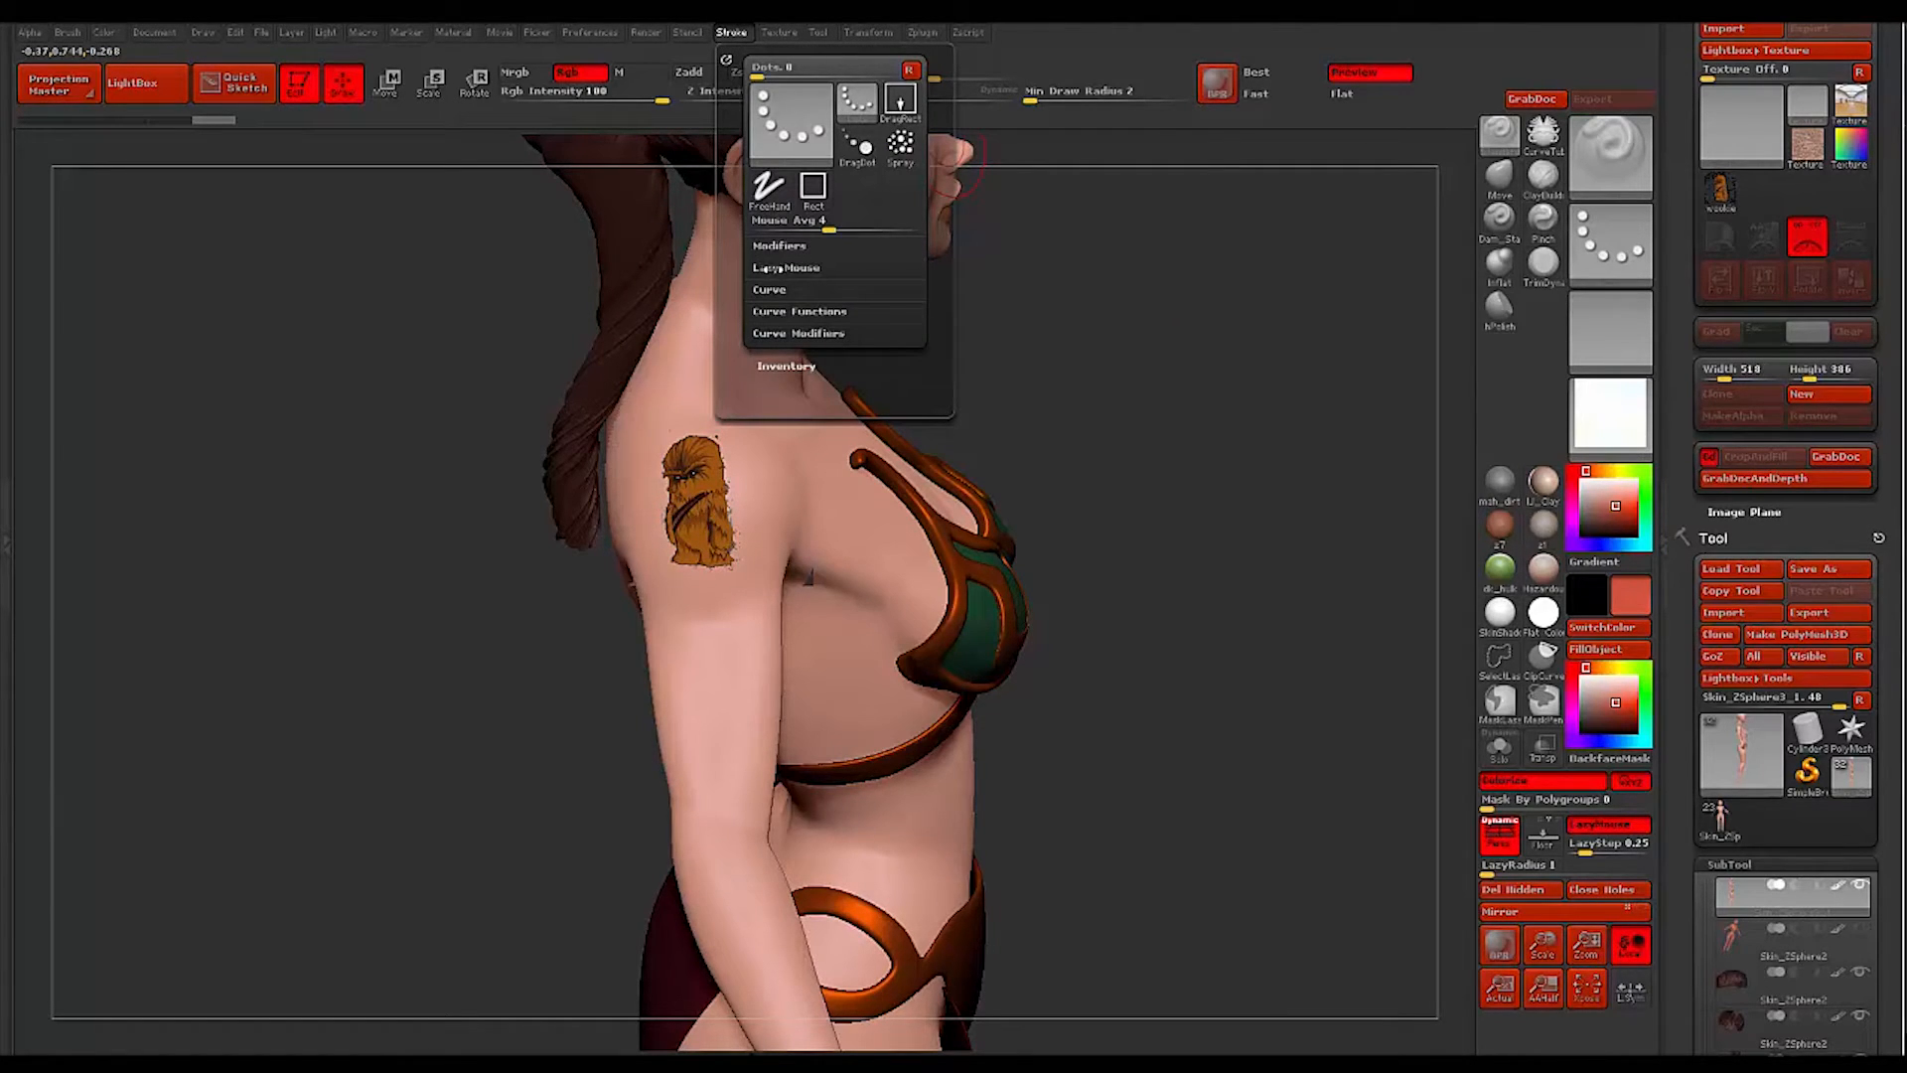
left_click(786, 268)
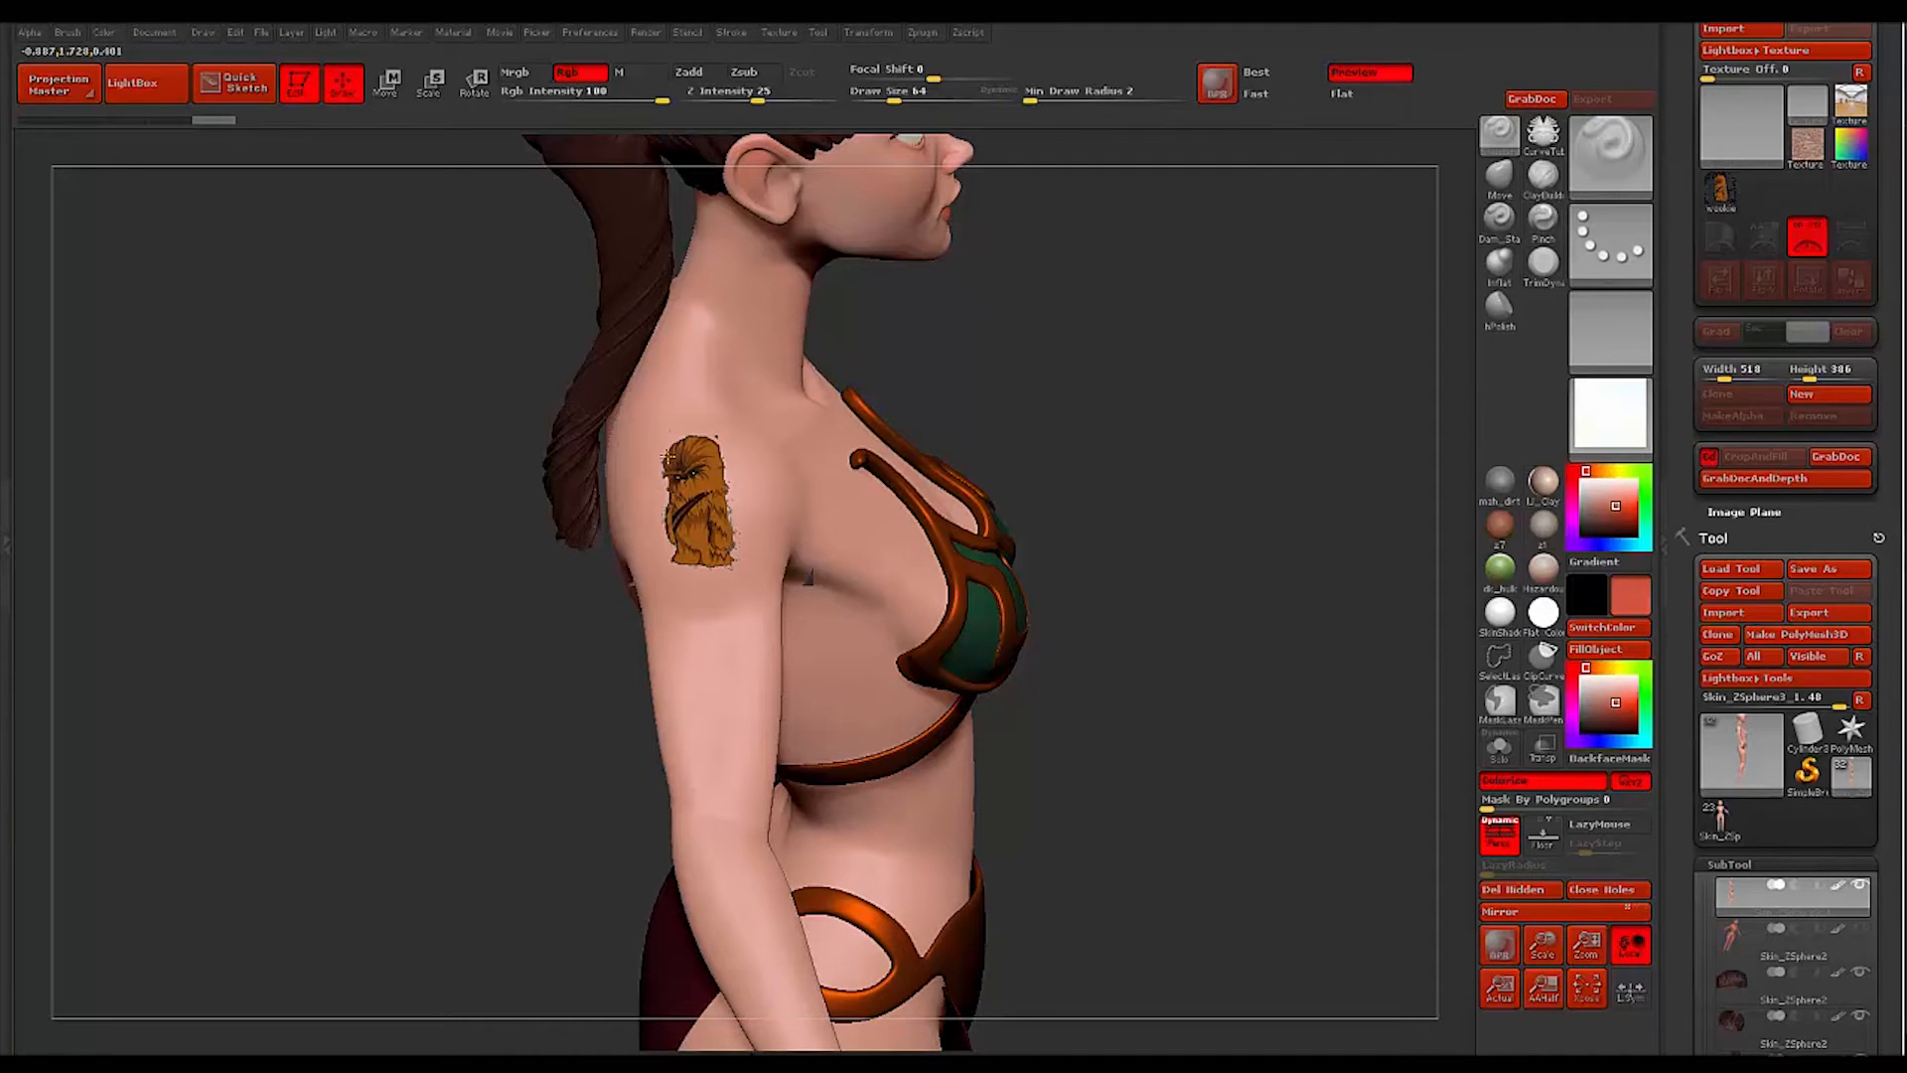
mouse_move(451, 493)
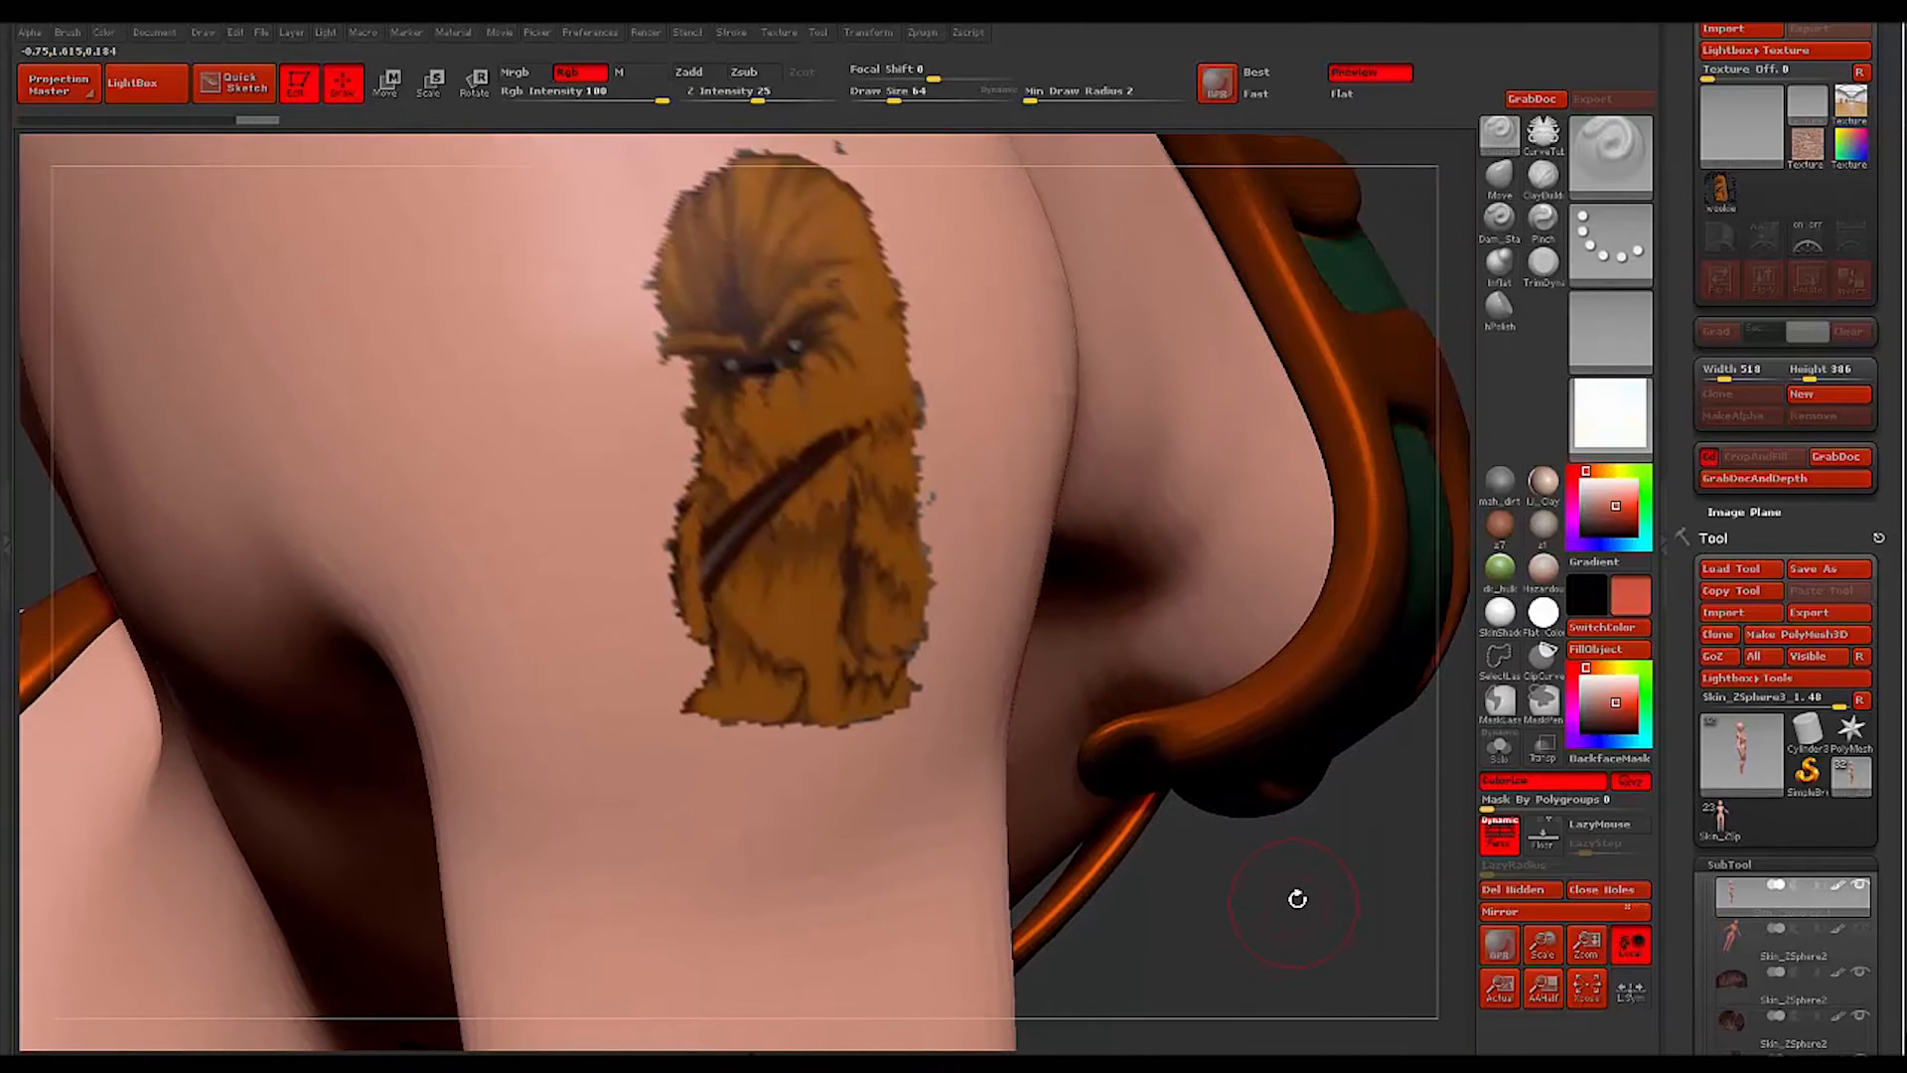
Paint the Chewbacca texture onto the upper arm via Spotlight and review it
left_click_drag(1295, 898, 266, 588)
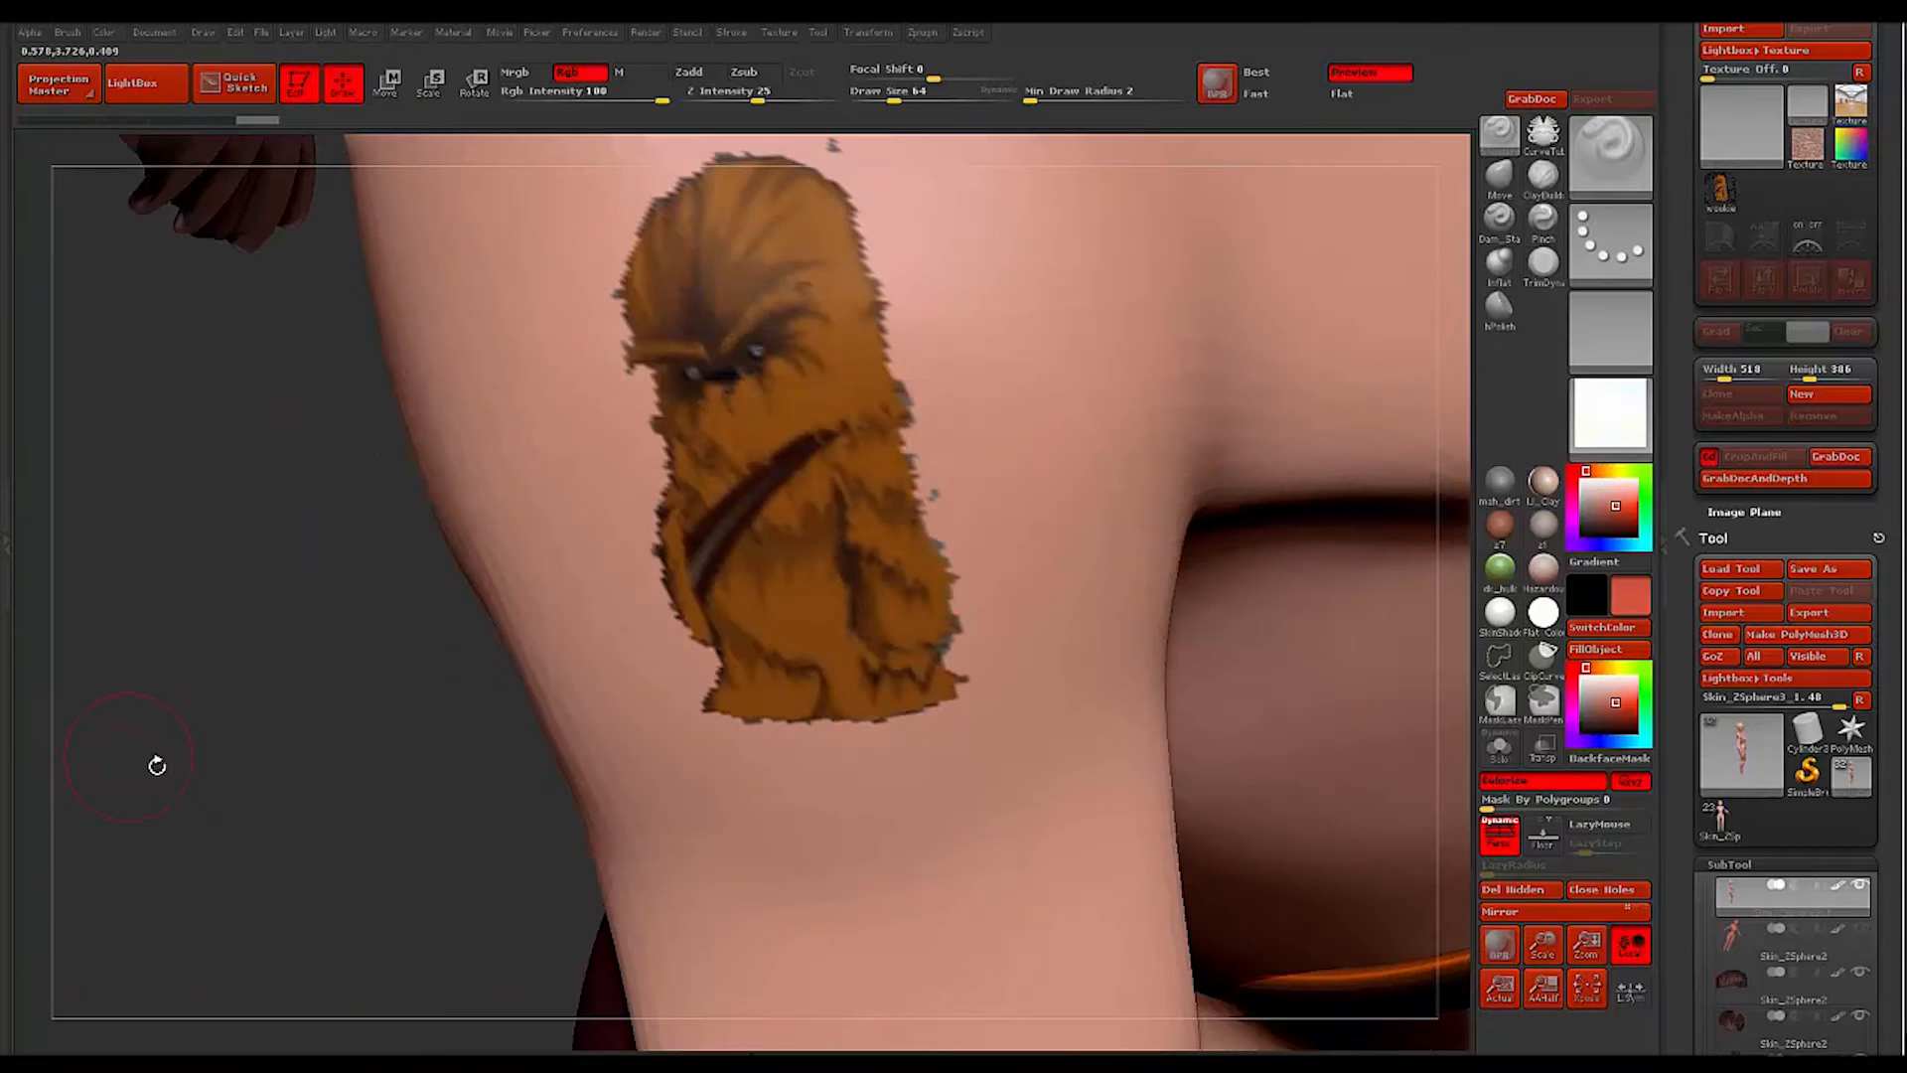
mouse_move(368, 672)
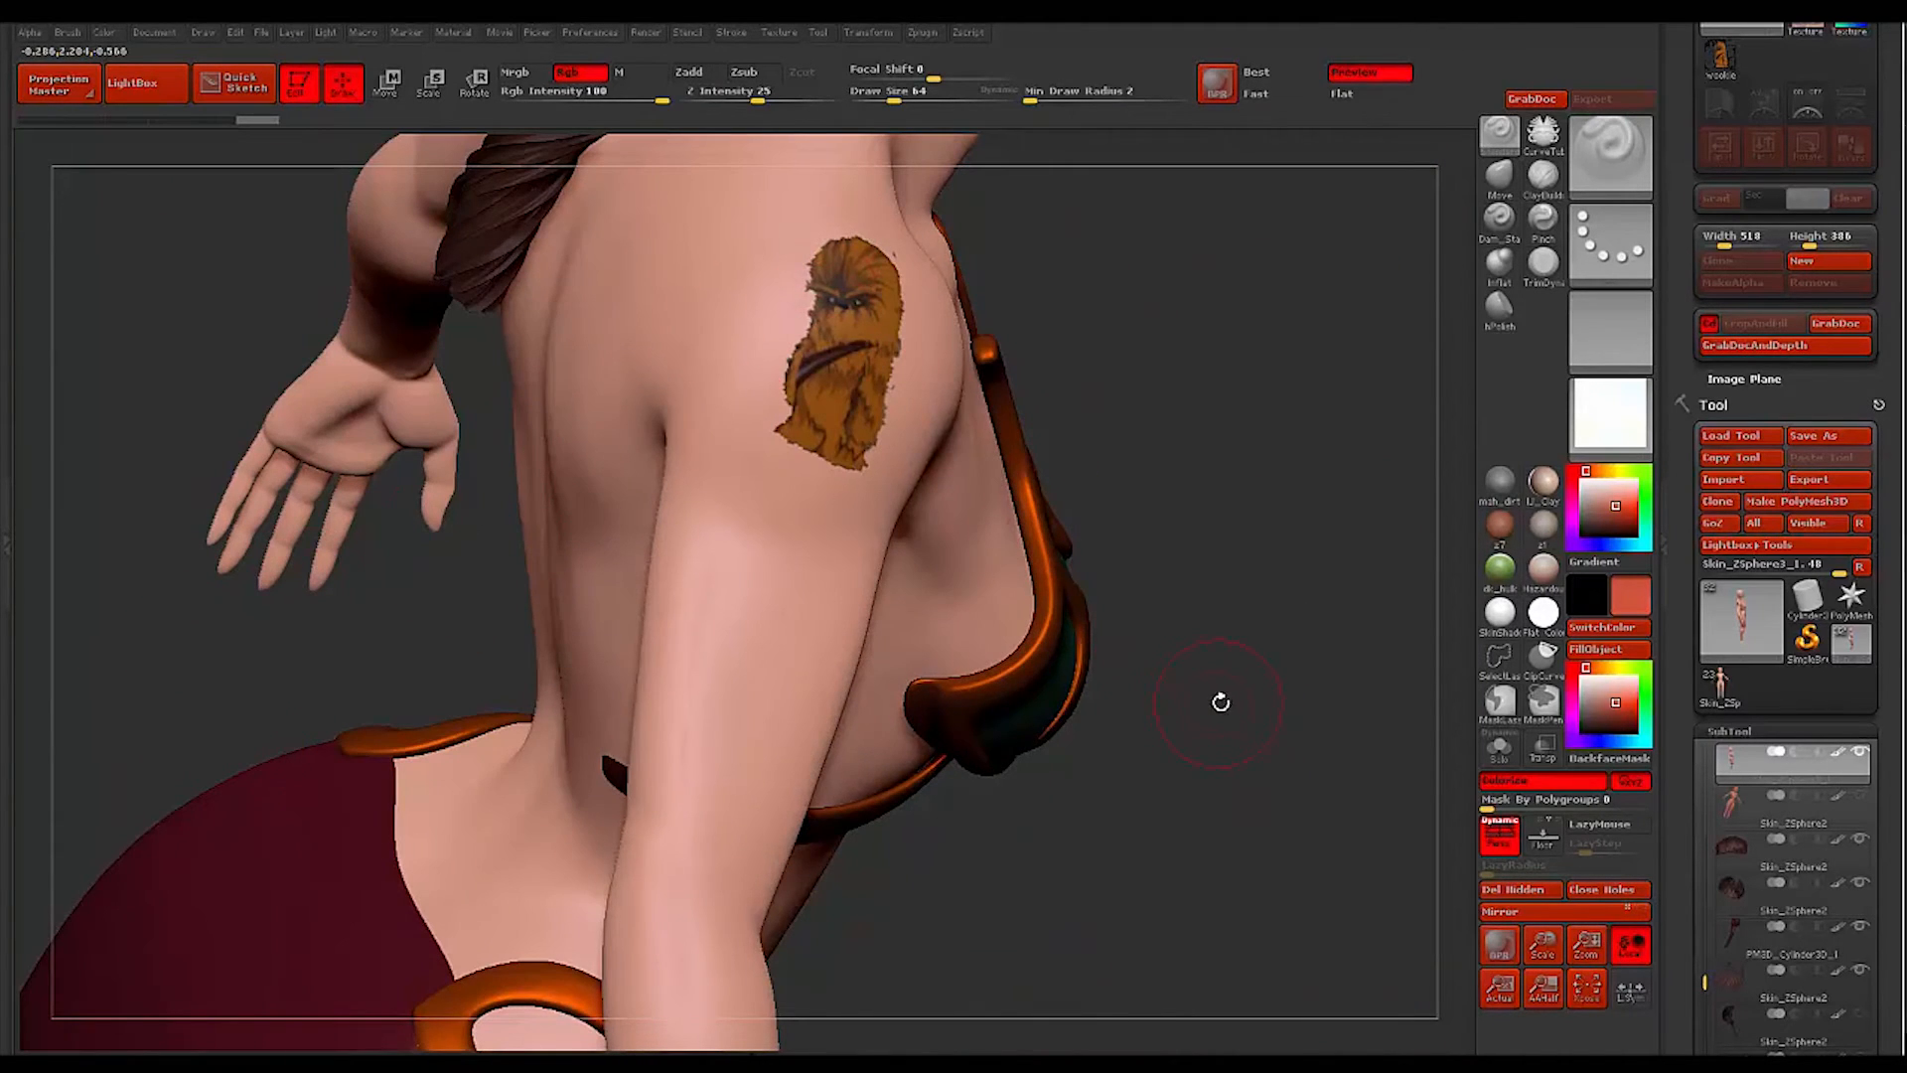
left_click_drag(1220, 701, 429, 518)
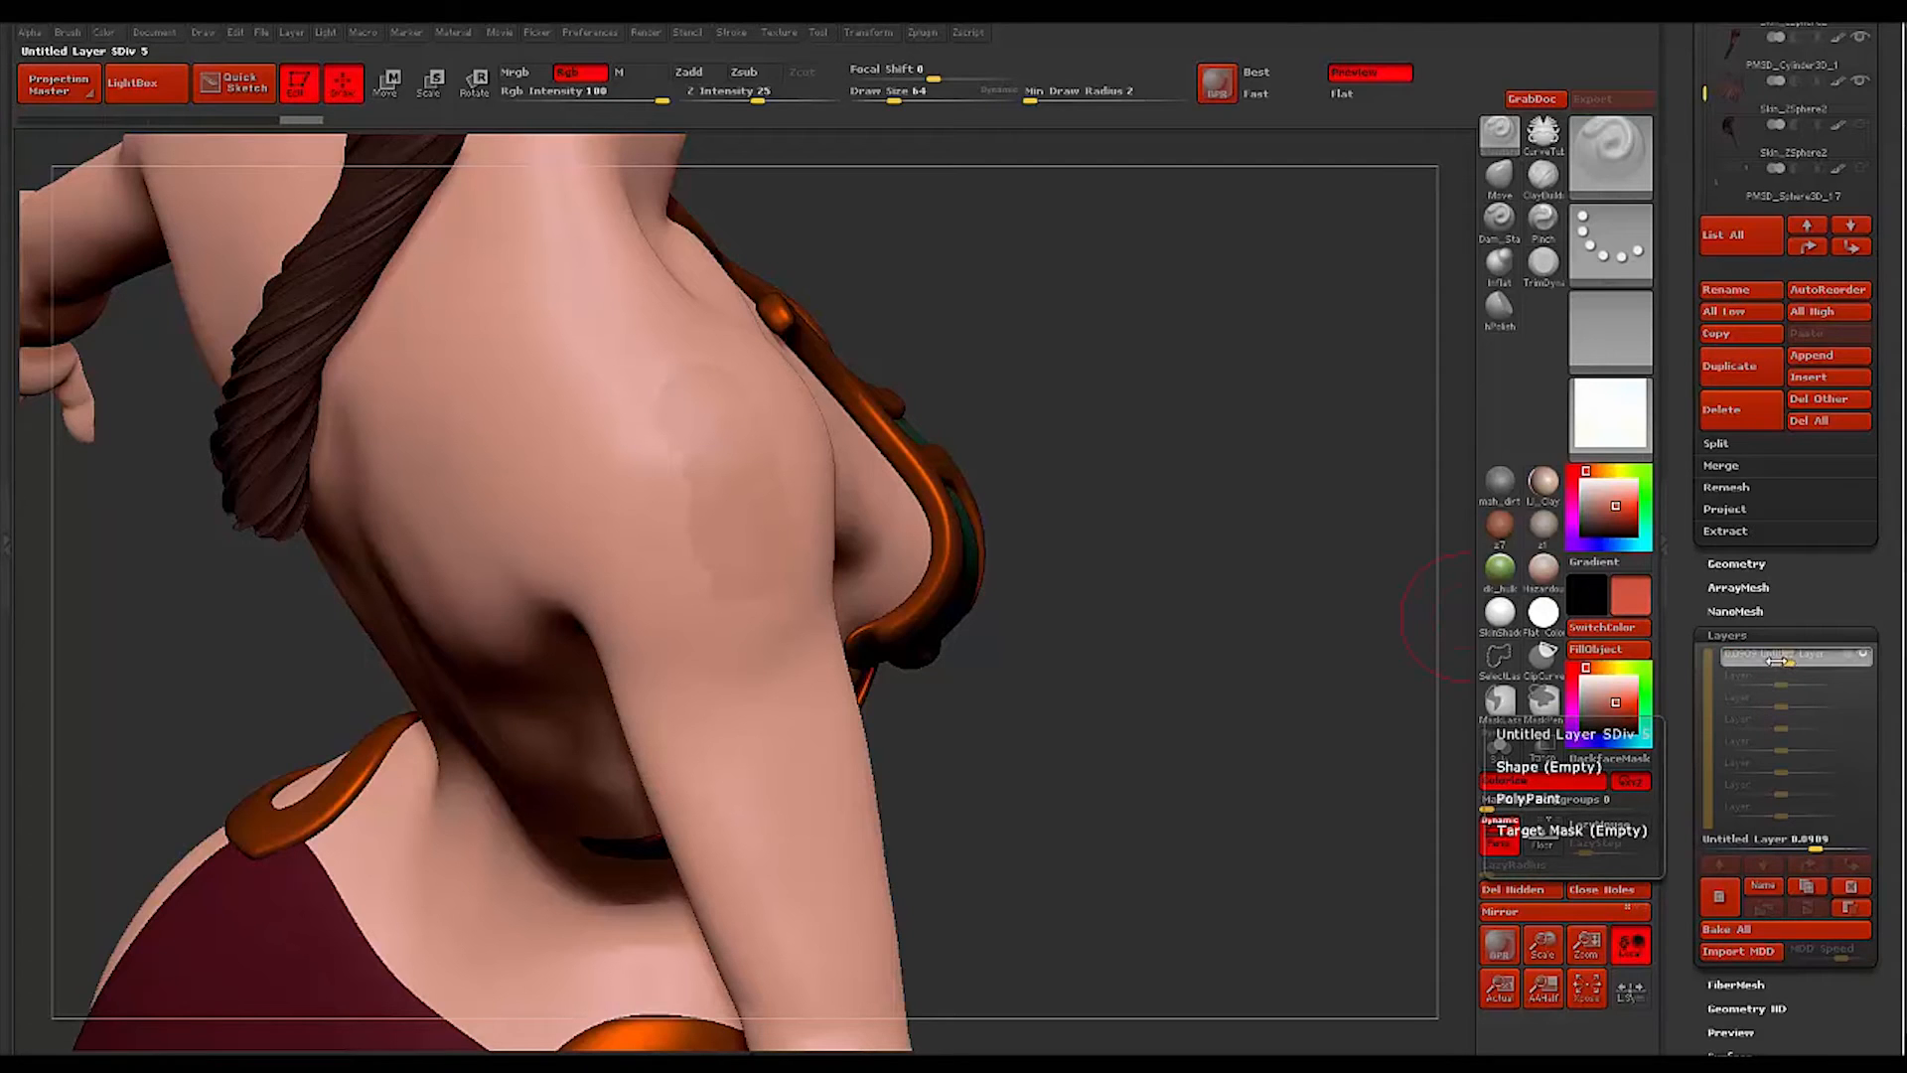
Create a new layer to record the tattoo paint separately
left_click(717, 487)
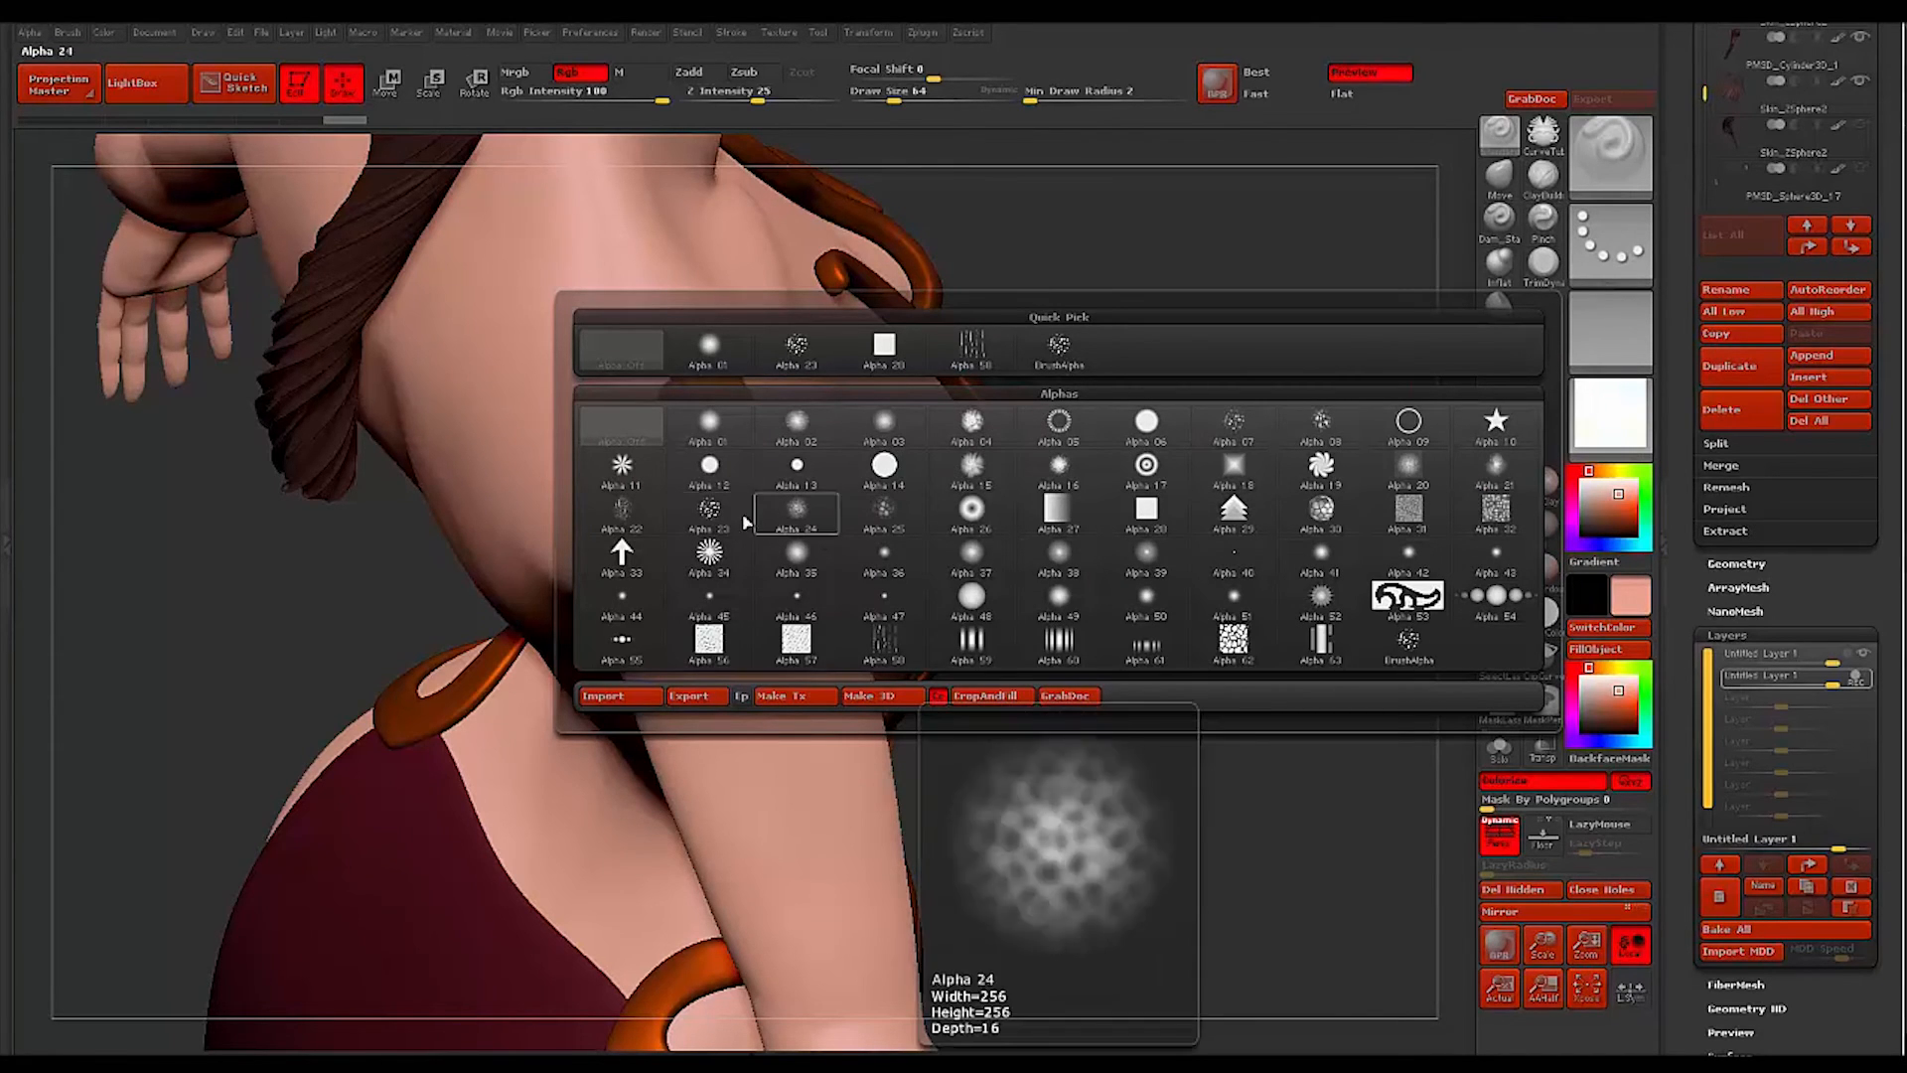
Spray skin colour over the tattoo's upper, middle and lower parts with Alpha 24 and Colorized Spray
left_click(620, 510)
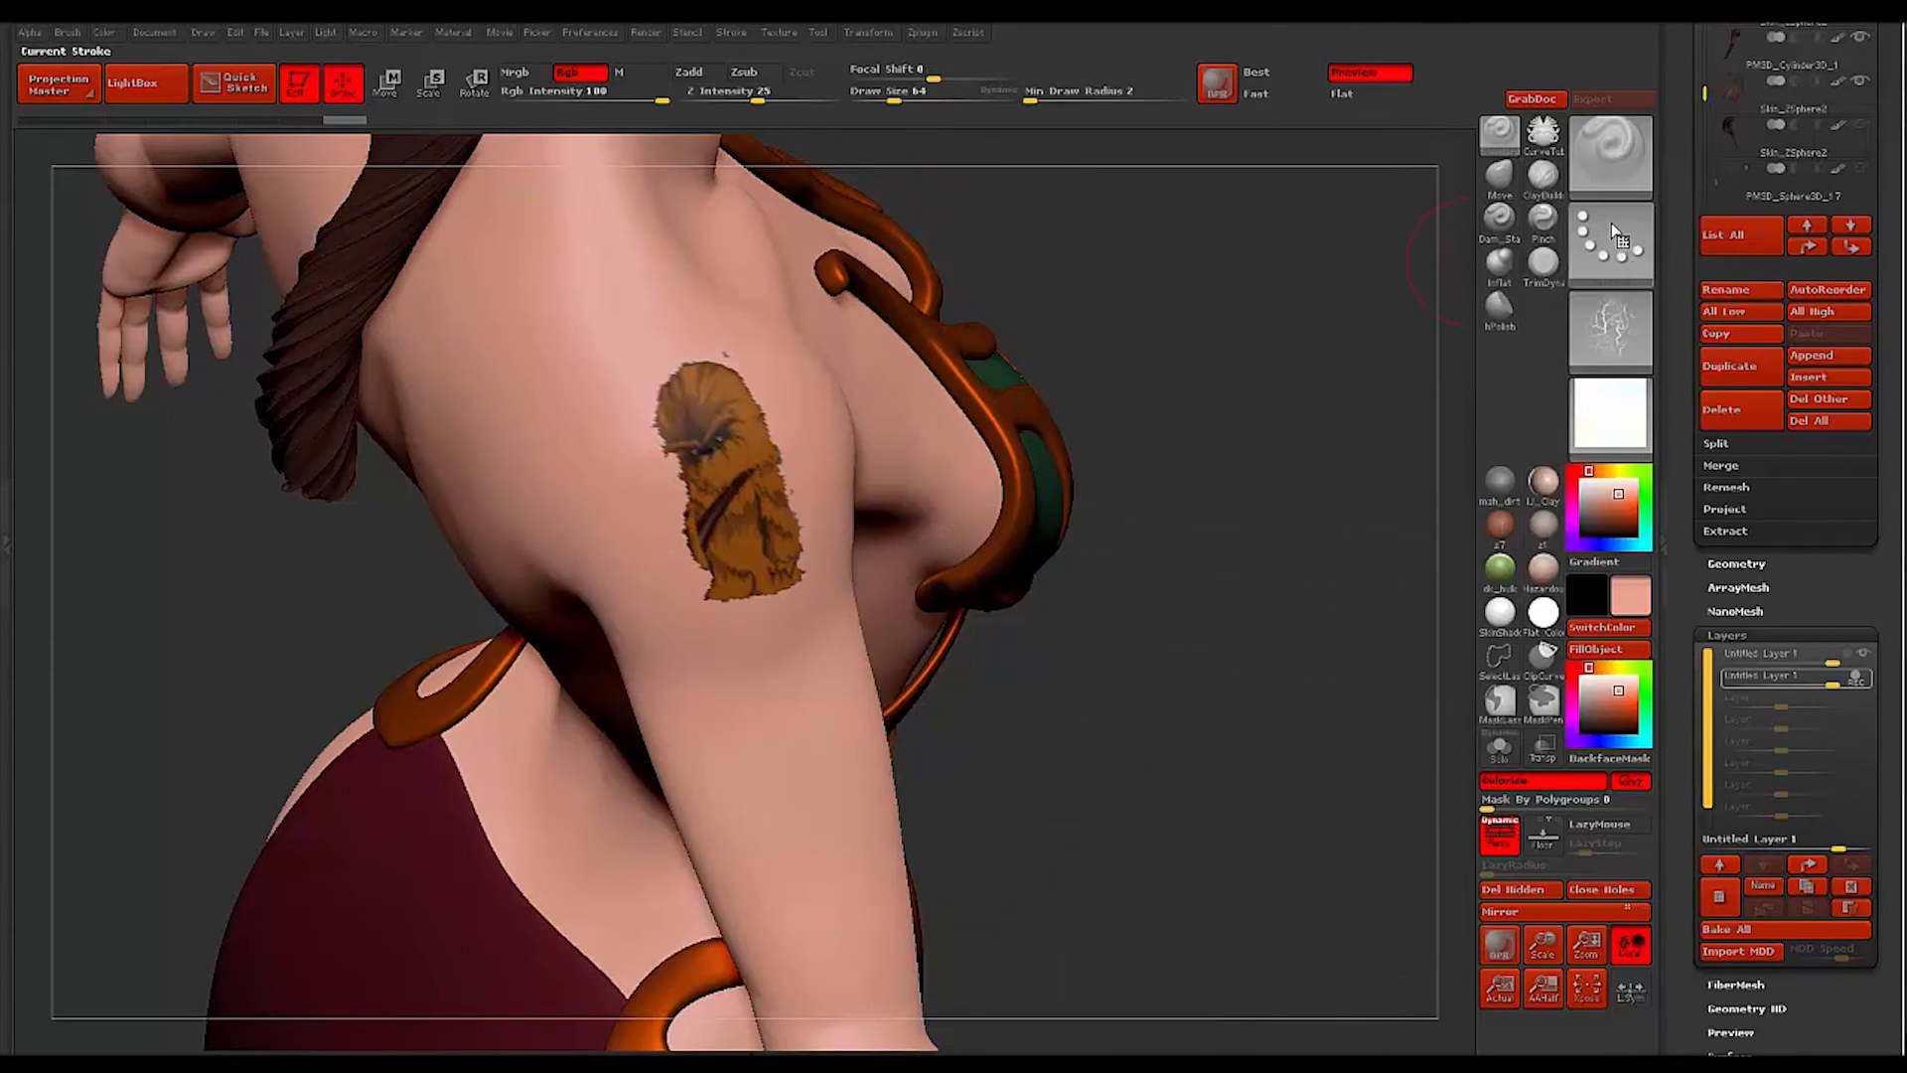
mouse_move(1289, 213)
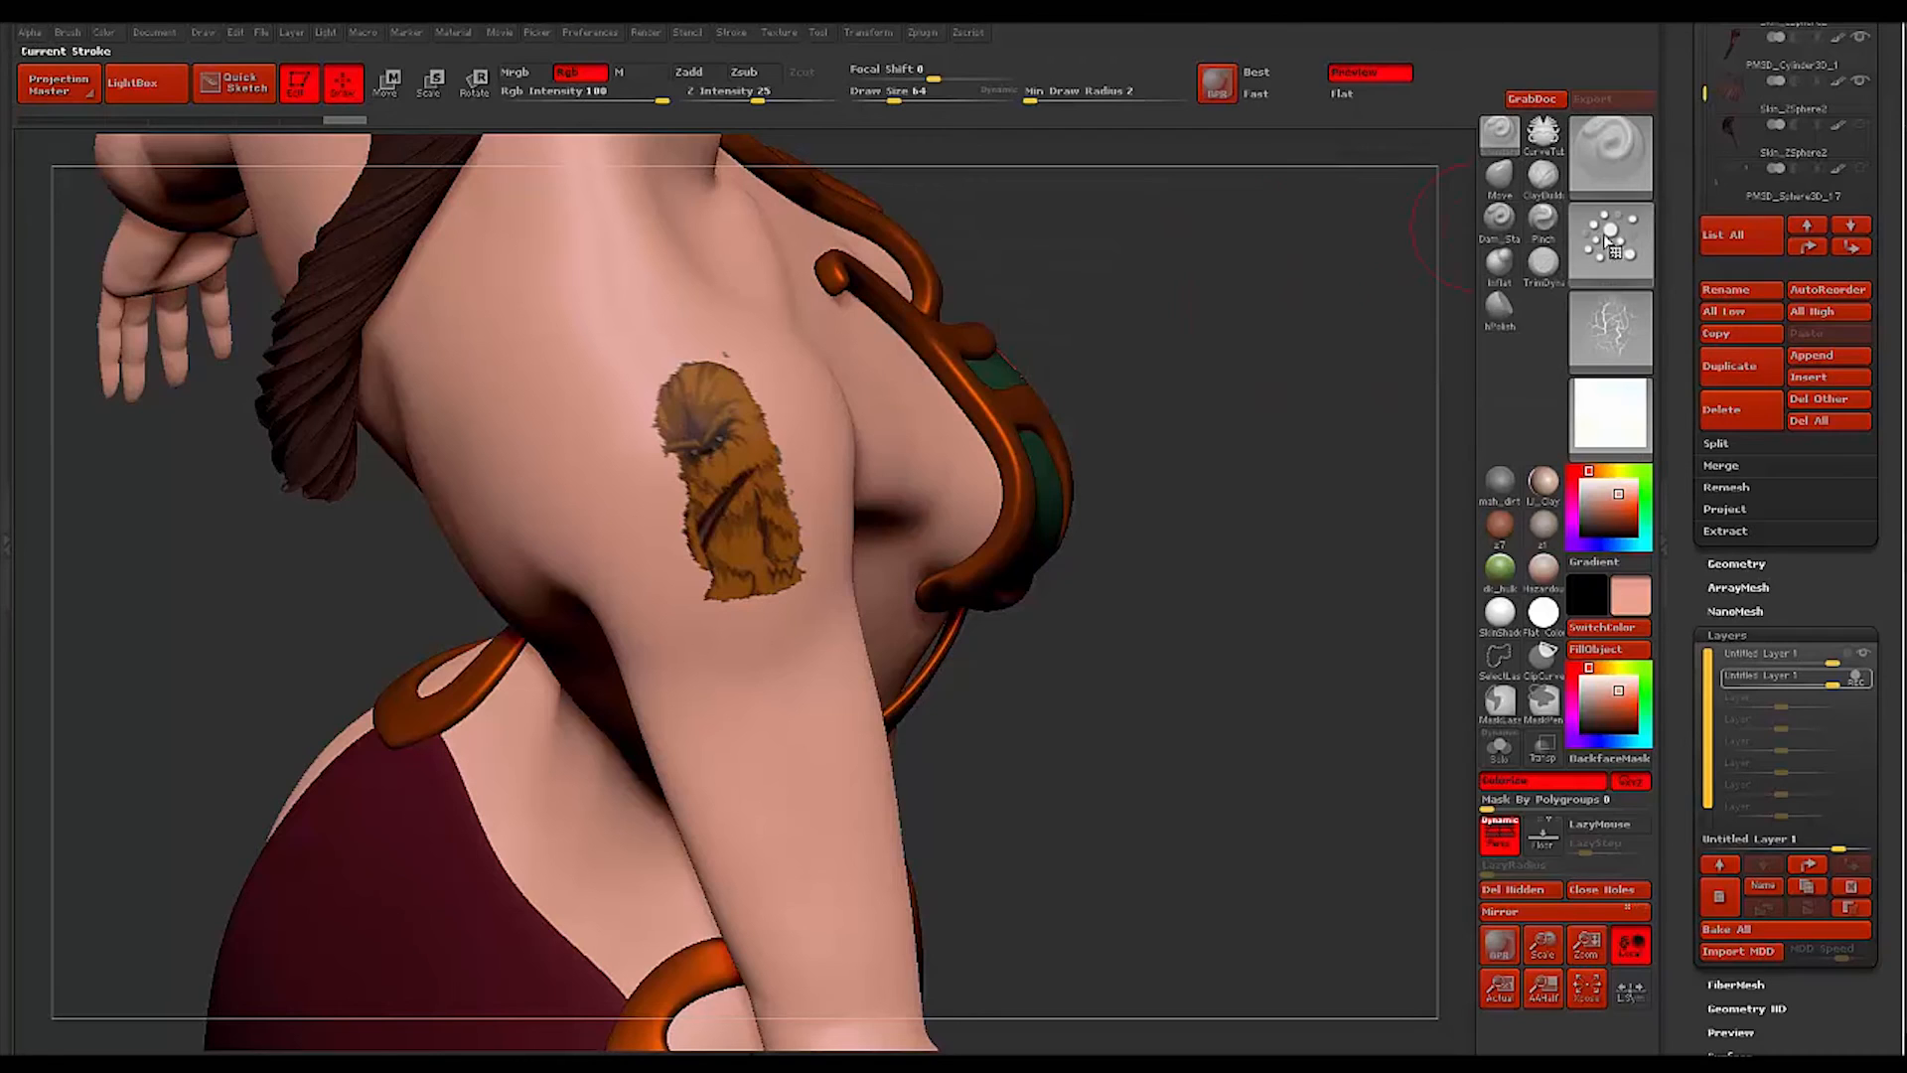
left_click(1609, 242)
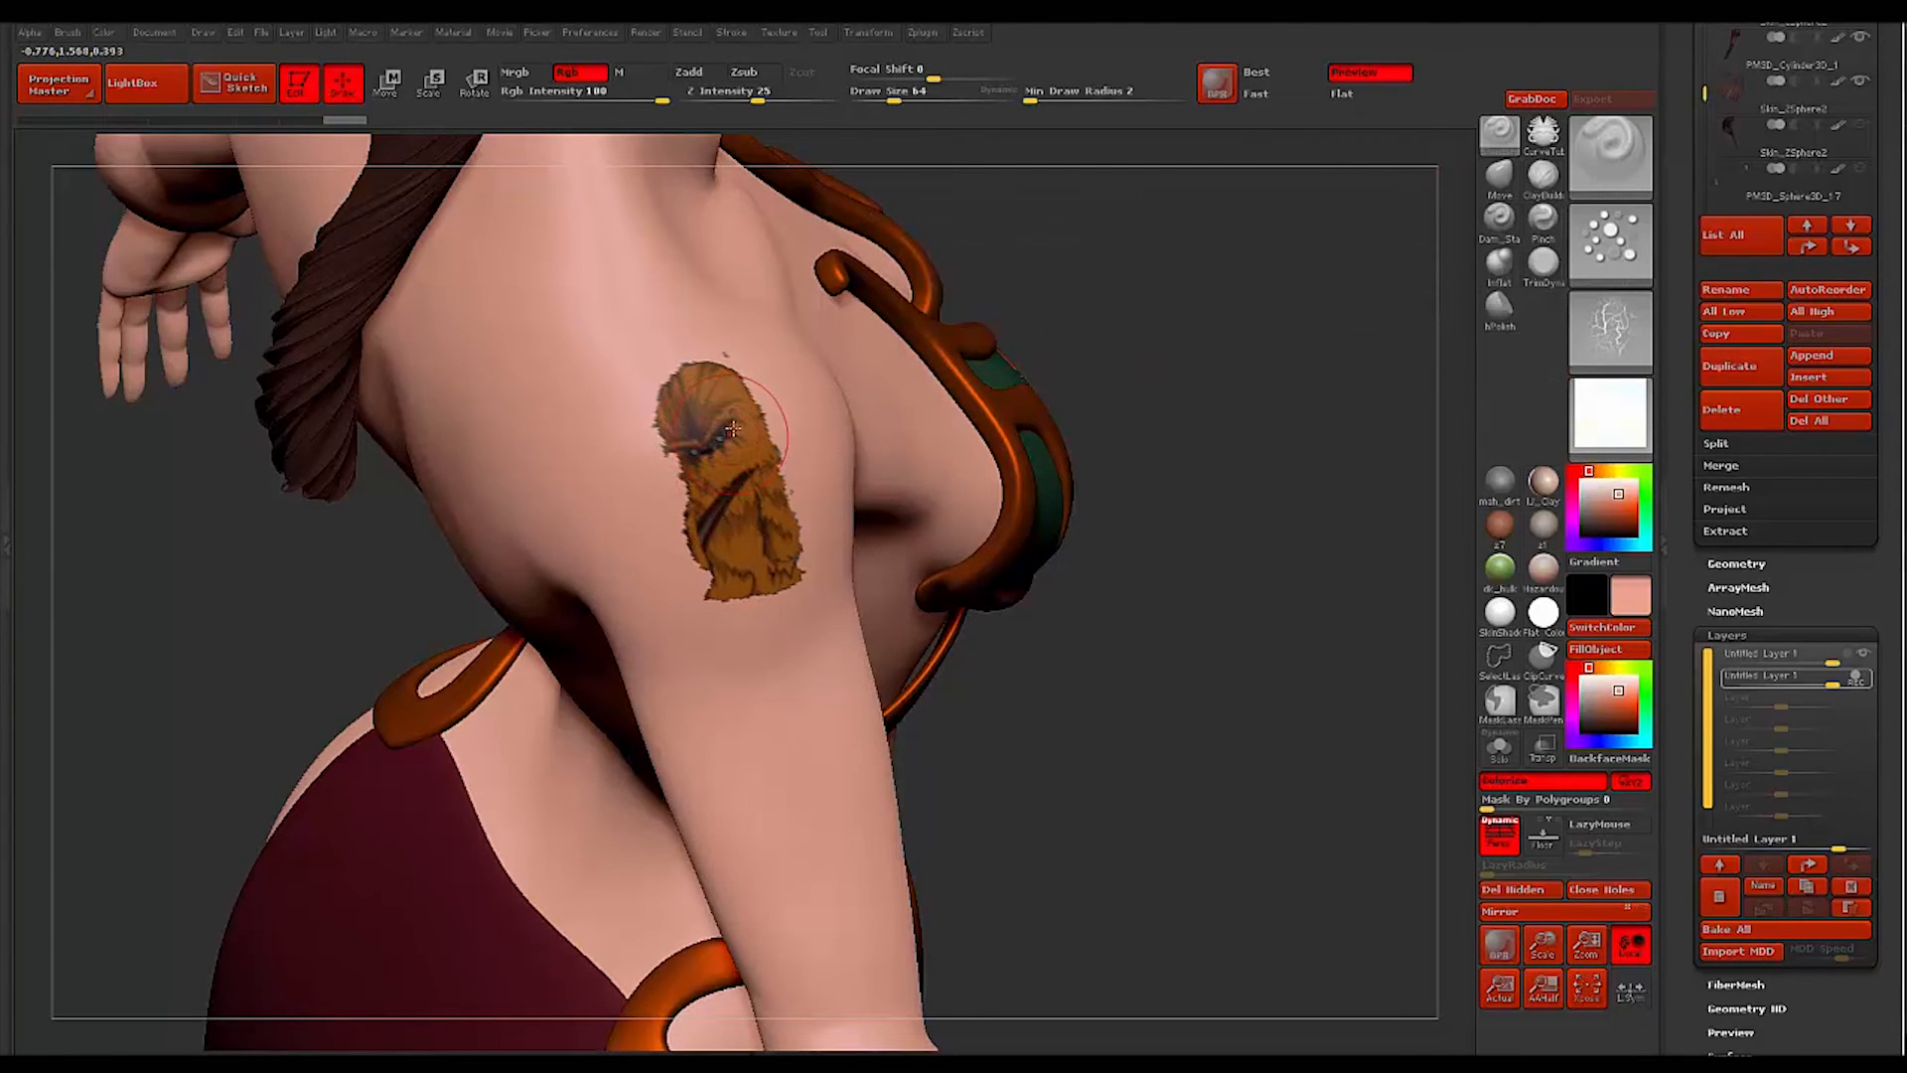
left_click_drag(735, 431, 773, 407)
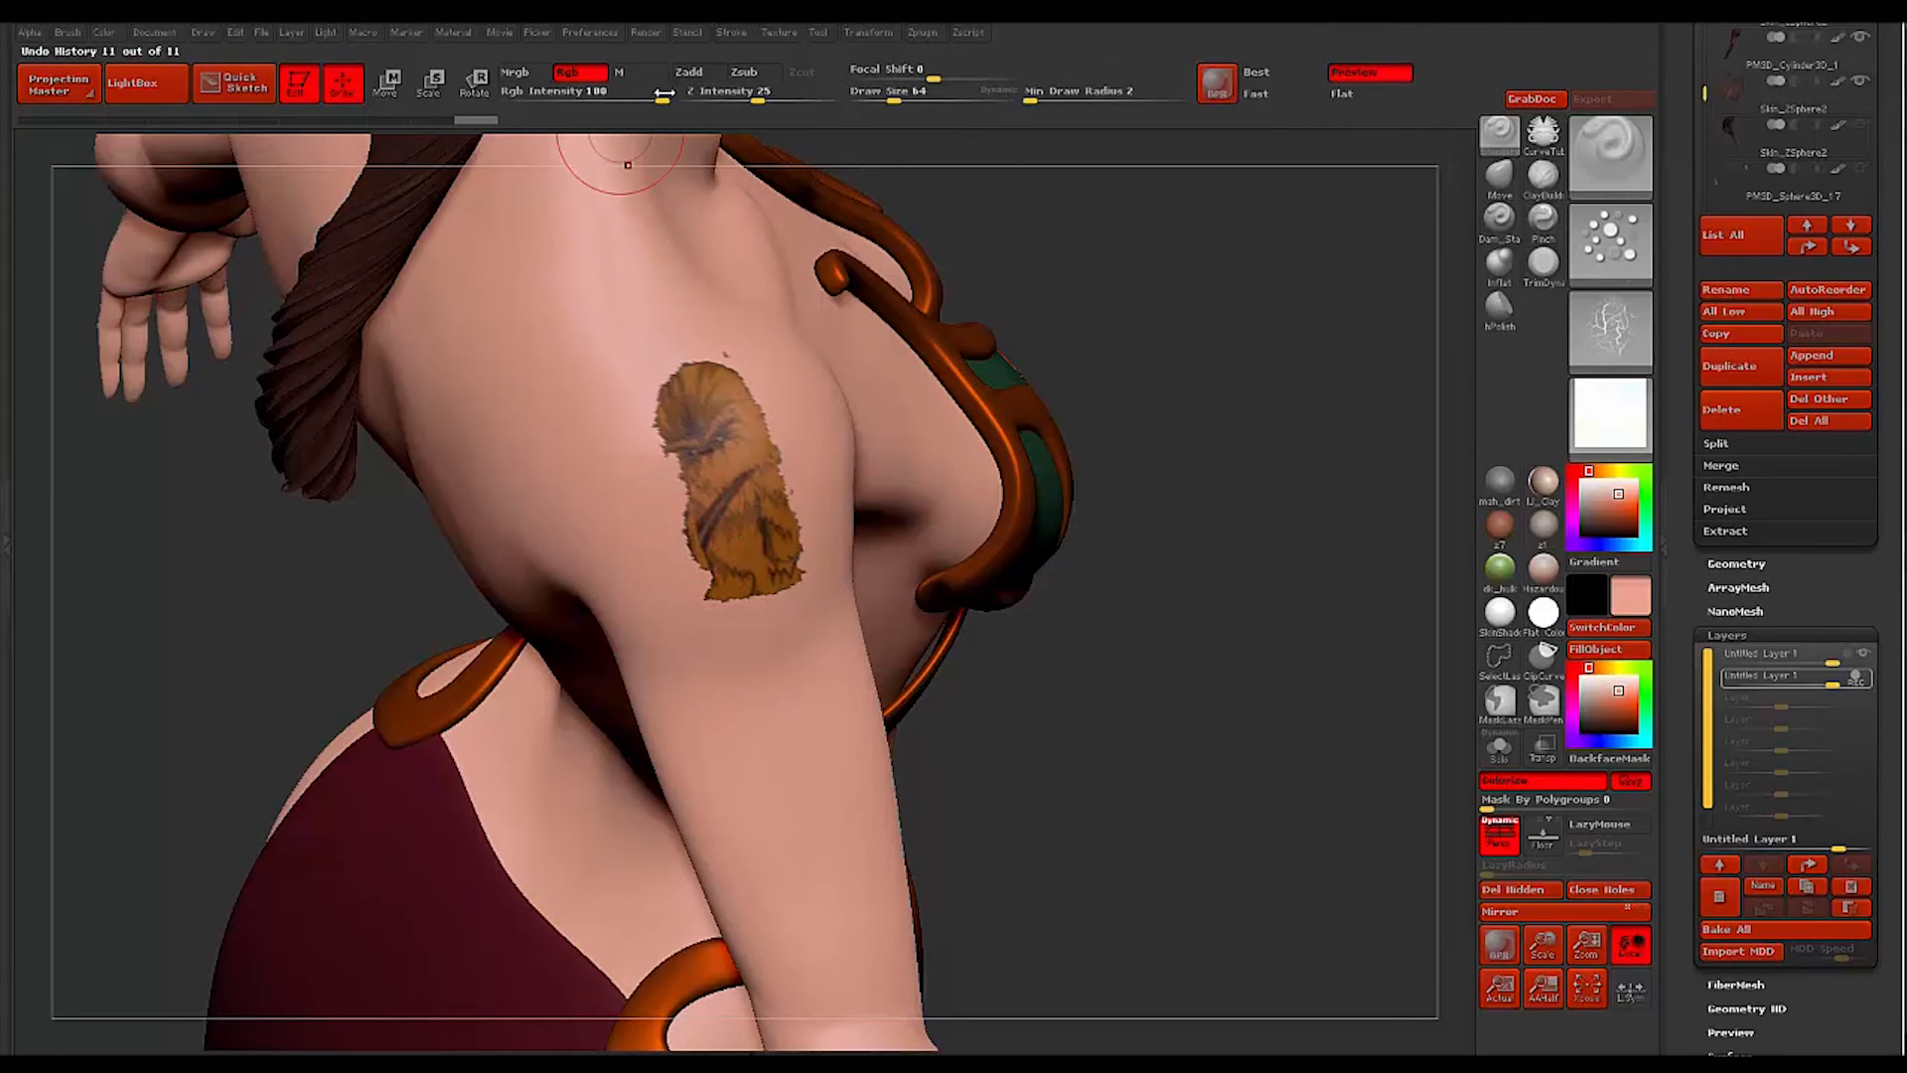
left_click_drag(888, 68, 852, 68)
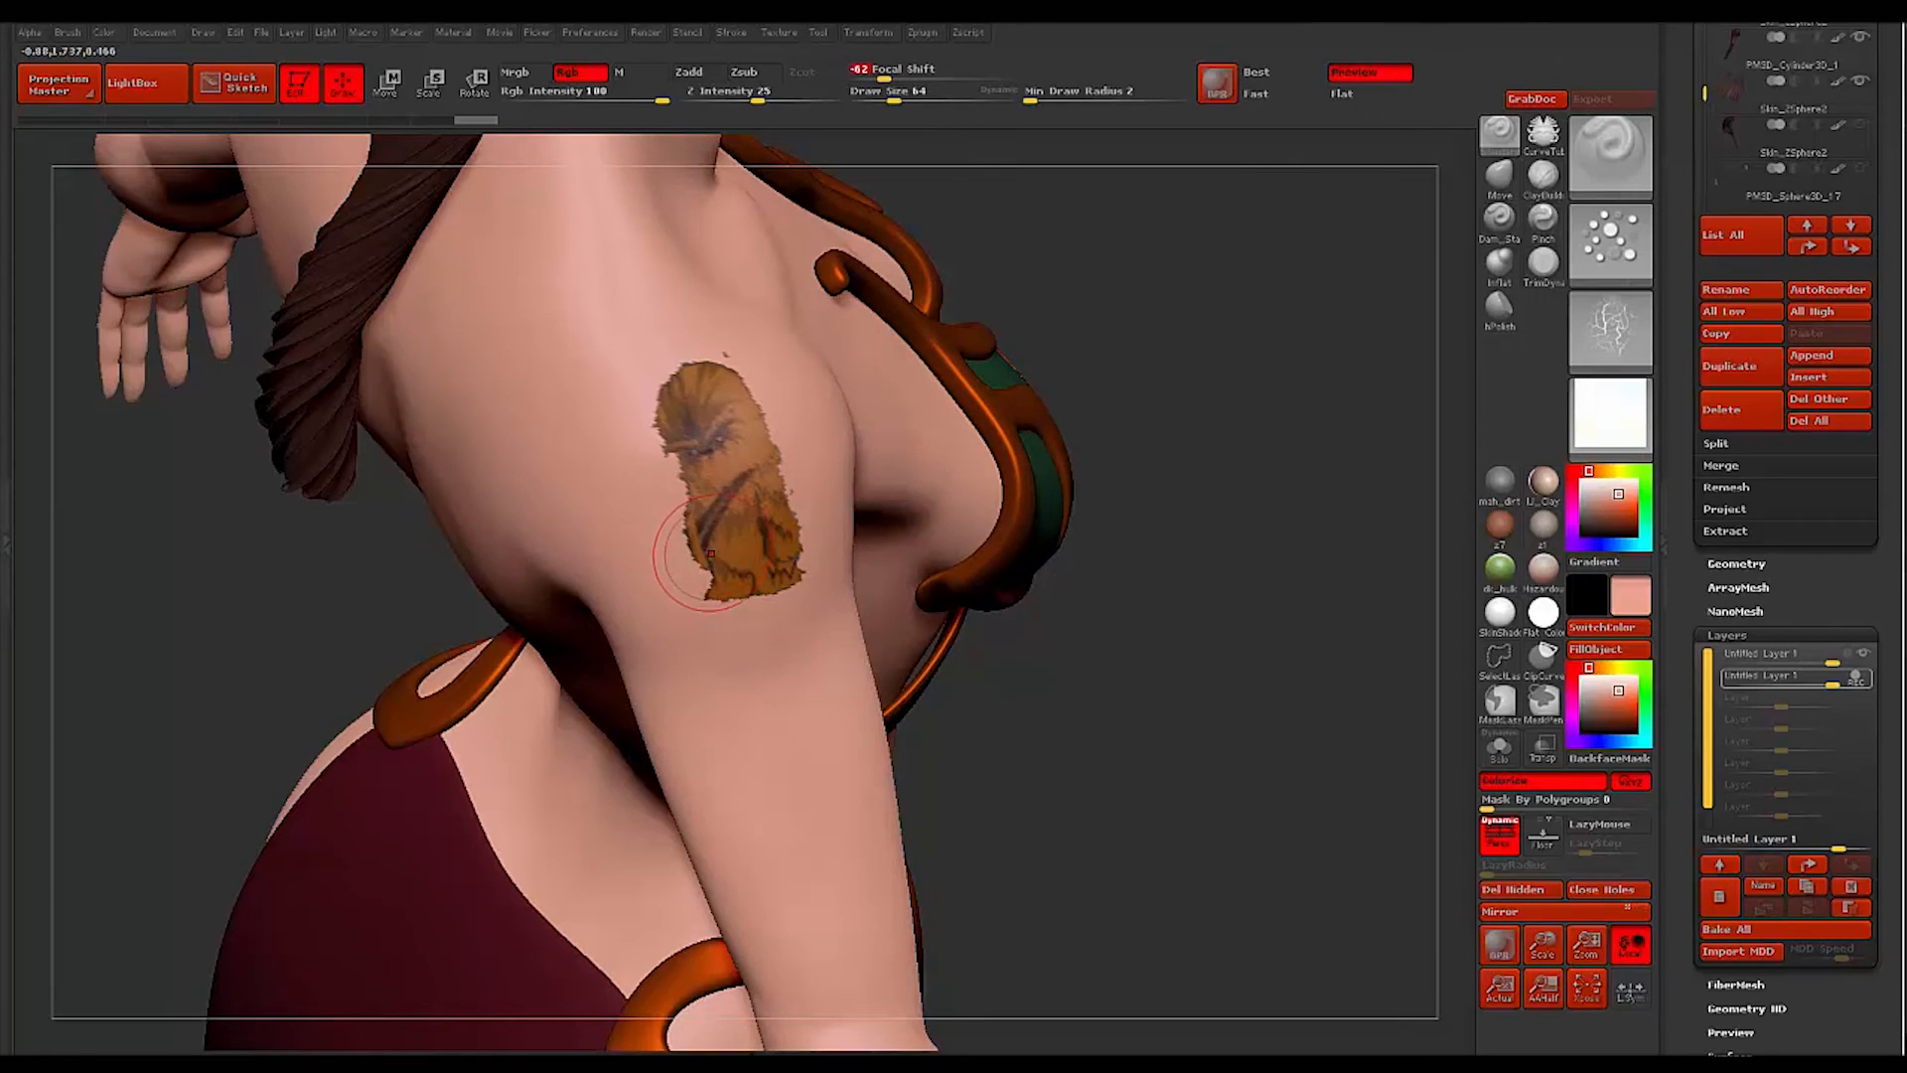
left_click_drag(711, 554, 723, 596)
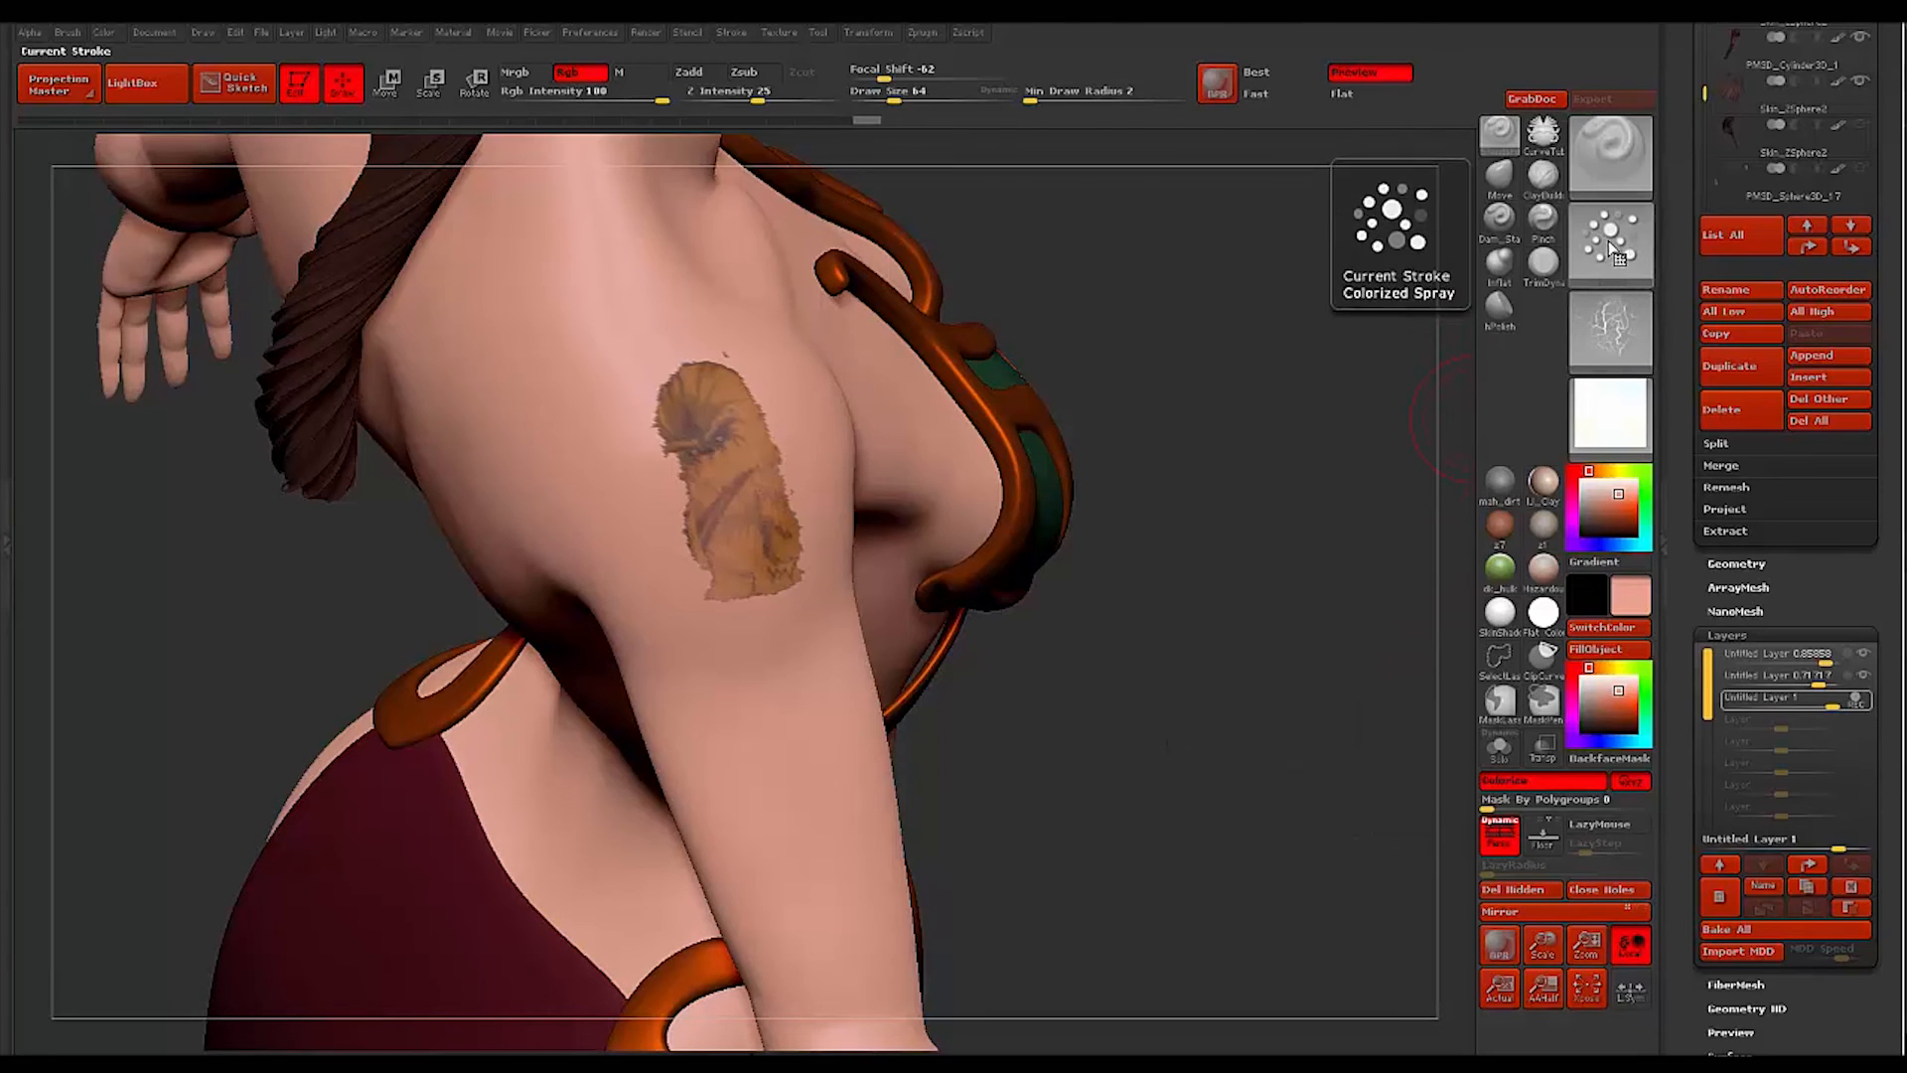
Rub streaky skin-colour patches over the tattoo with a streak alpha and review the fading
left_click(1608, 242)
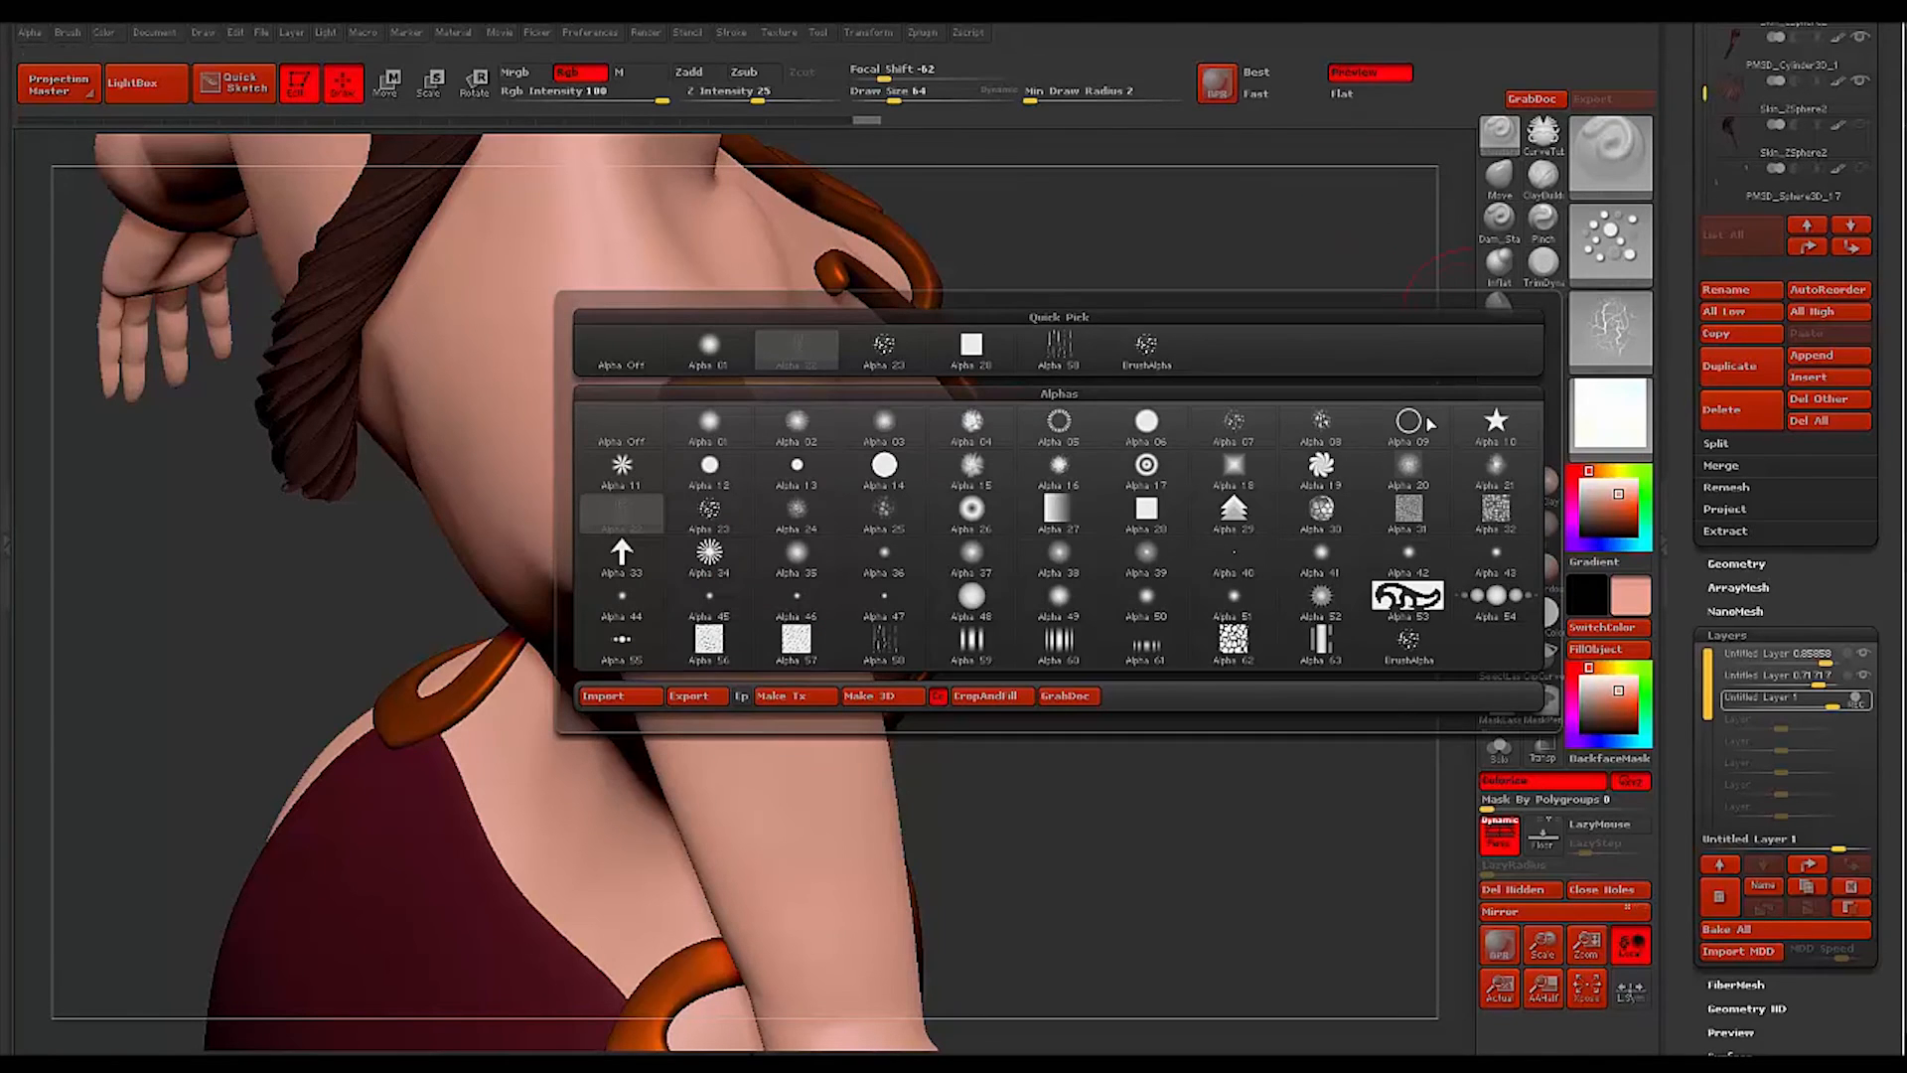
mouse_move(882, 557)
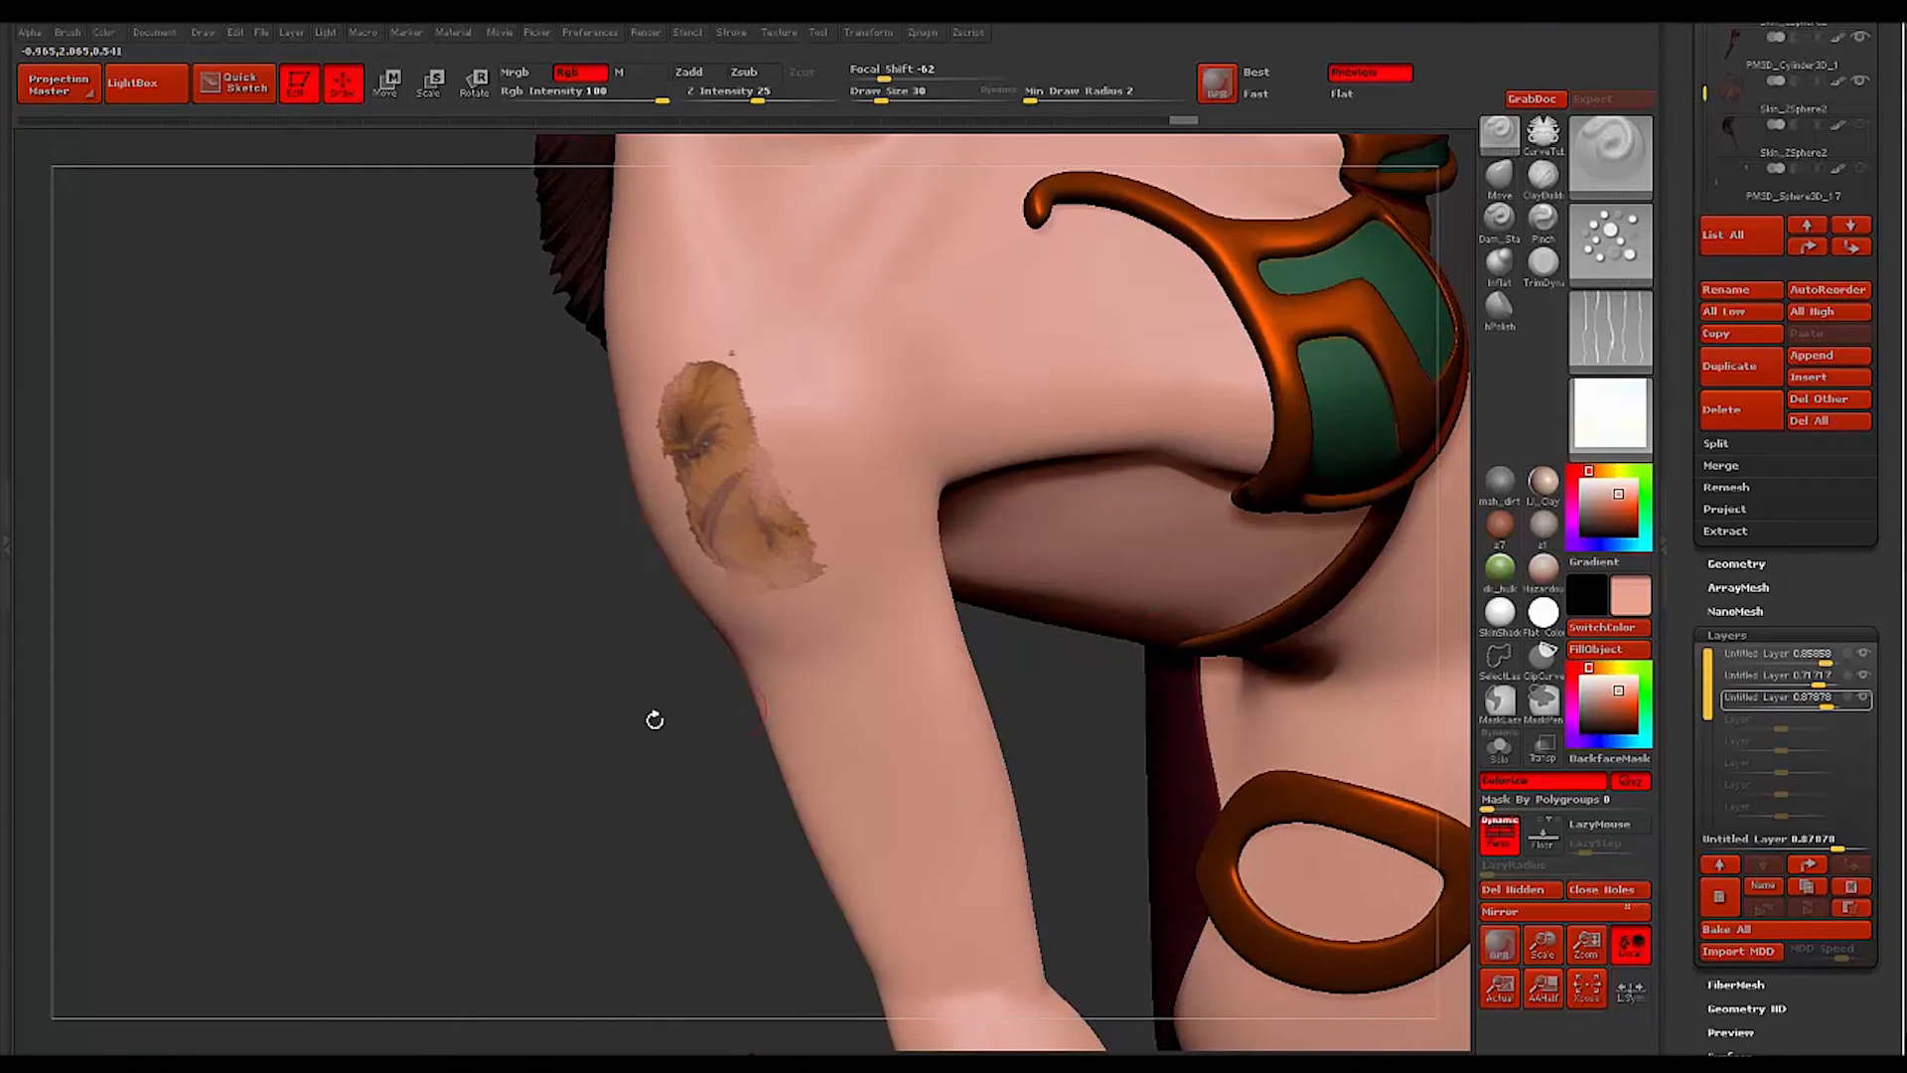
left_click_drag(654, 719, 1163, 568)
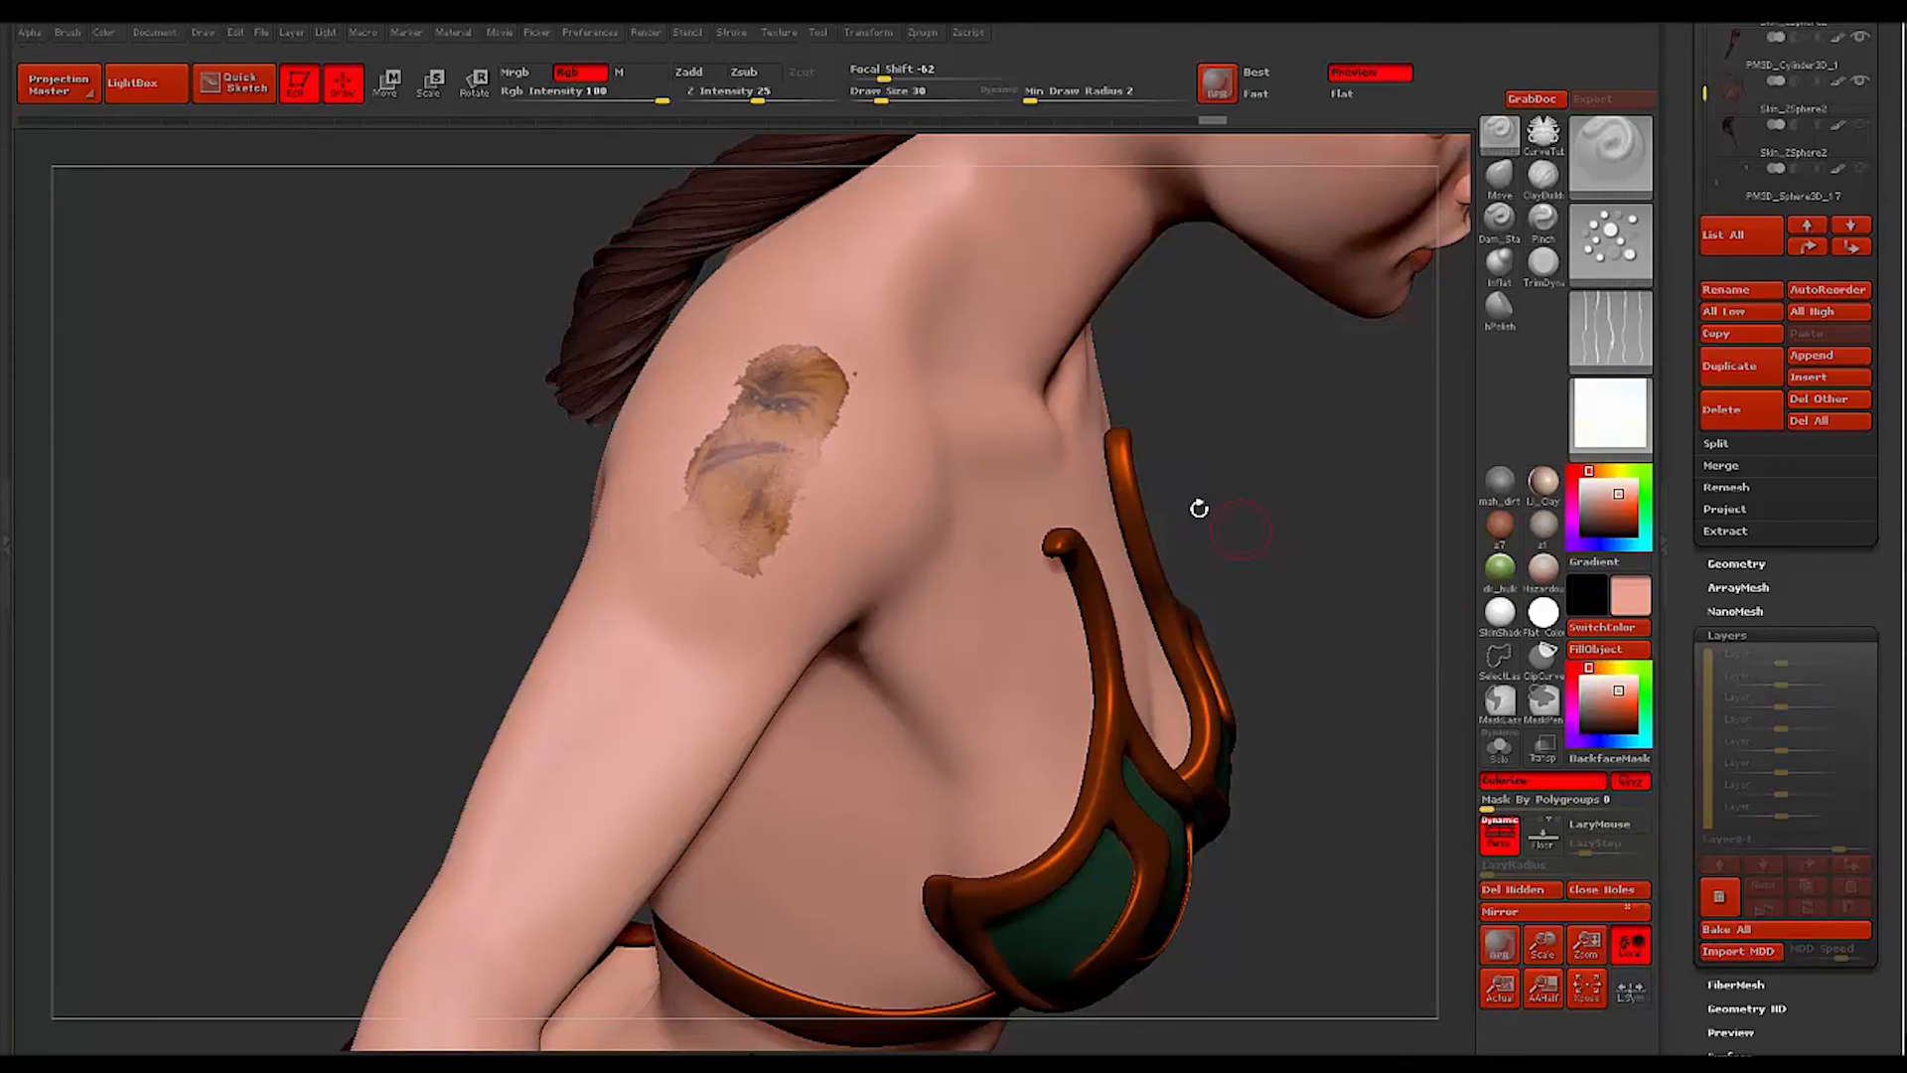
Orbit around the shoulder to inspect the baked, weathered tattoo from the side
left_click_drag(1198, 506, 246, 517)
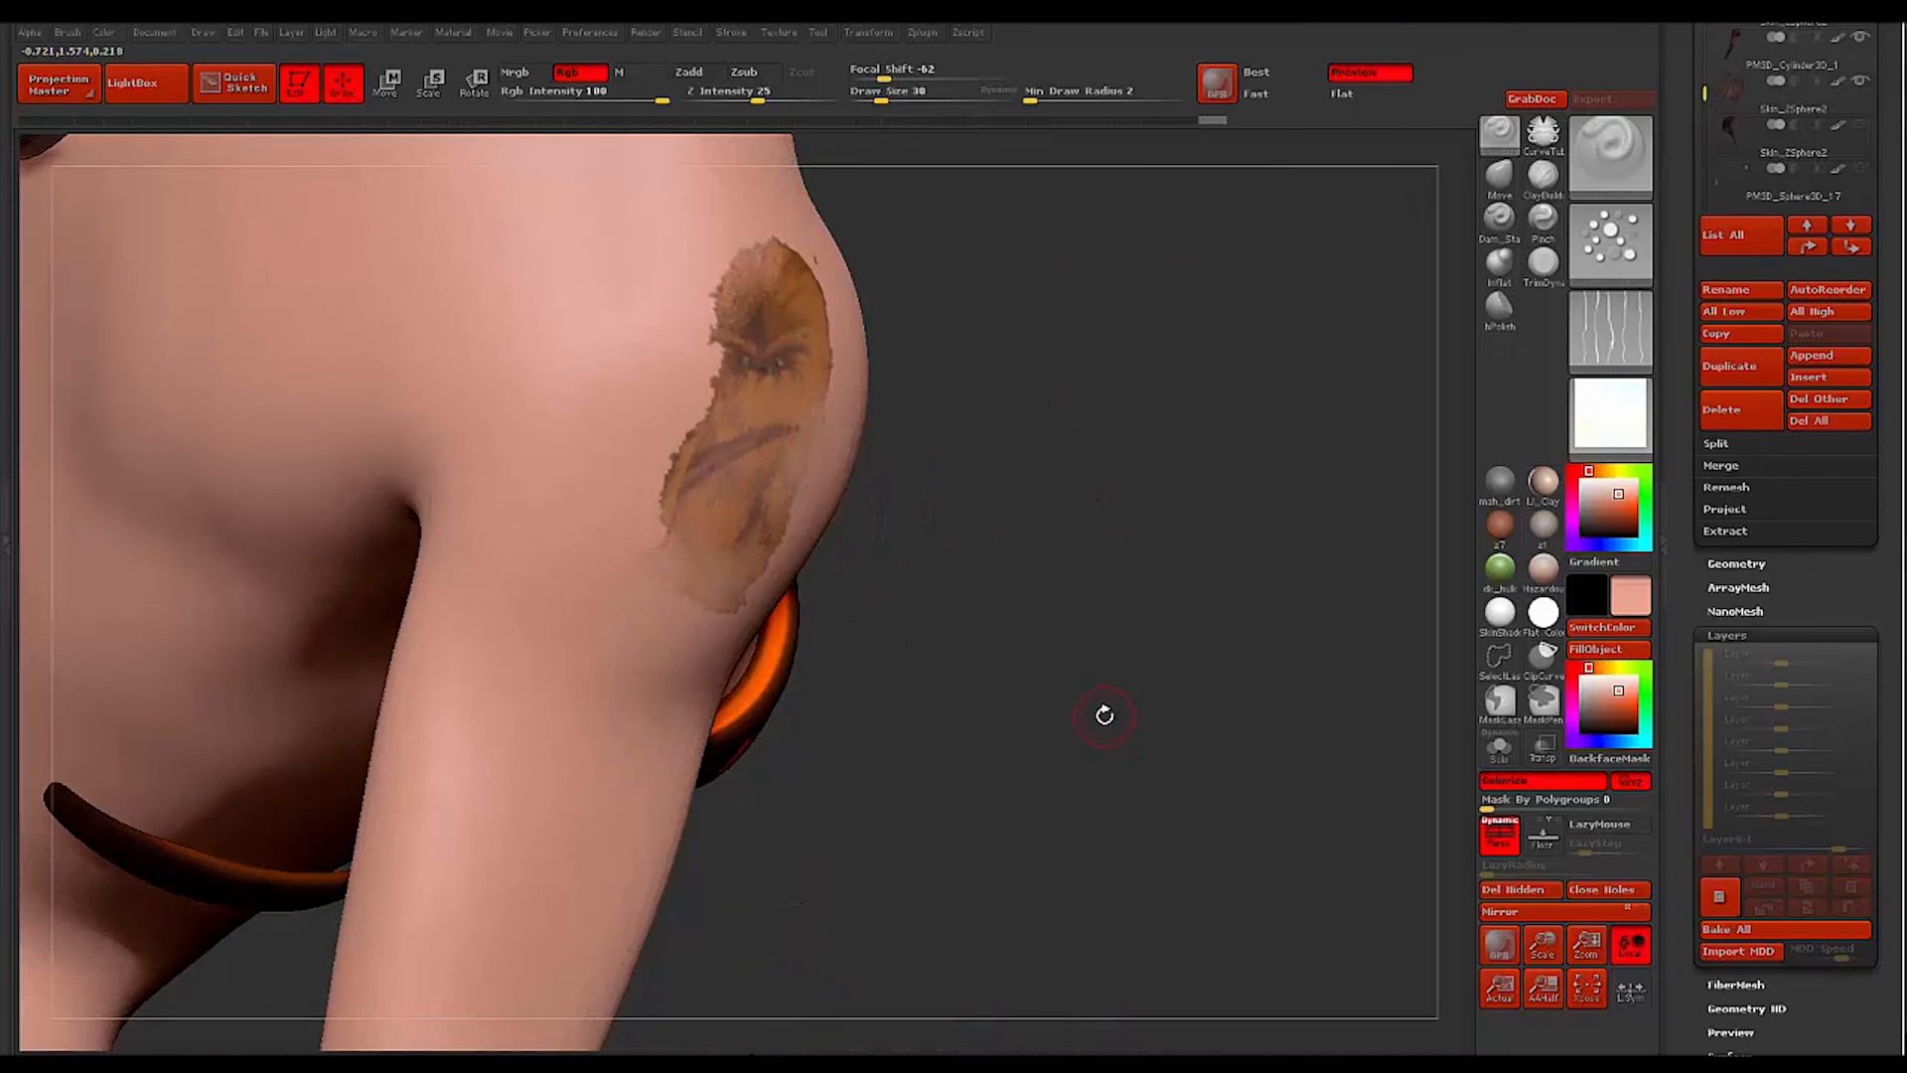
left_click_drag(1102, 715, 1043, 670)
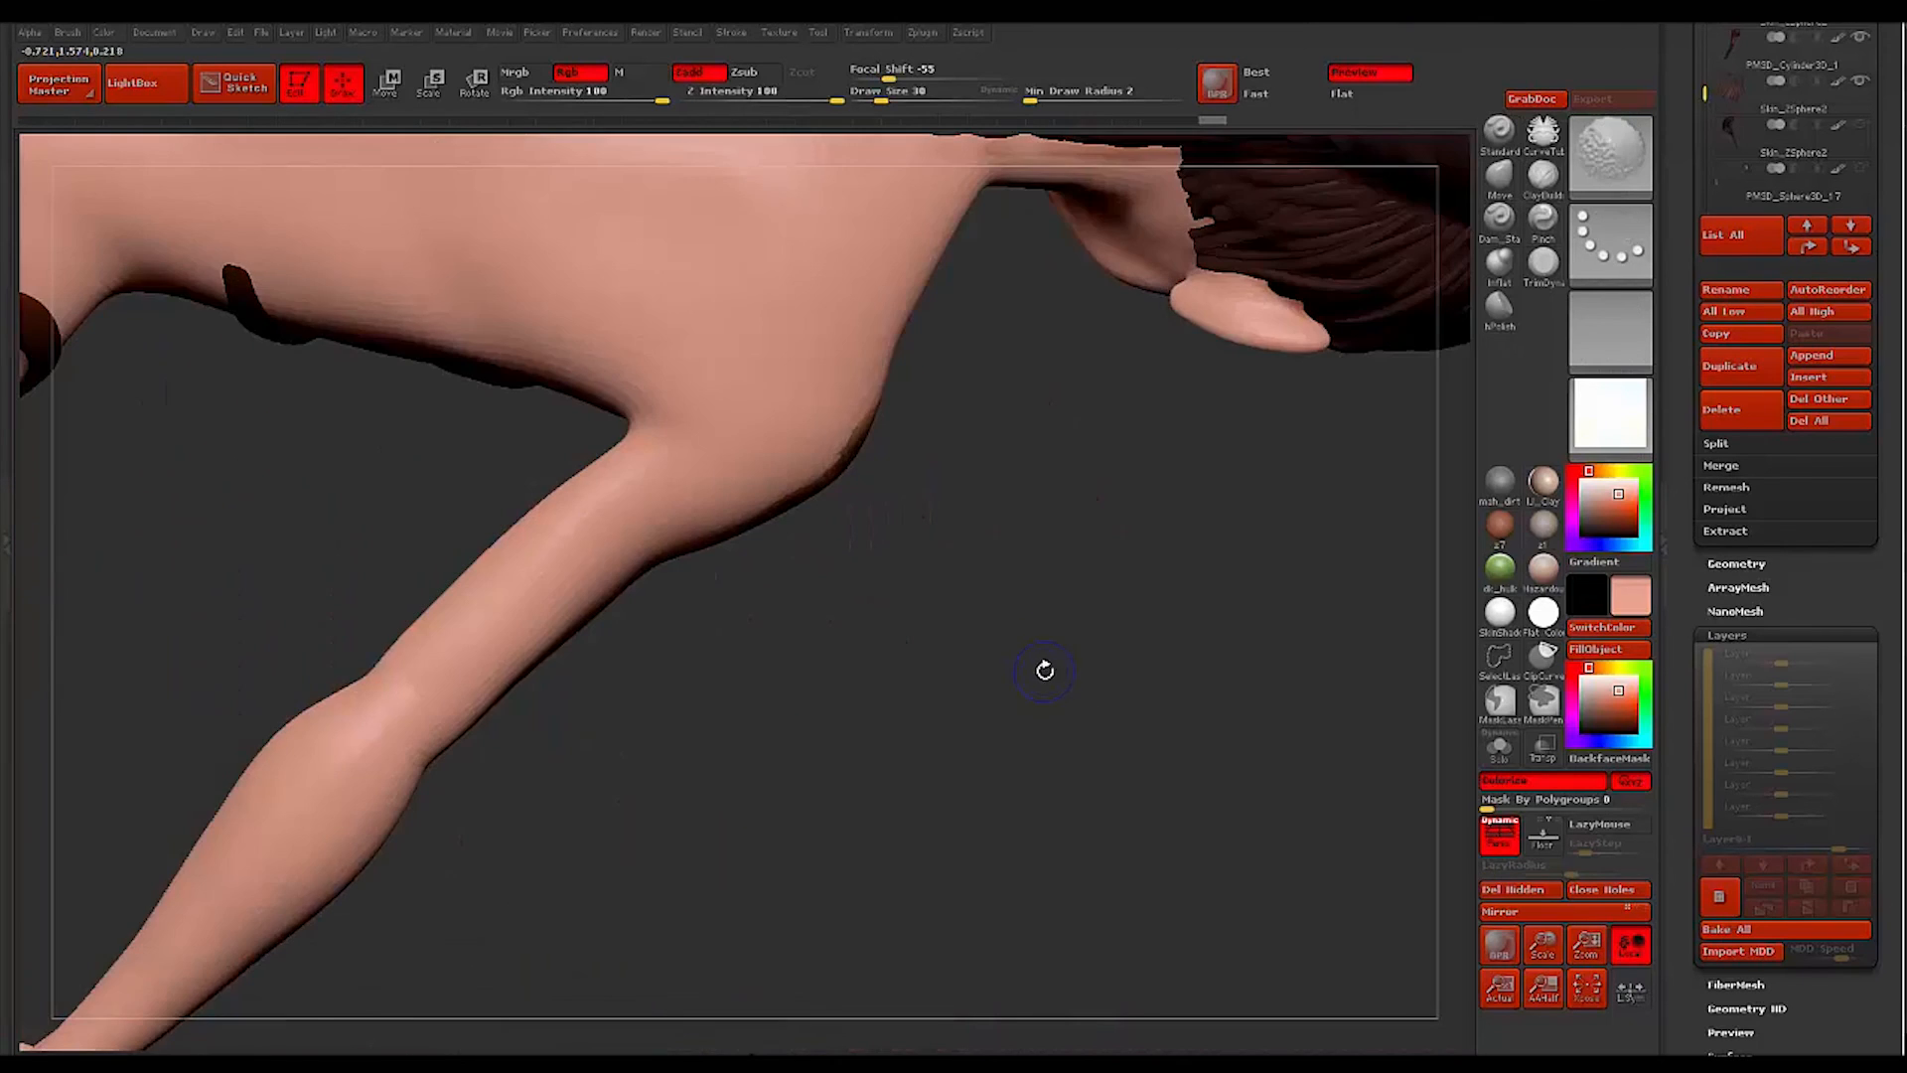
left_click_drag(1043, 669, 419, 405)
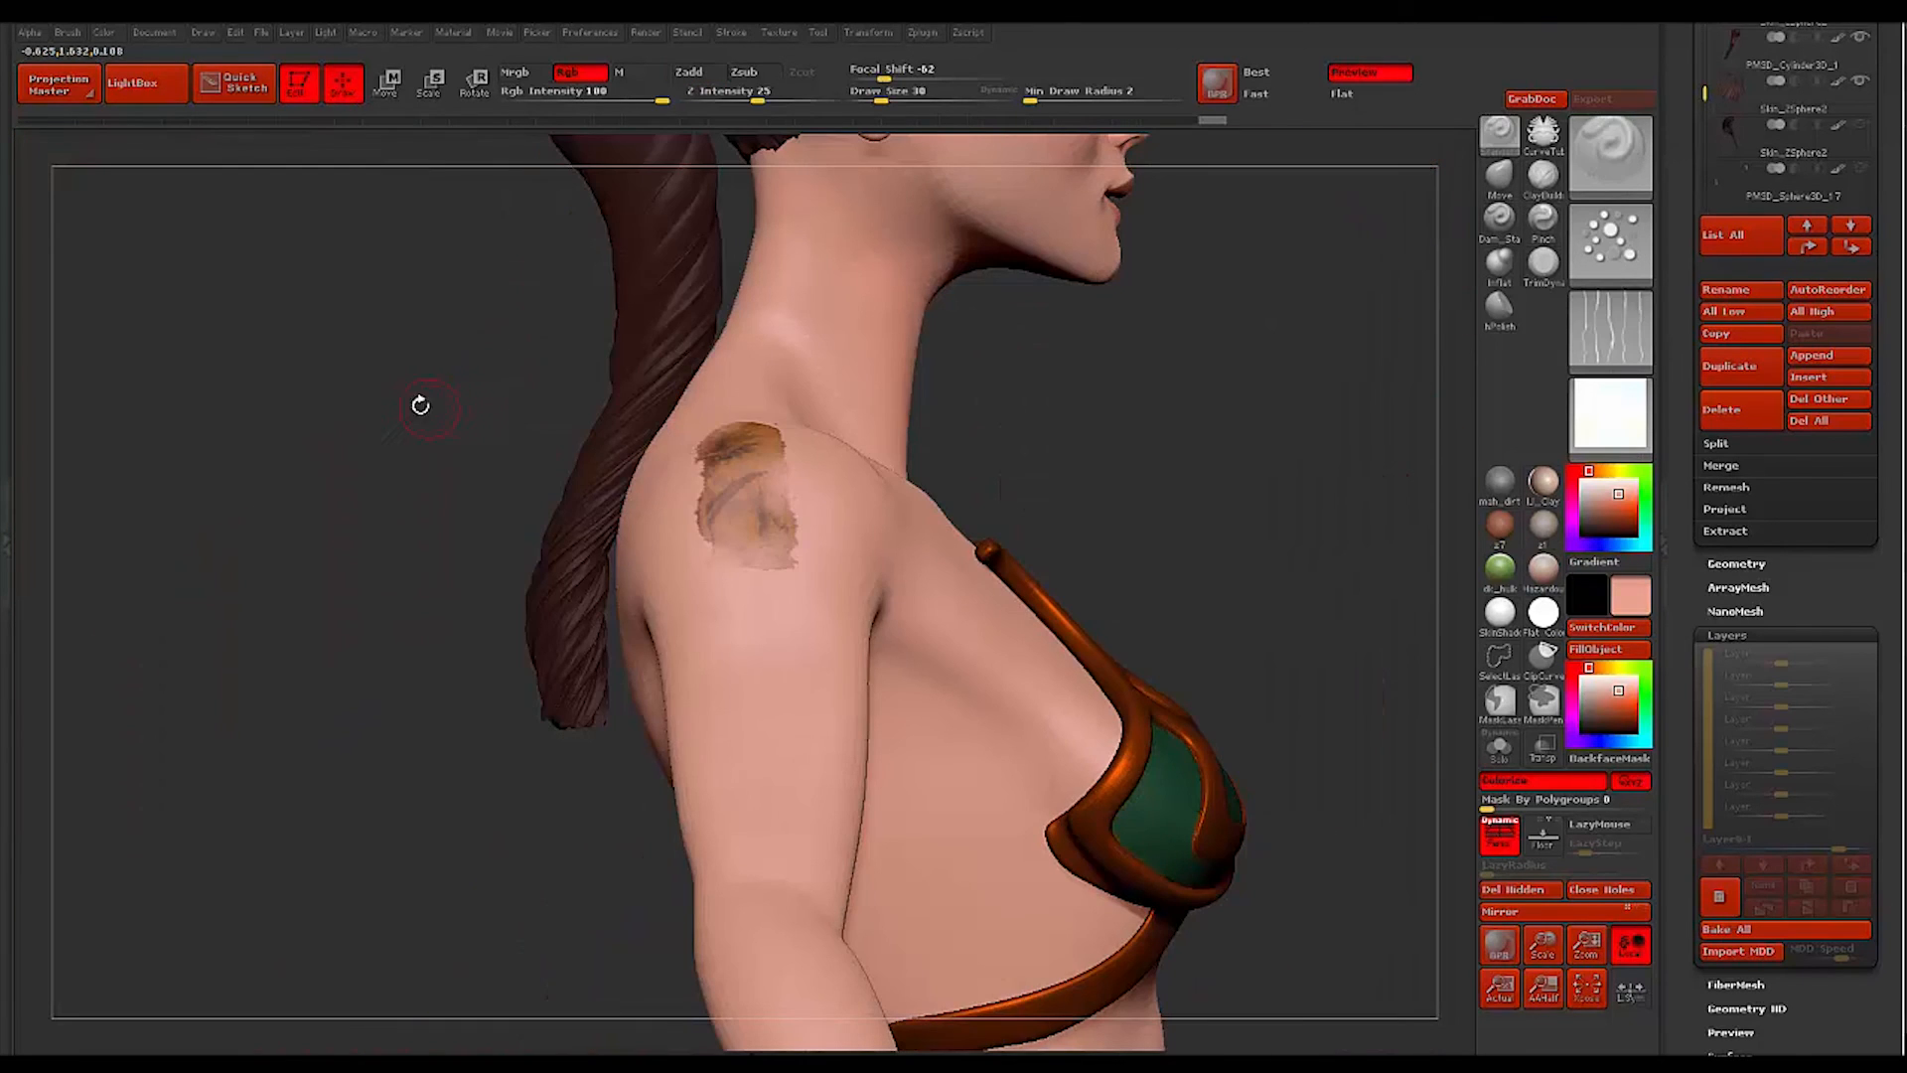
mouse_move(383, 356)
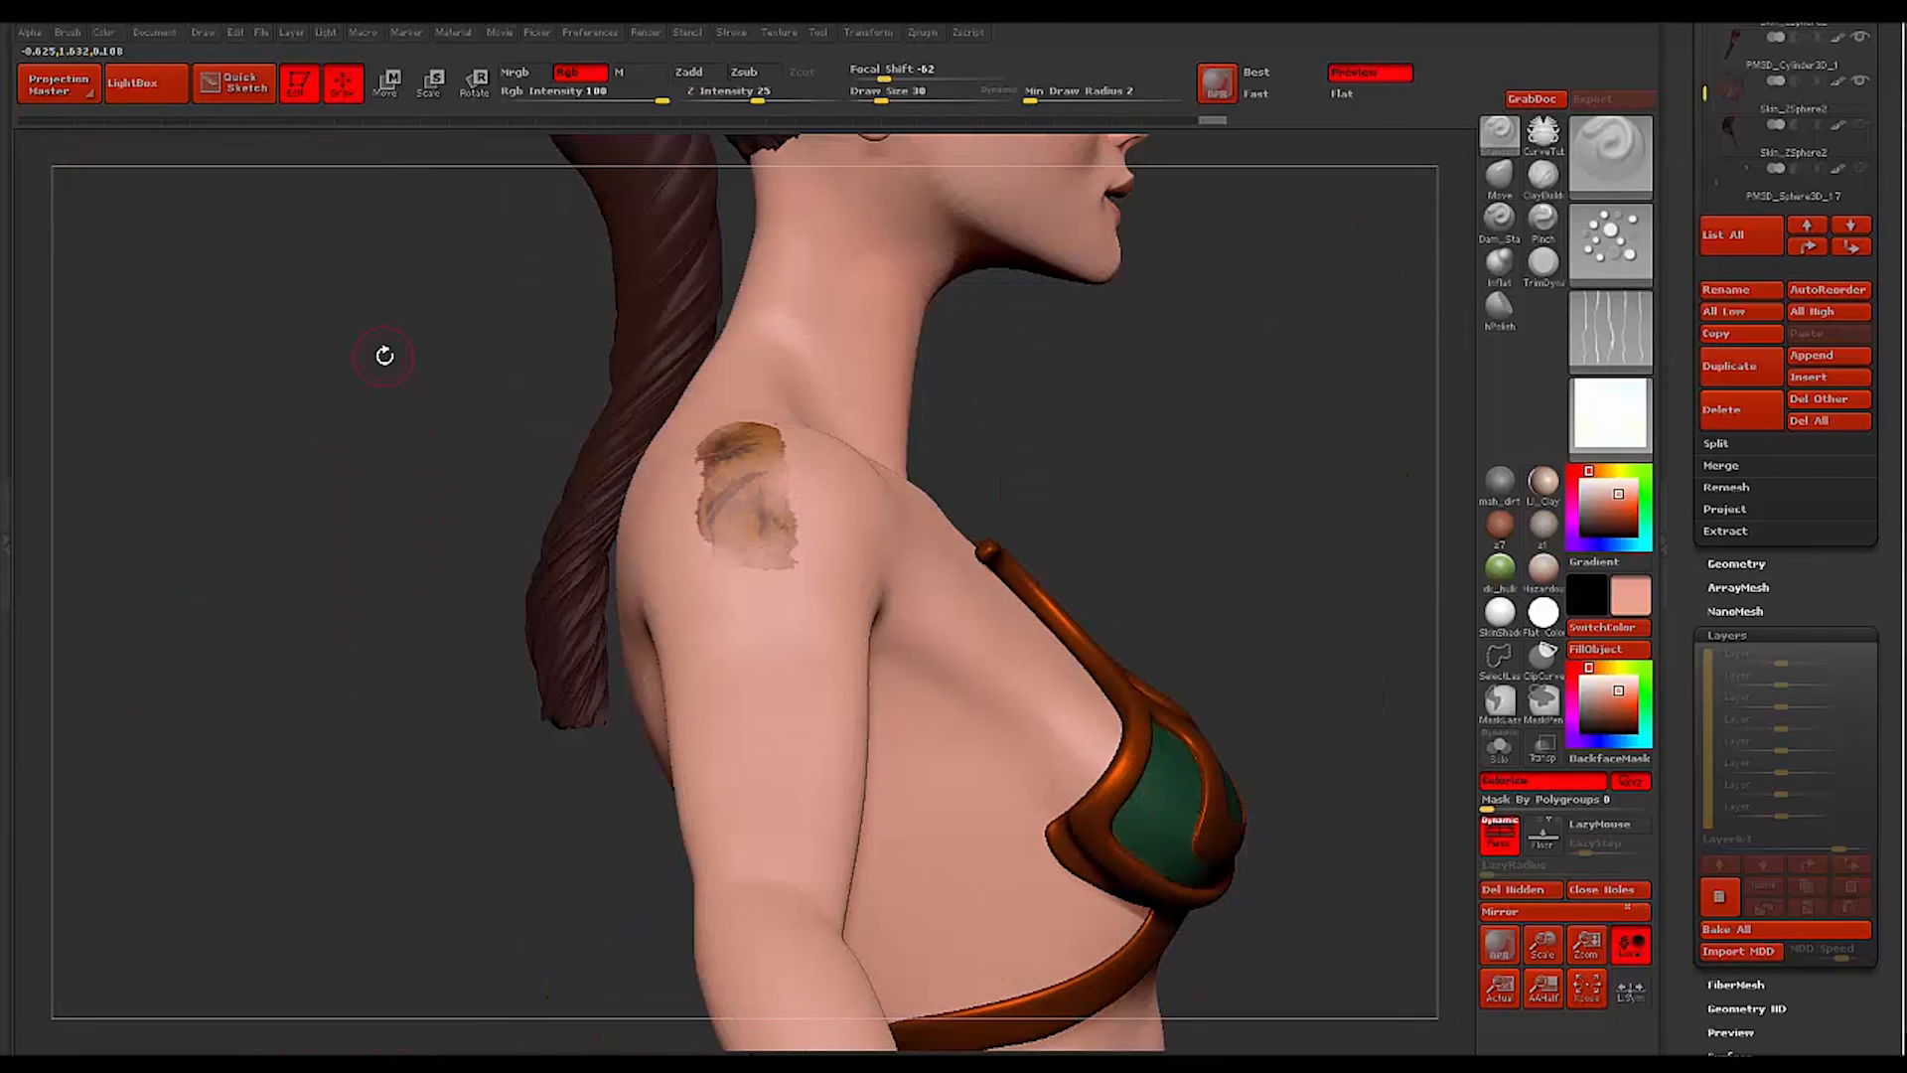